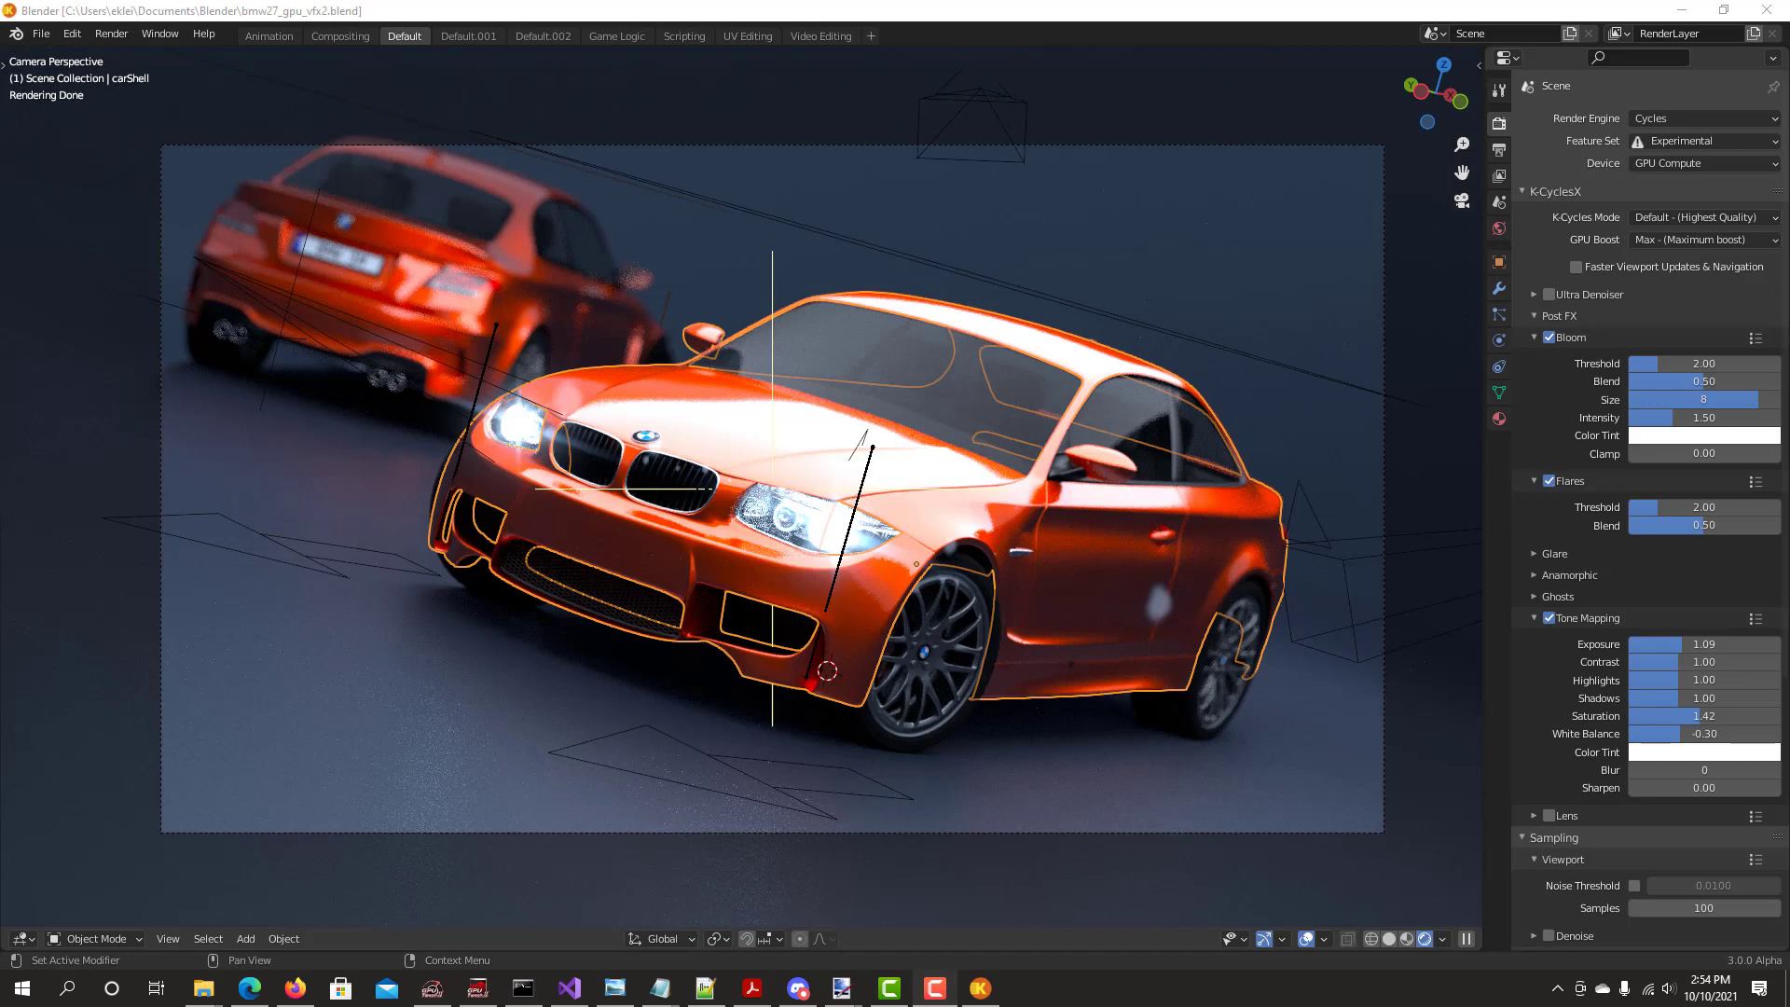
mouse_move(1591, 618)
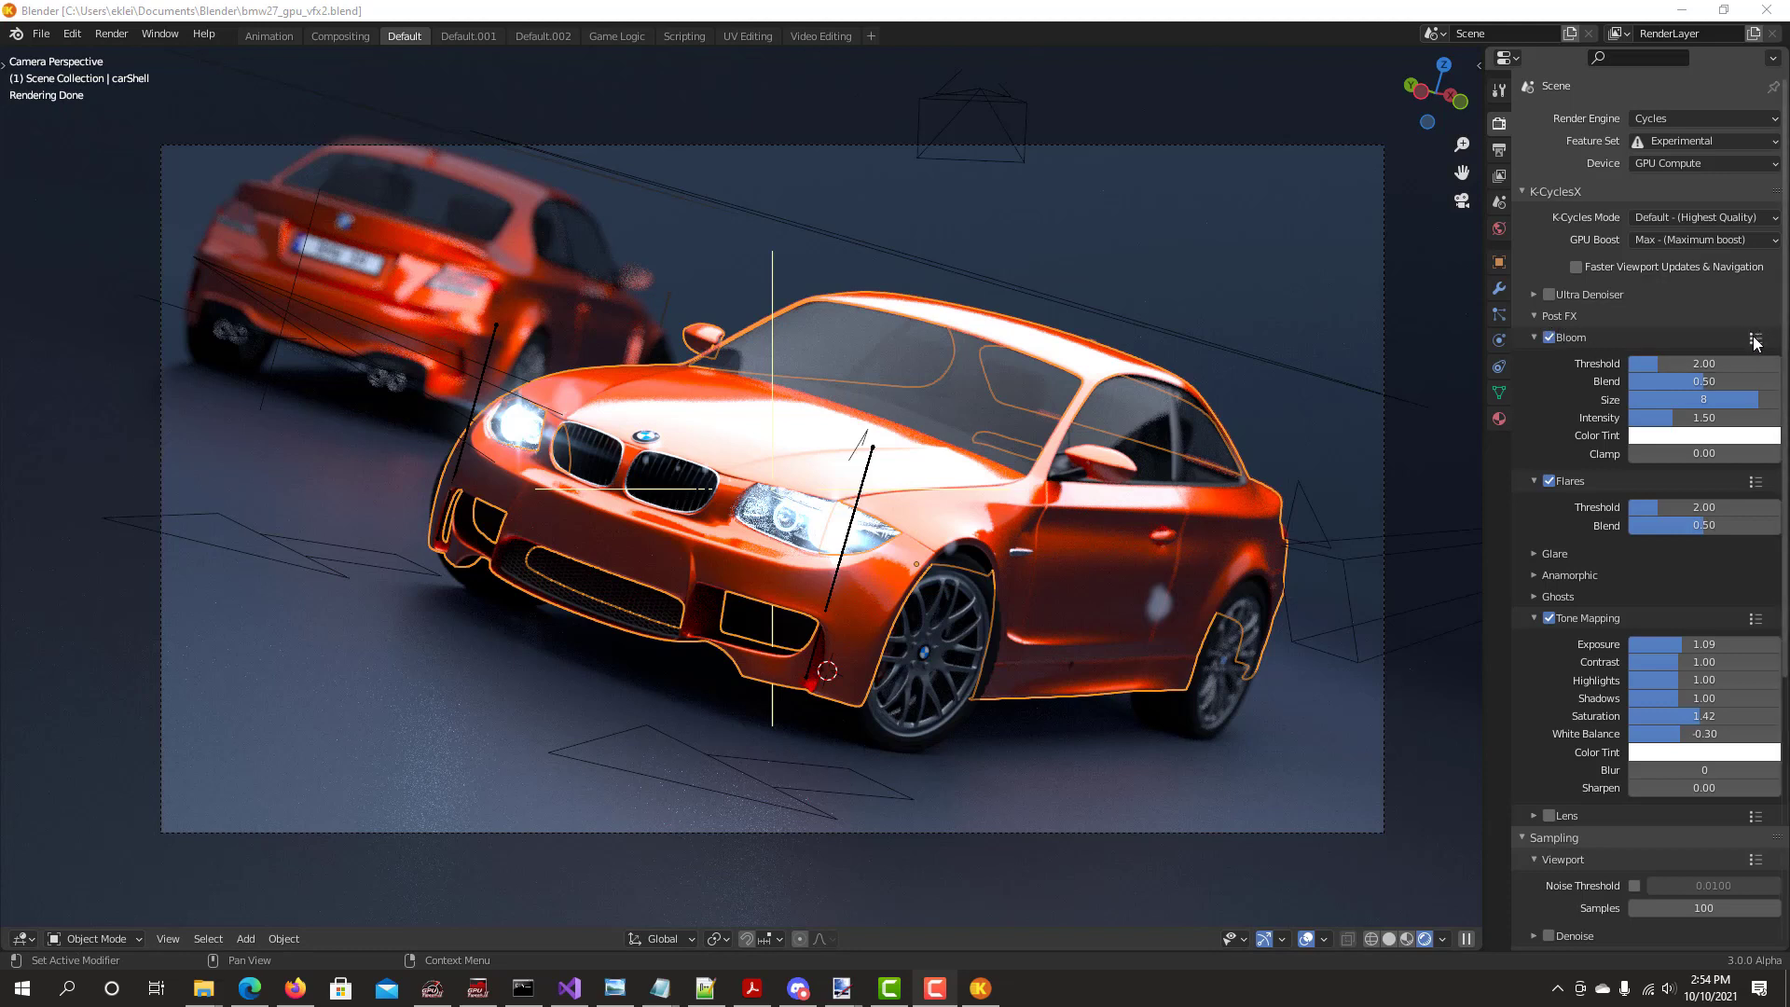
mouse_move(1755, 338)
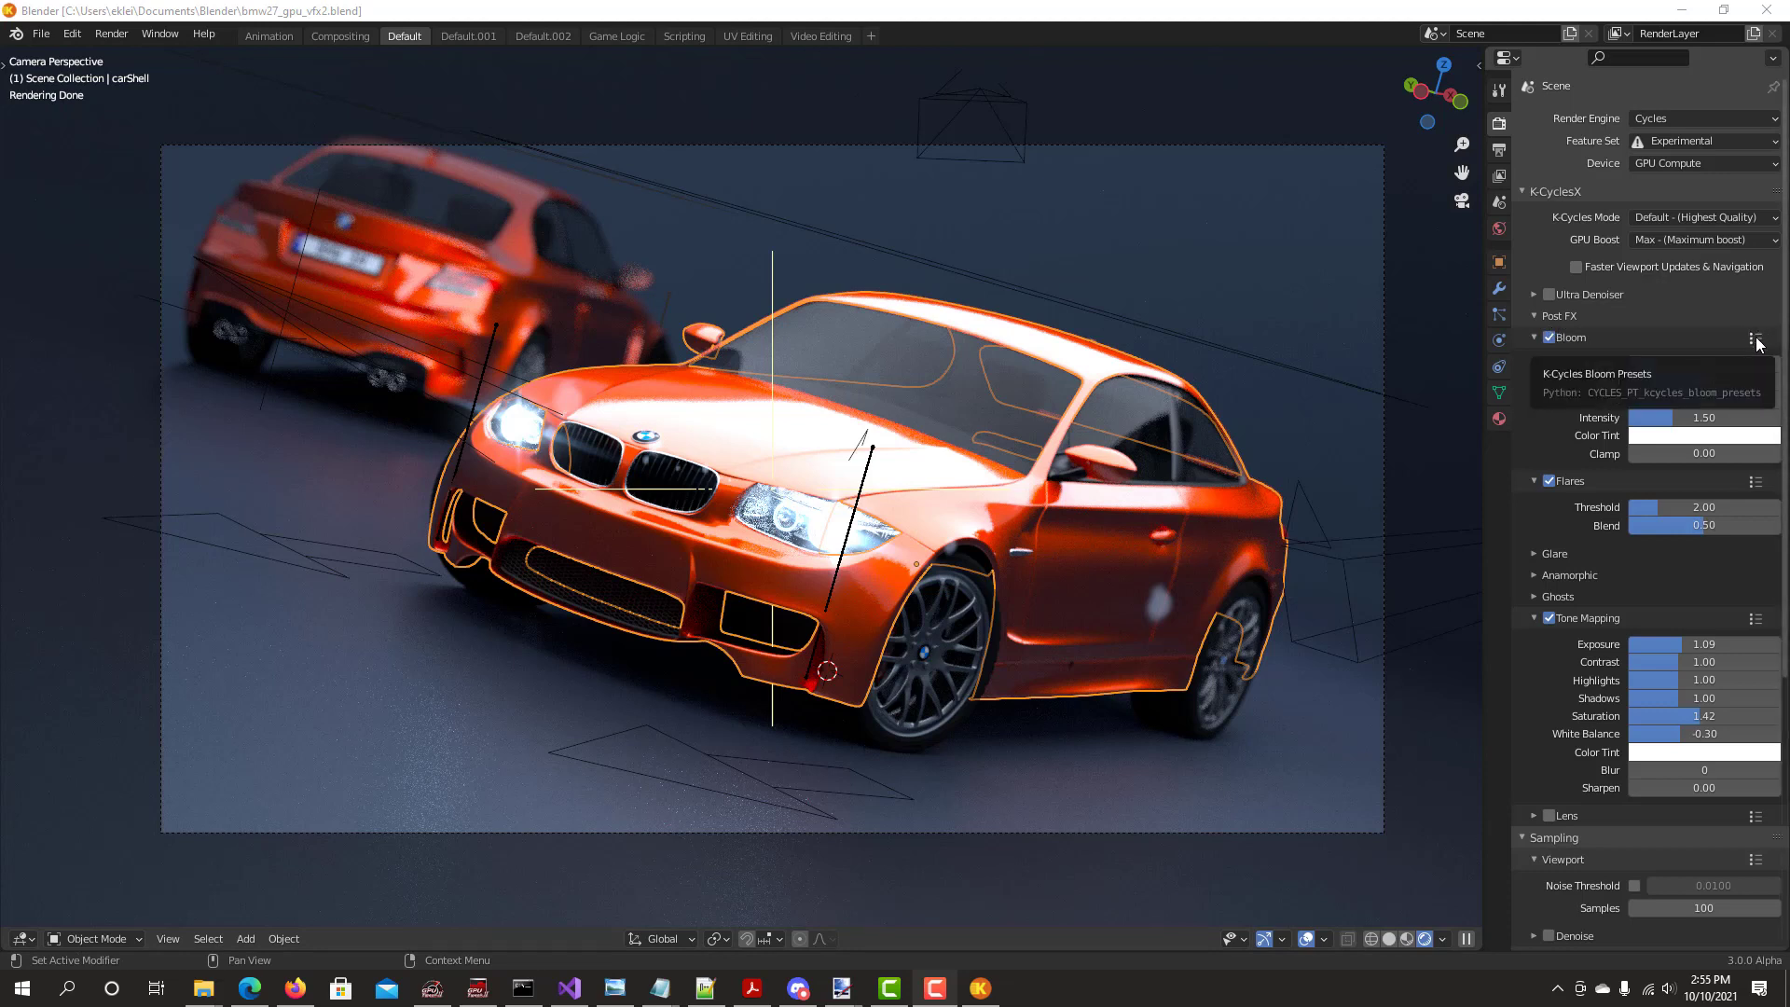
Load the Default bloom preset and turn Bloom back on at threshold and intensity 1.00
click(1756, 338)
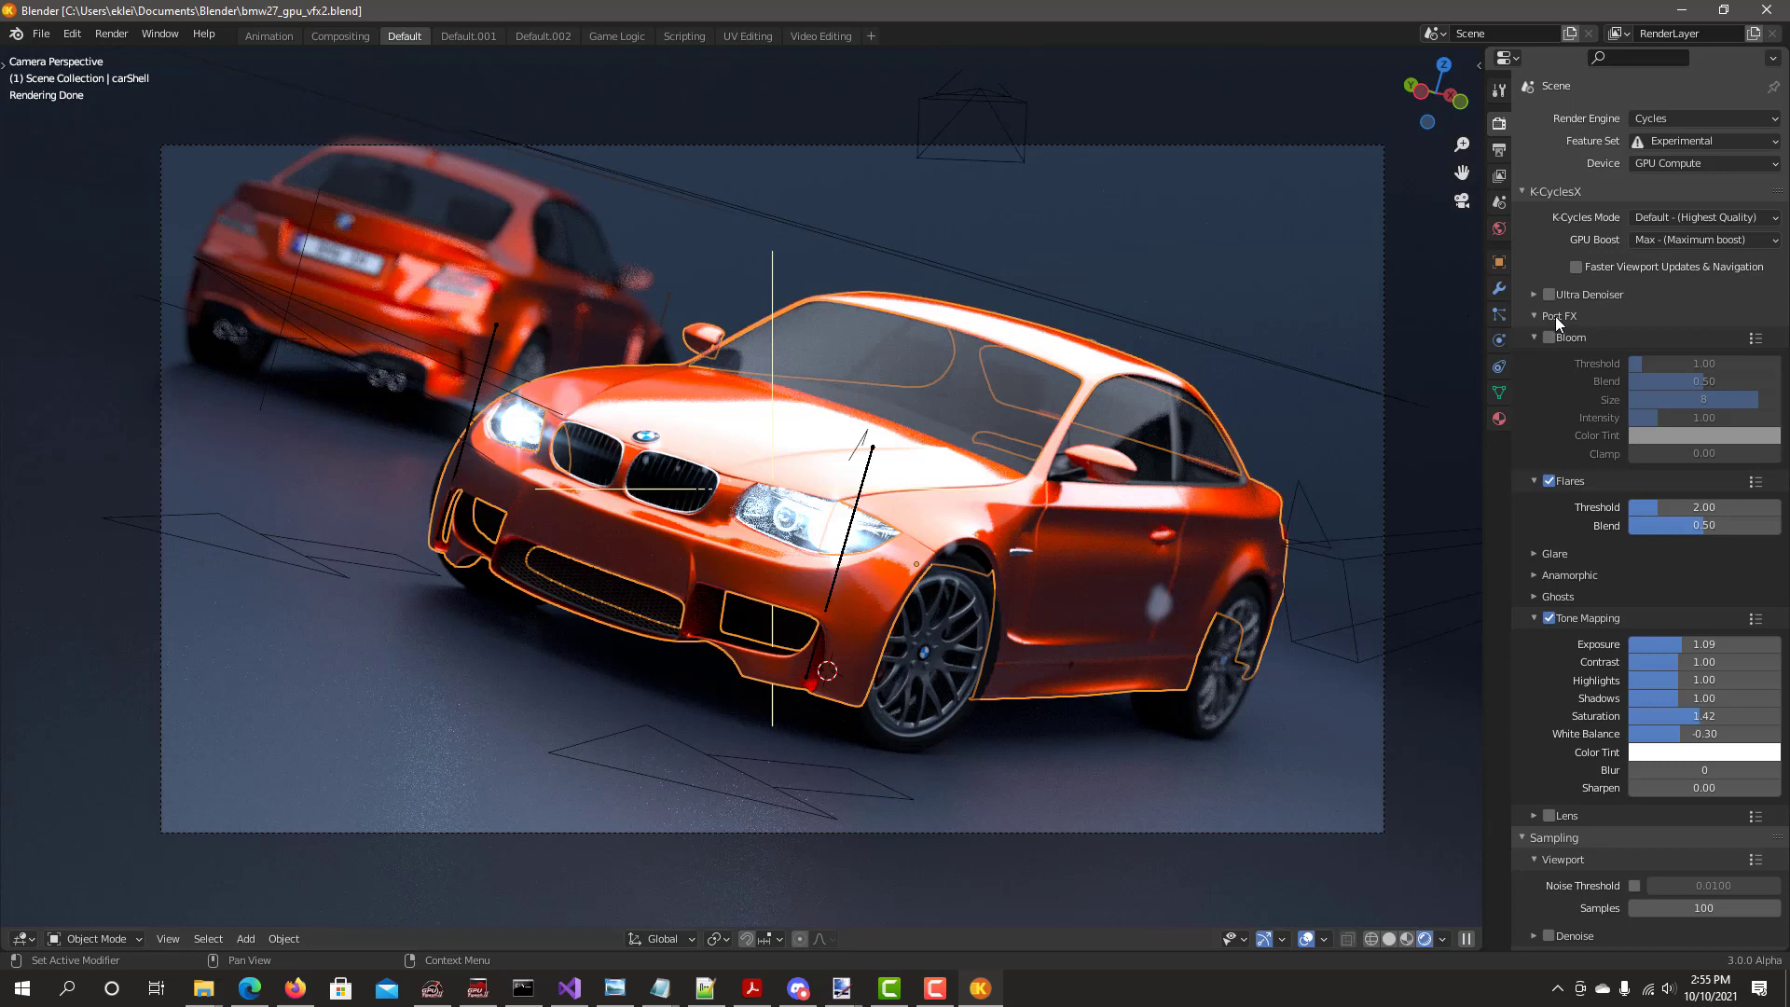
mouse_move(1548, 337)
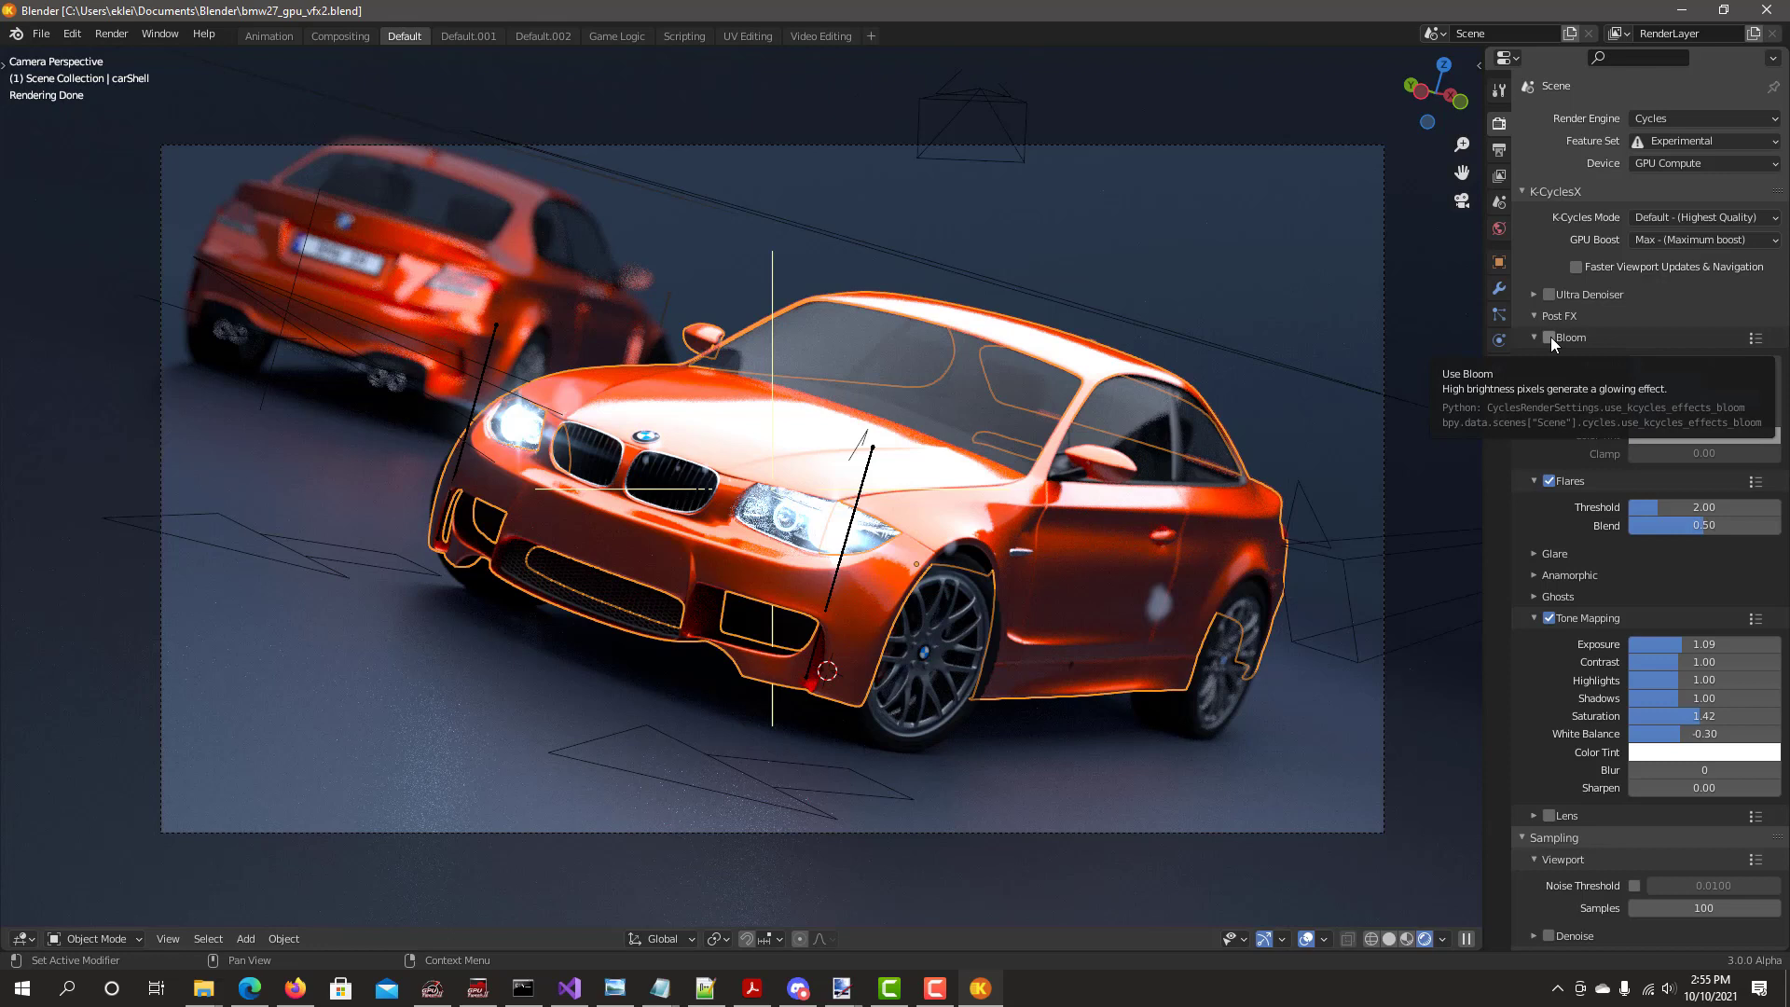
click(1548, 337)
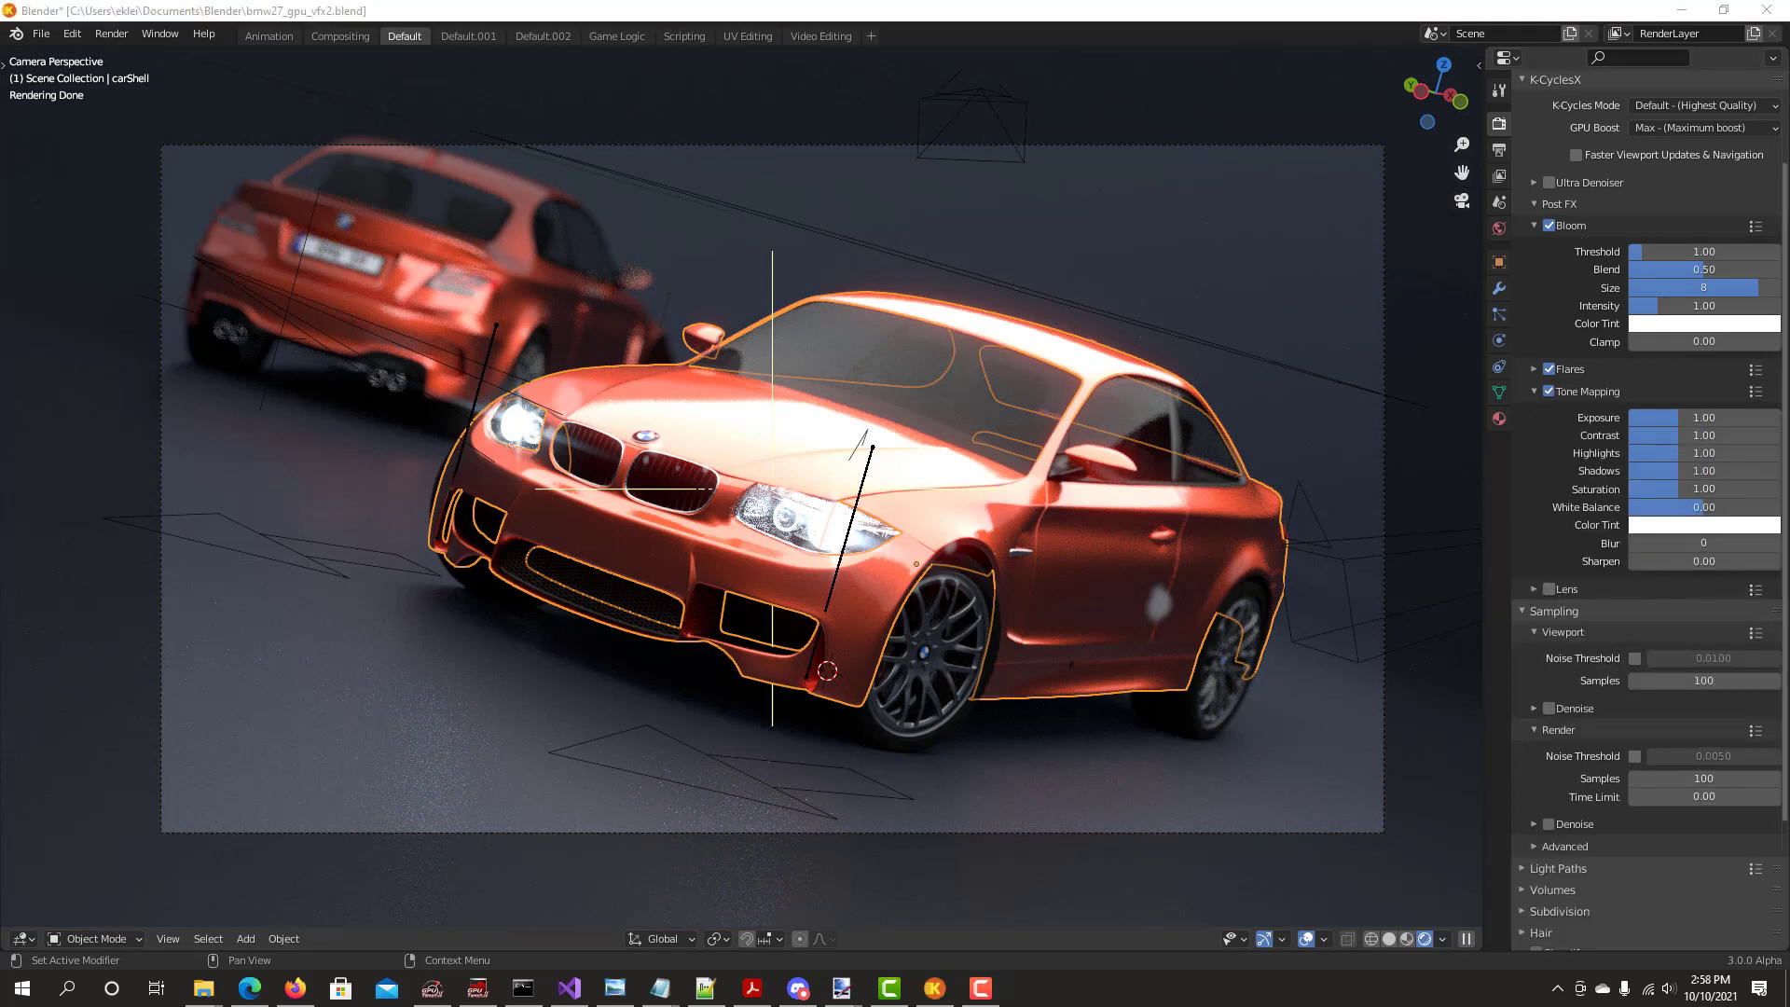
mouse_move(1711, 561)
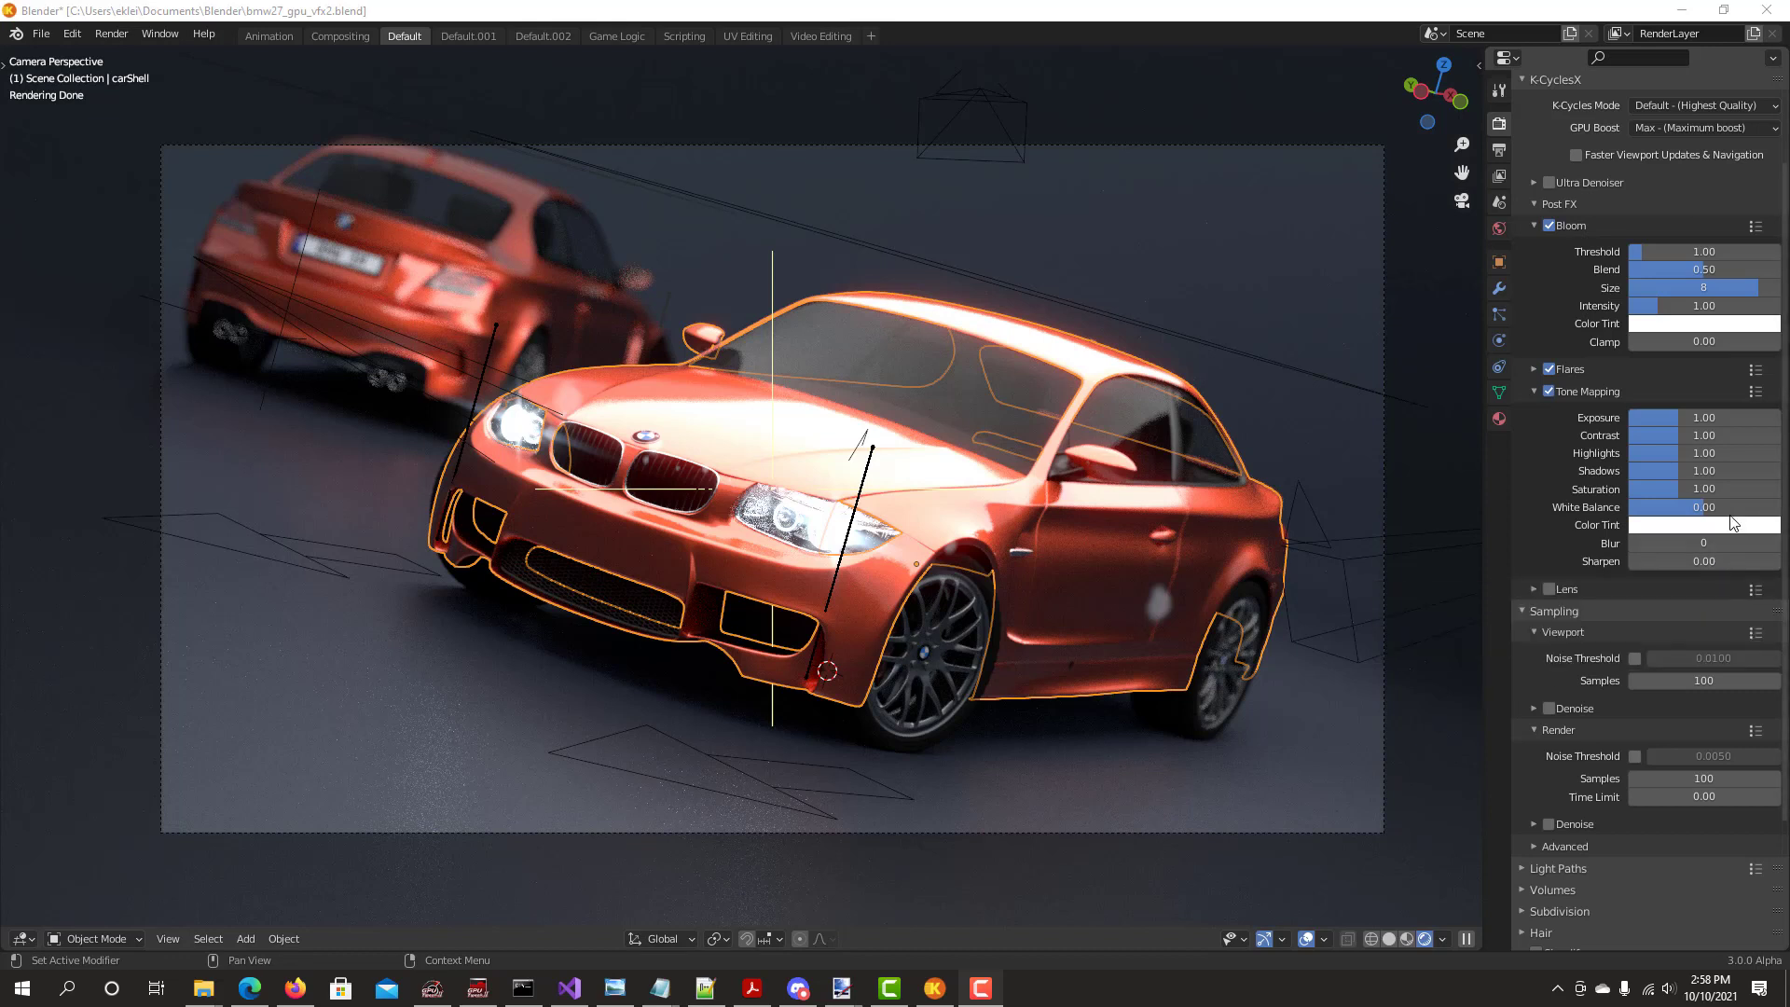
mouse_move(1735, 453)
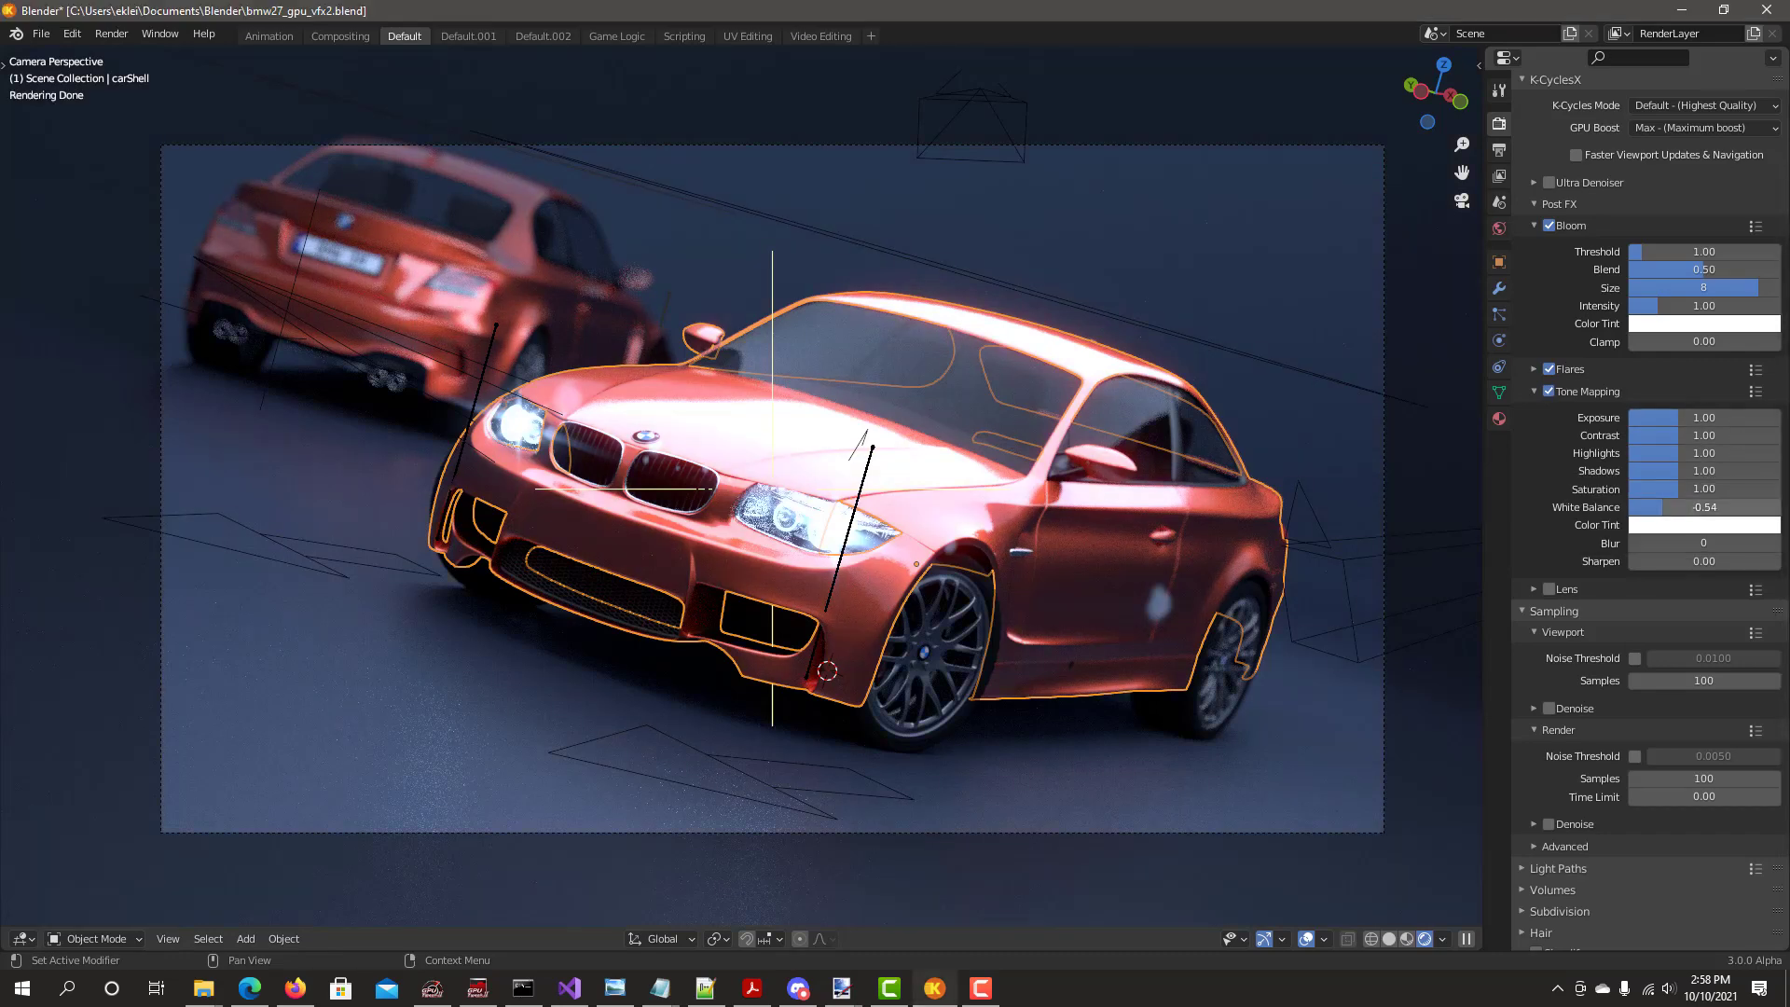
Give the tone mapping a blue tint and save it as the 'Blue' preset
click(1703, 323)
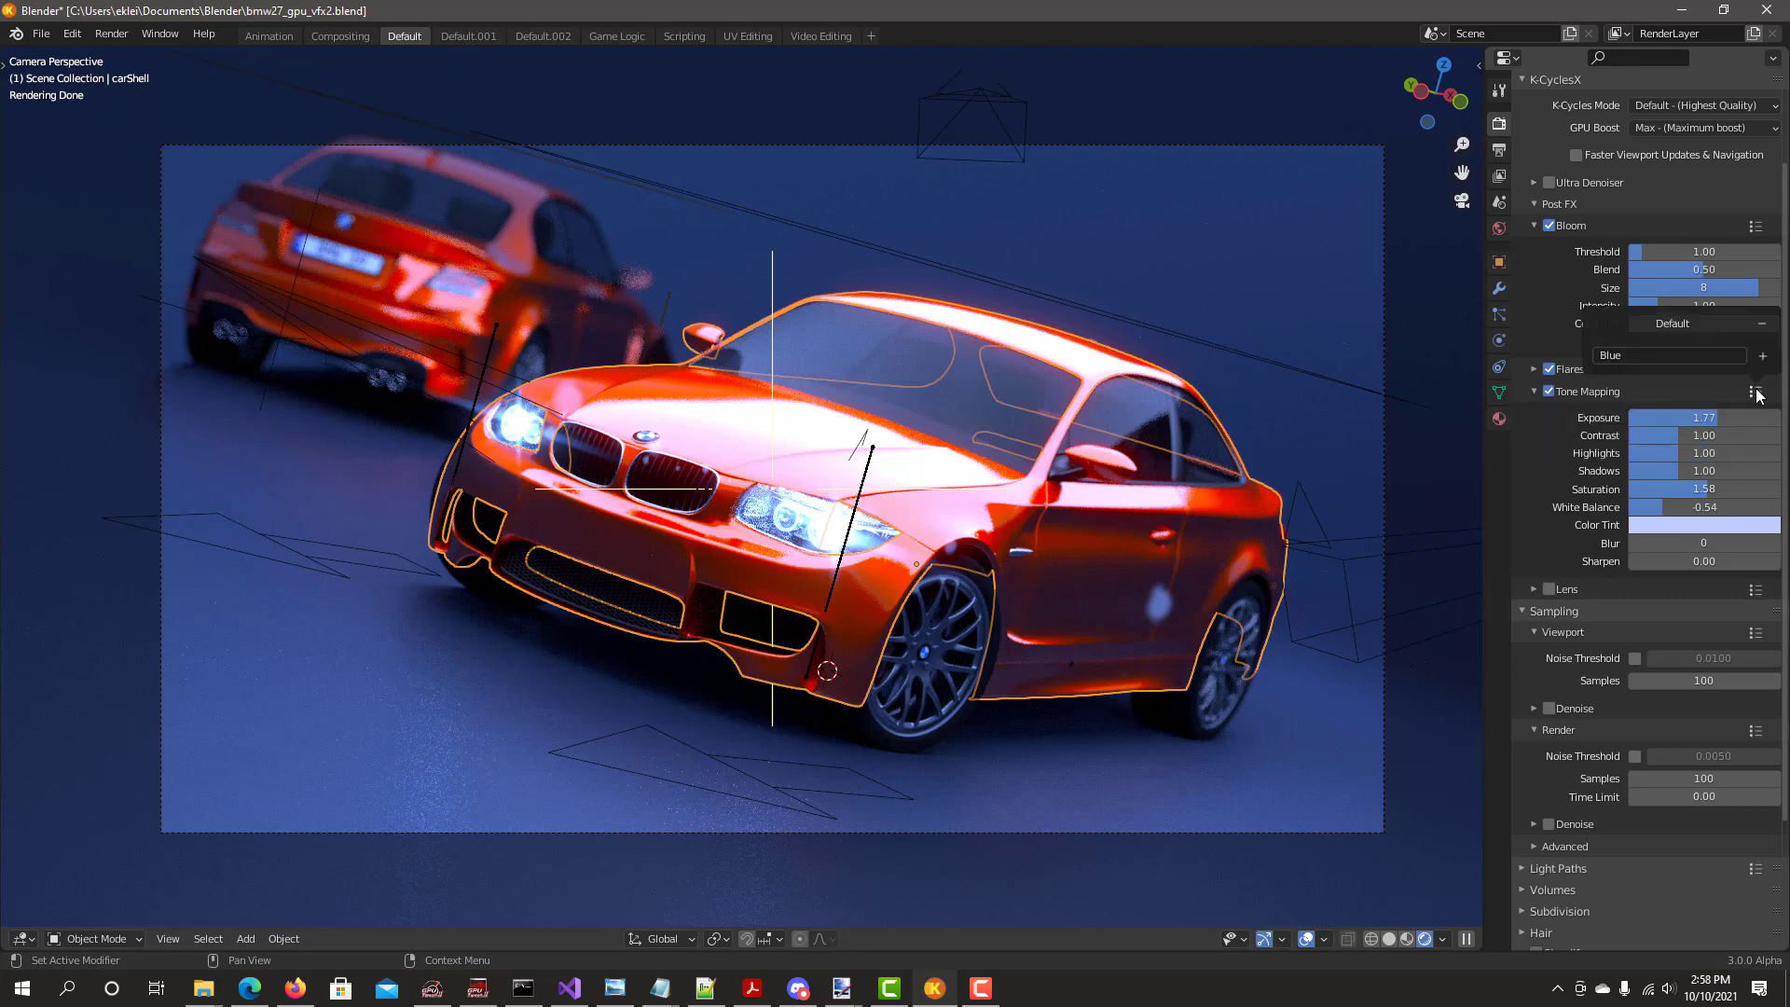
click(1669, 356)
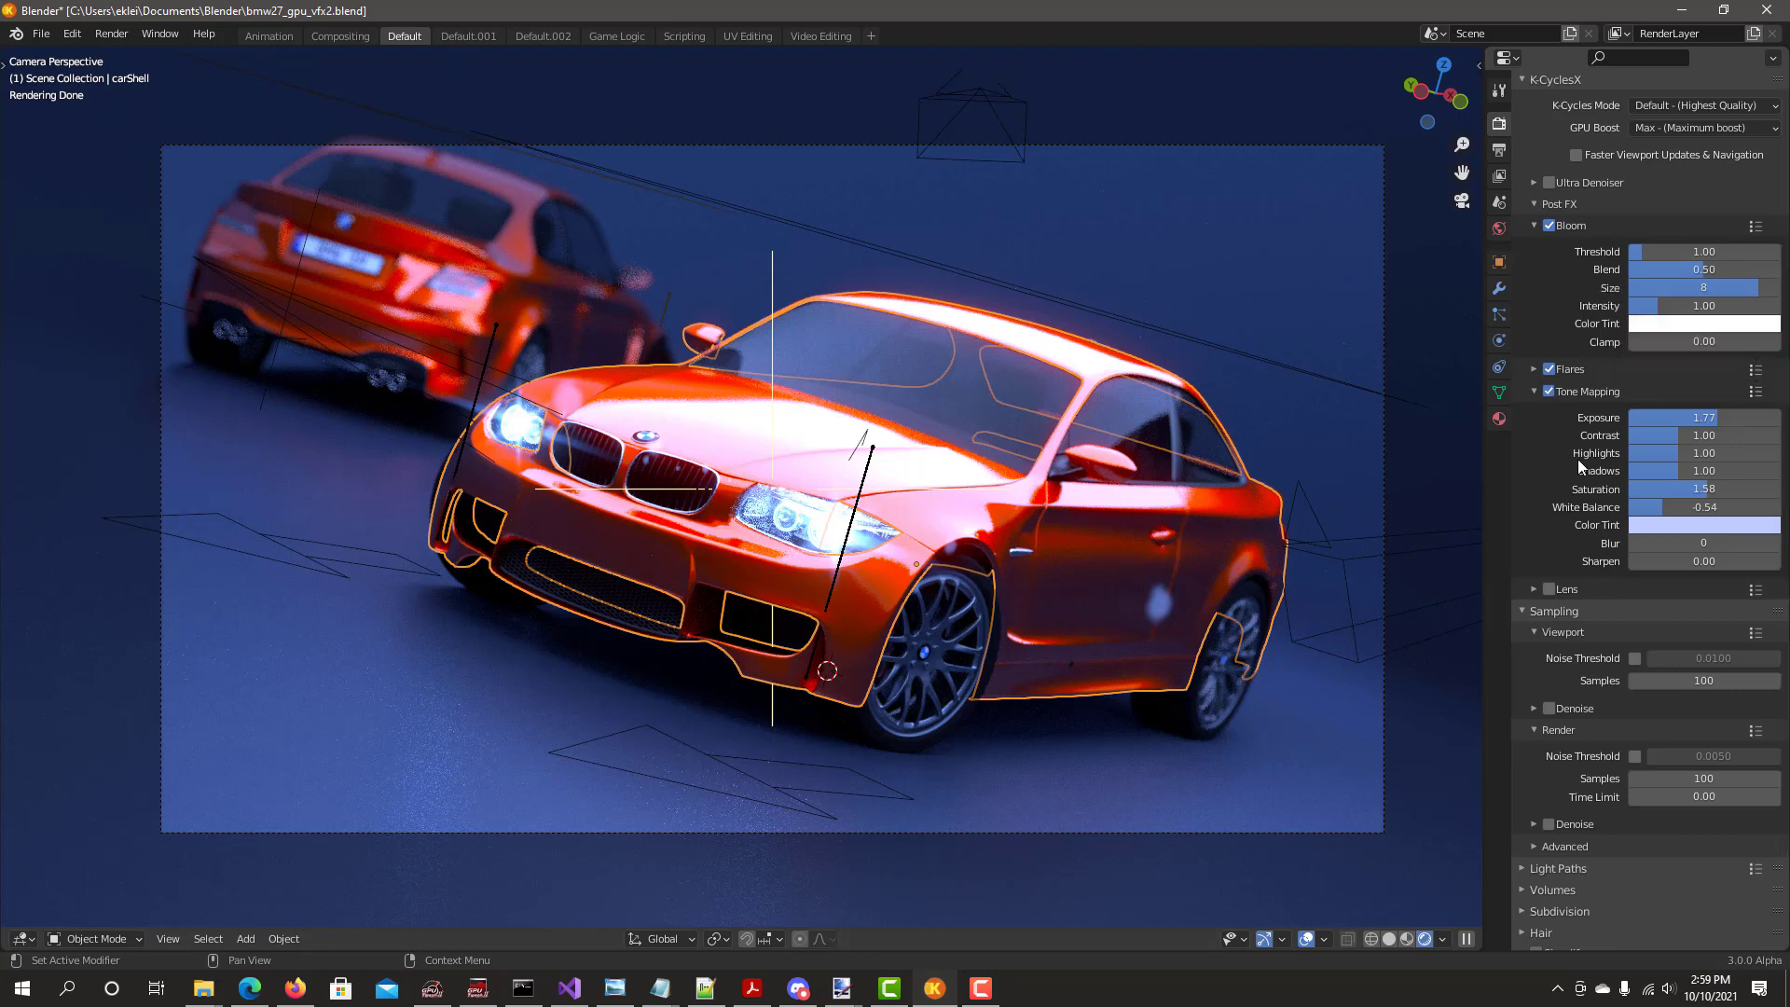
mouse_move(1579, 453)
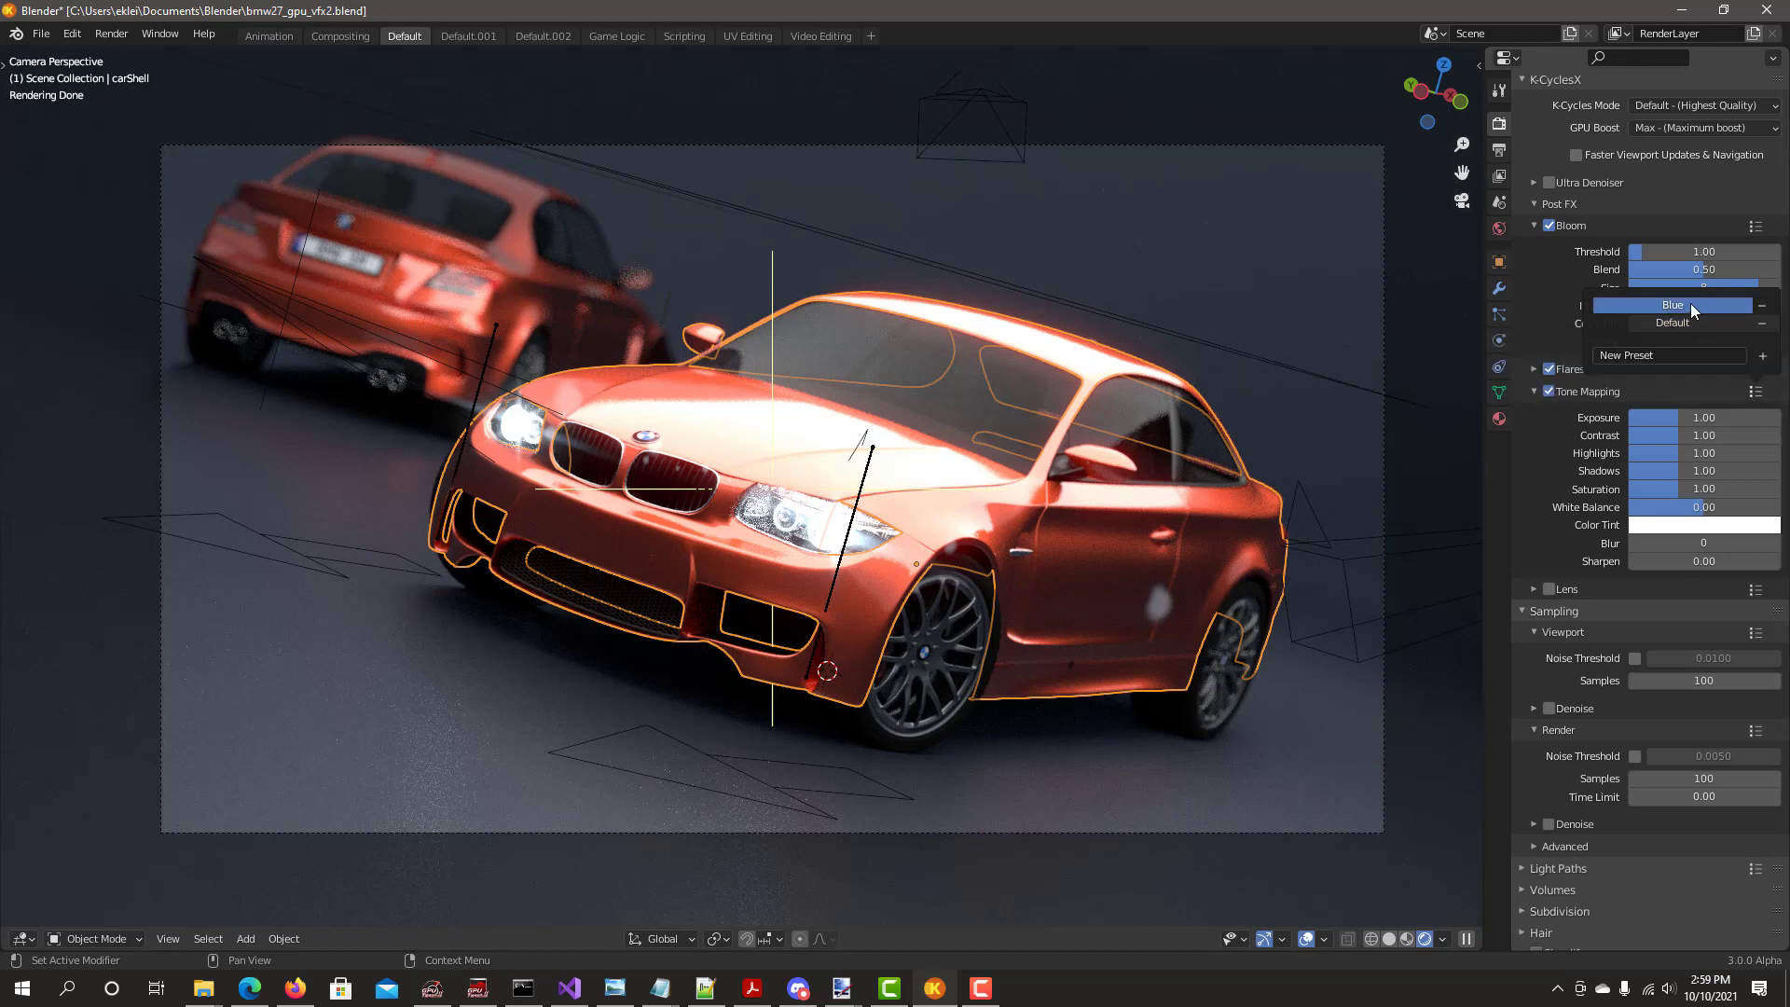
Apply the Blue tone mapping preset, then delete it from the preset list
click(1672, 305)
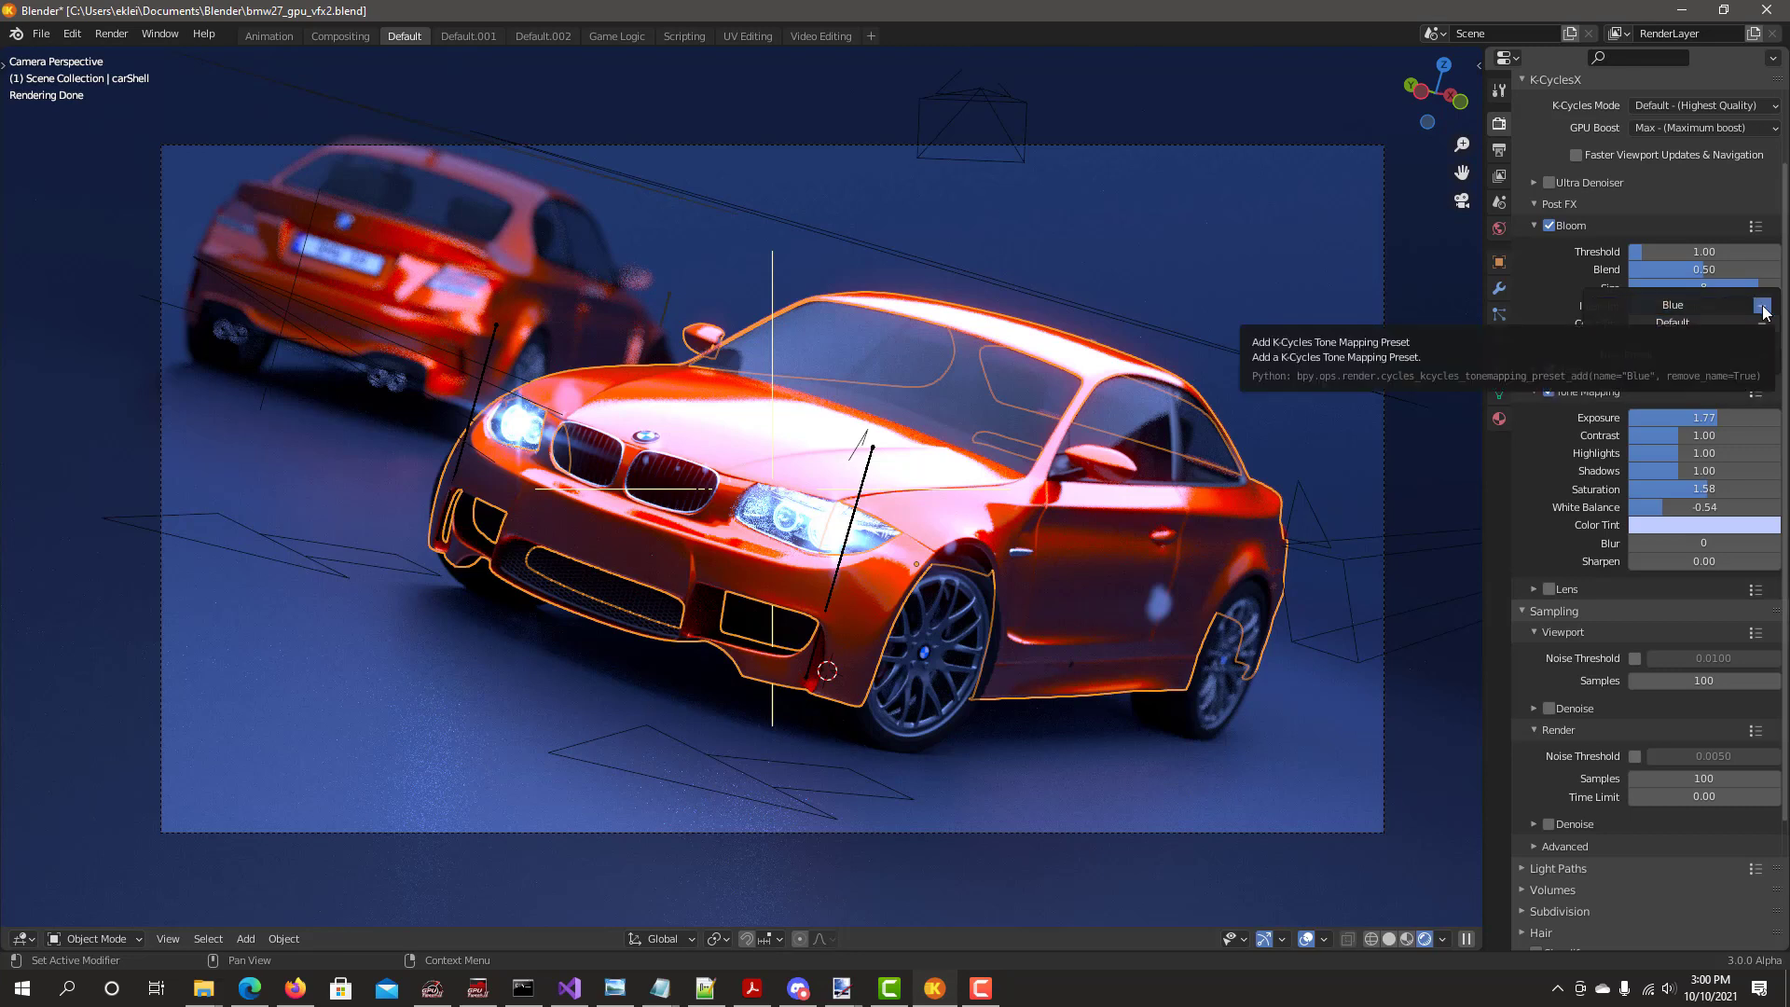
click(1763, 305)
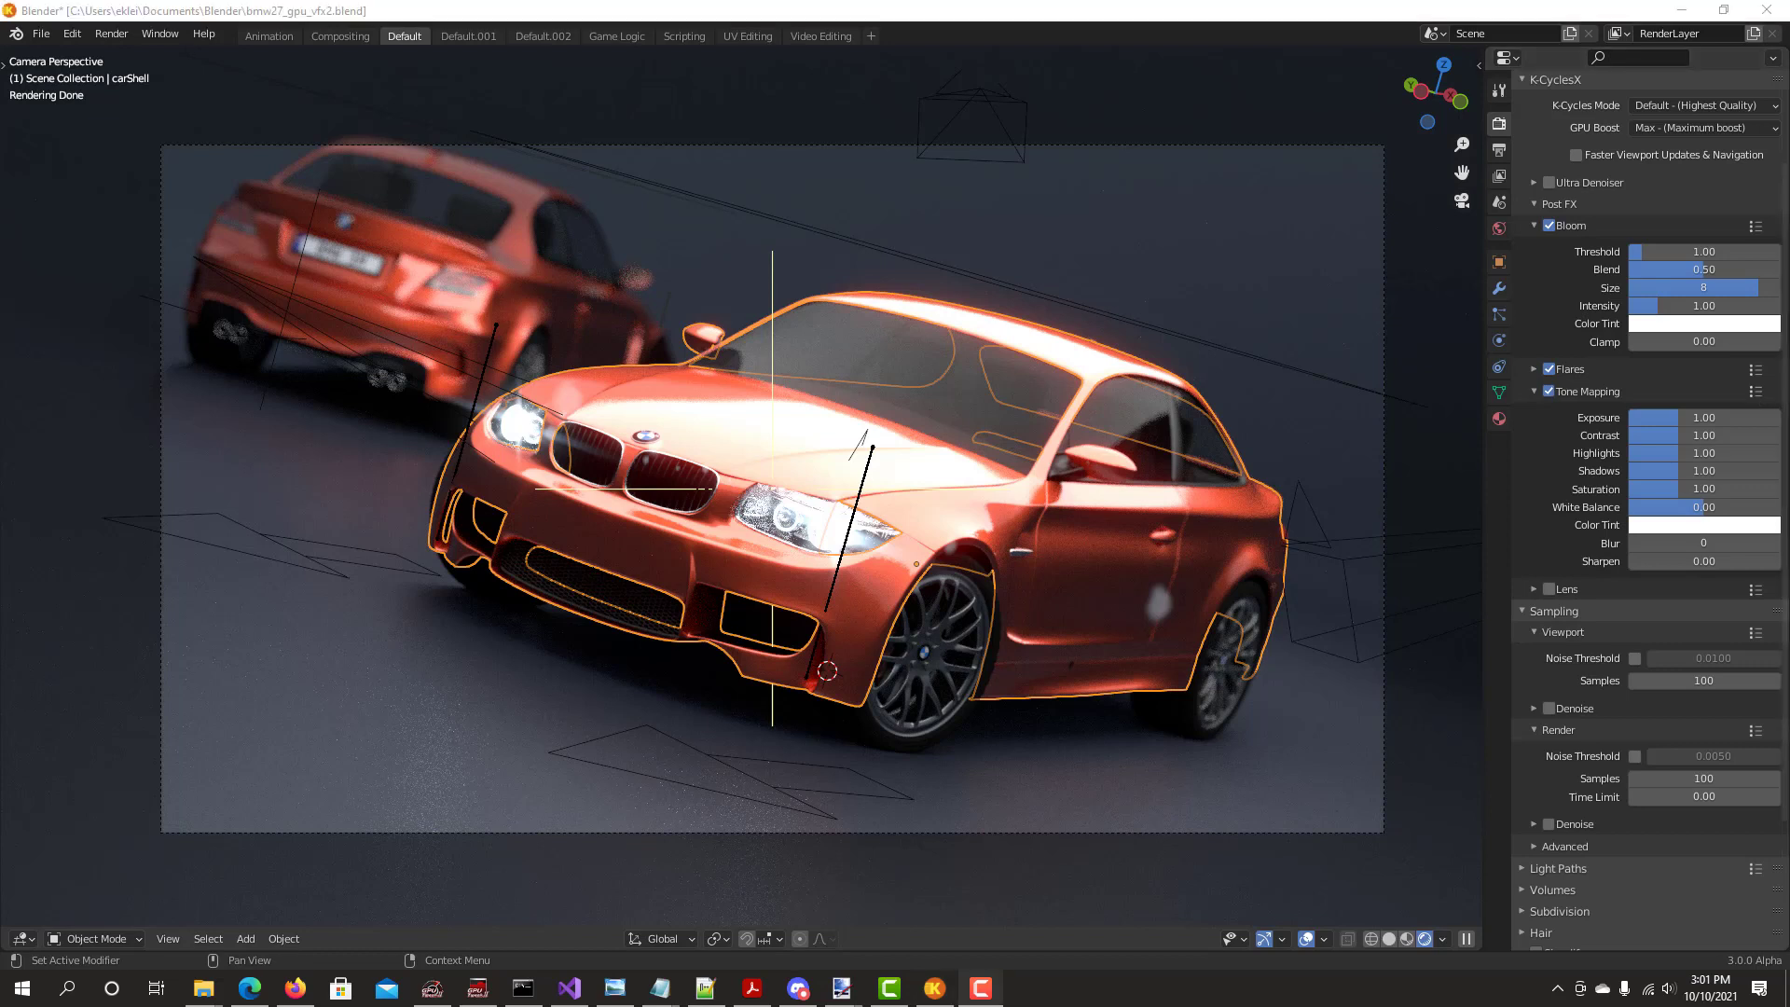
mouse_move(1608, 610)
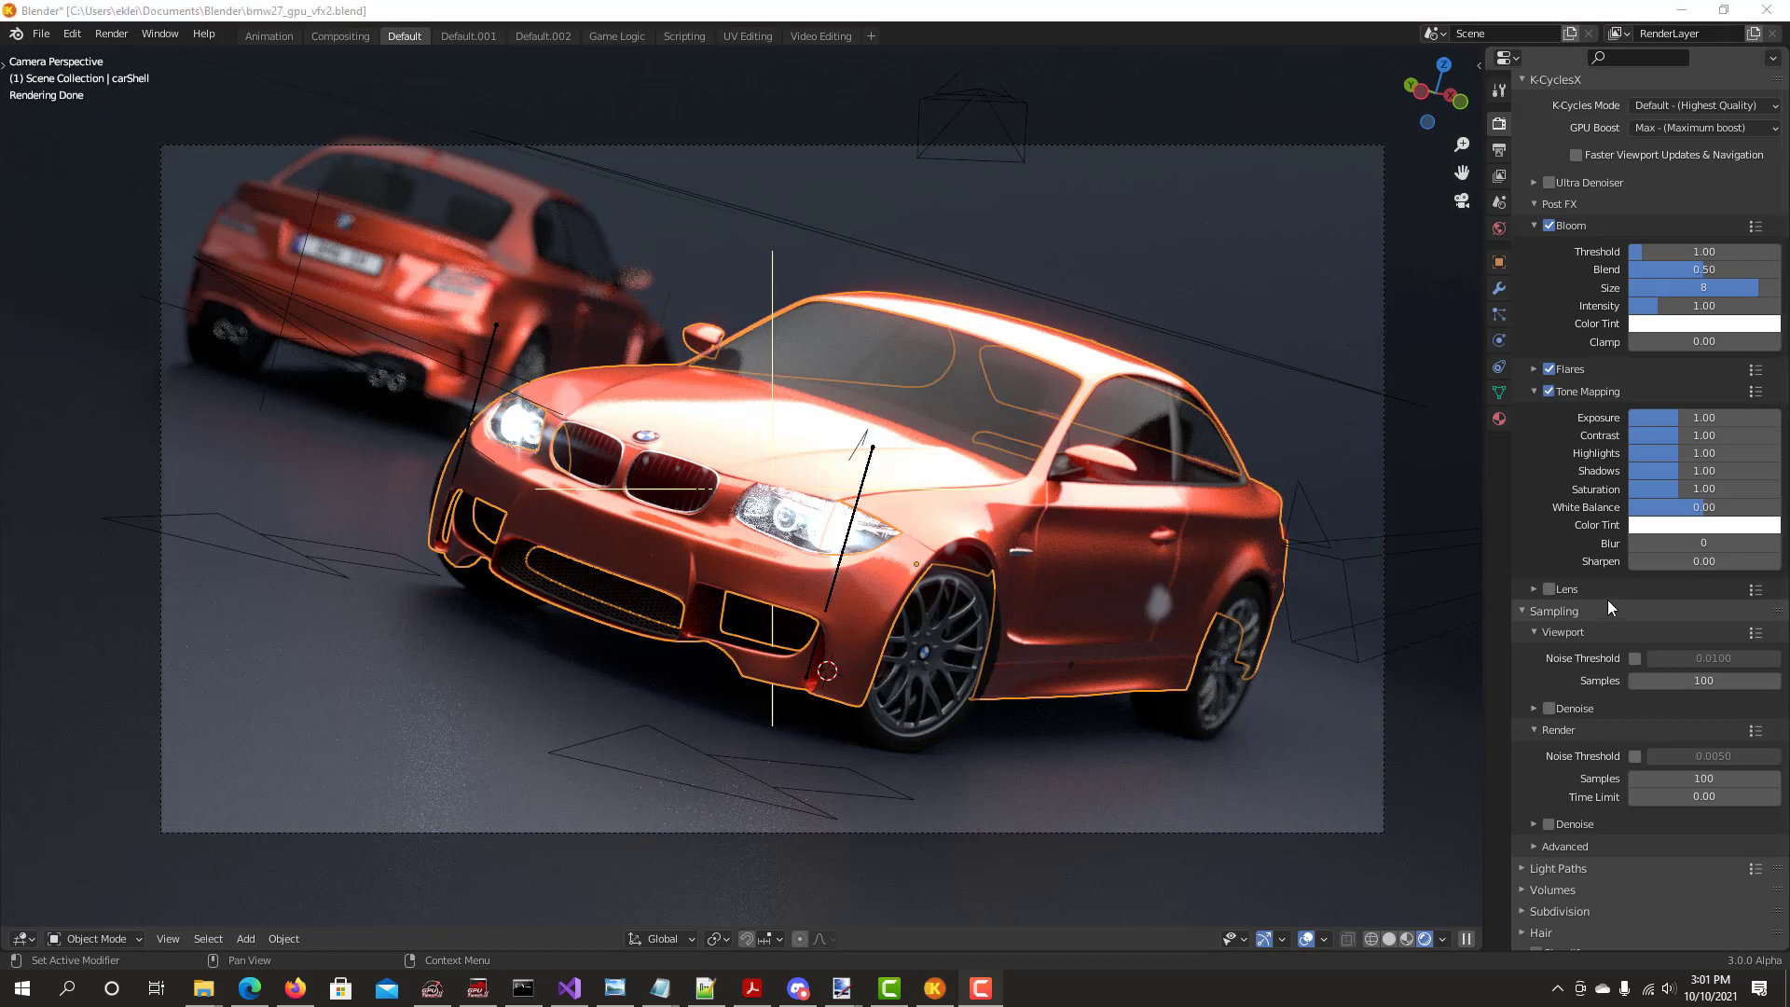
mouse_move(1638, 558)
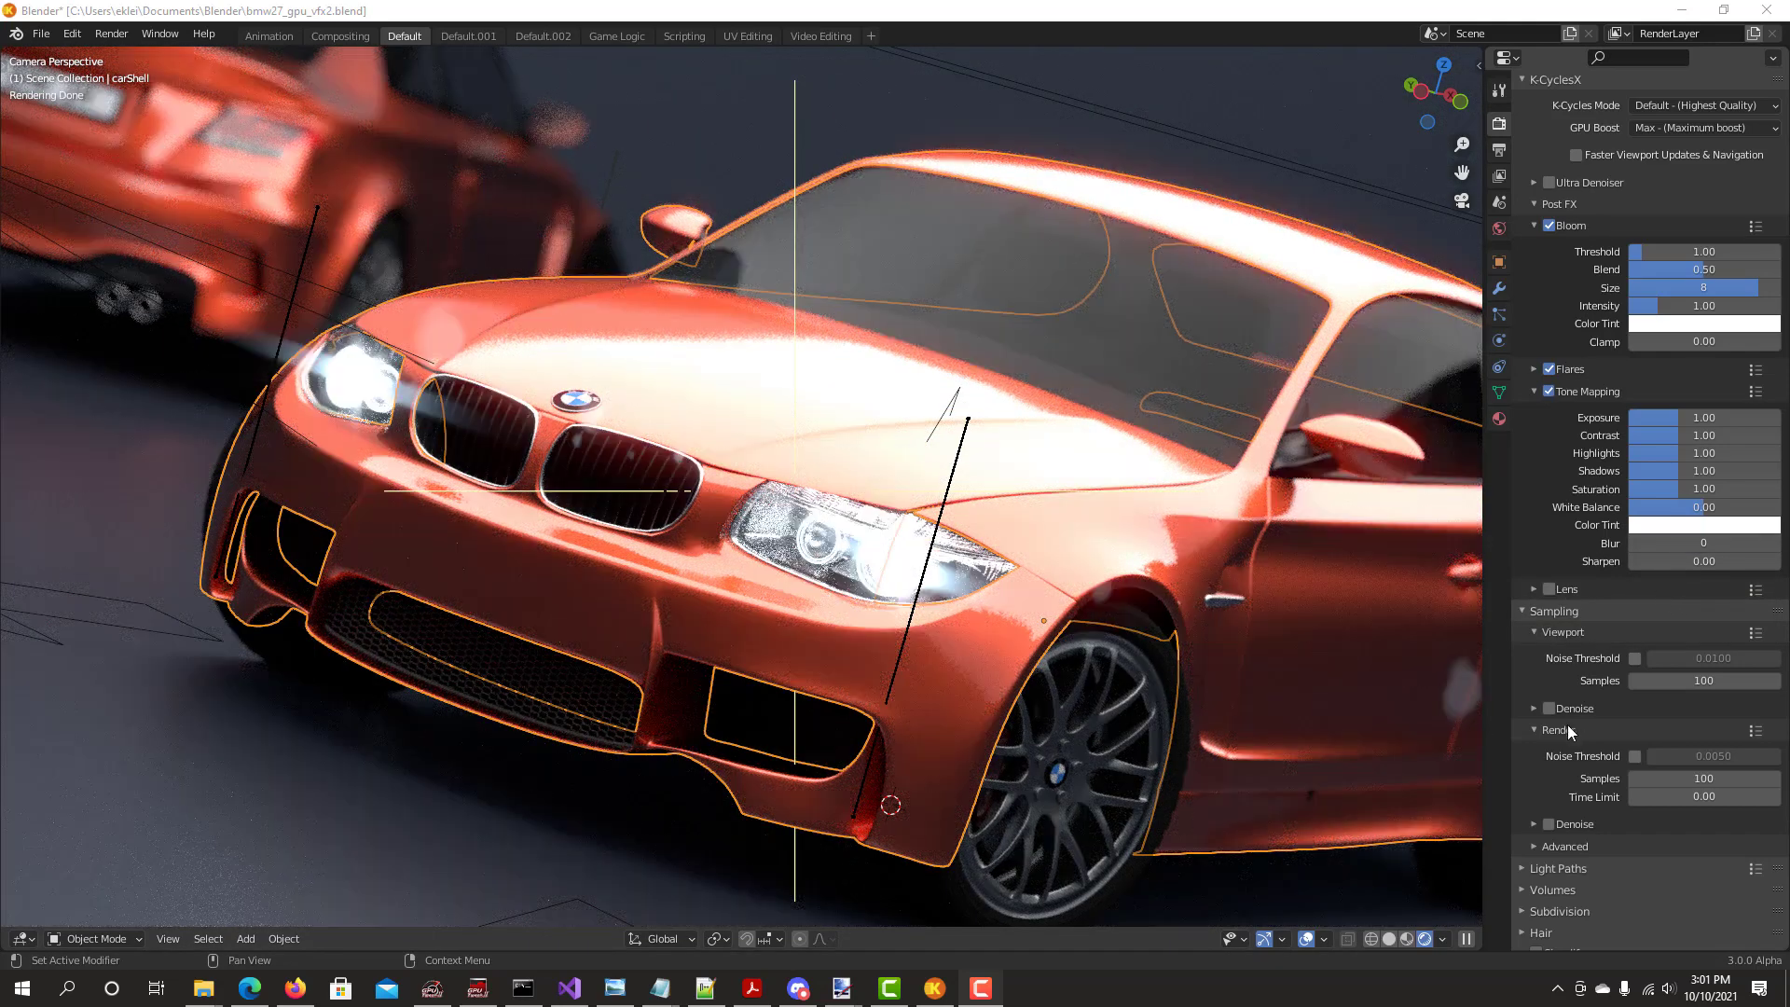
mouse_move(1602, 601)
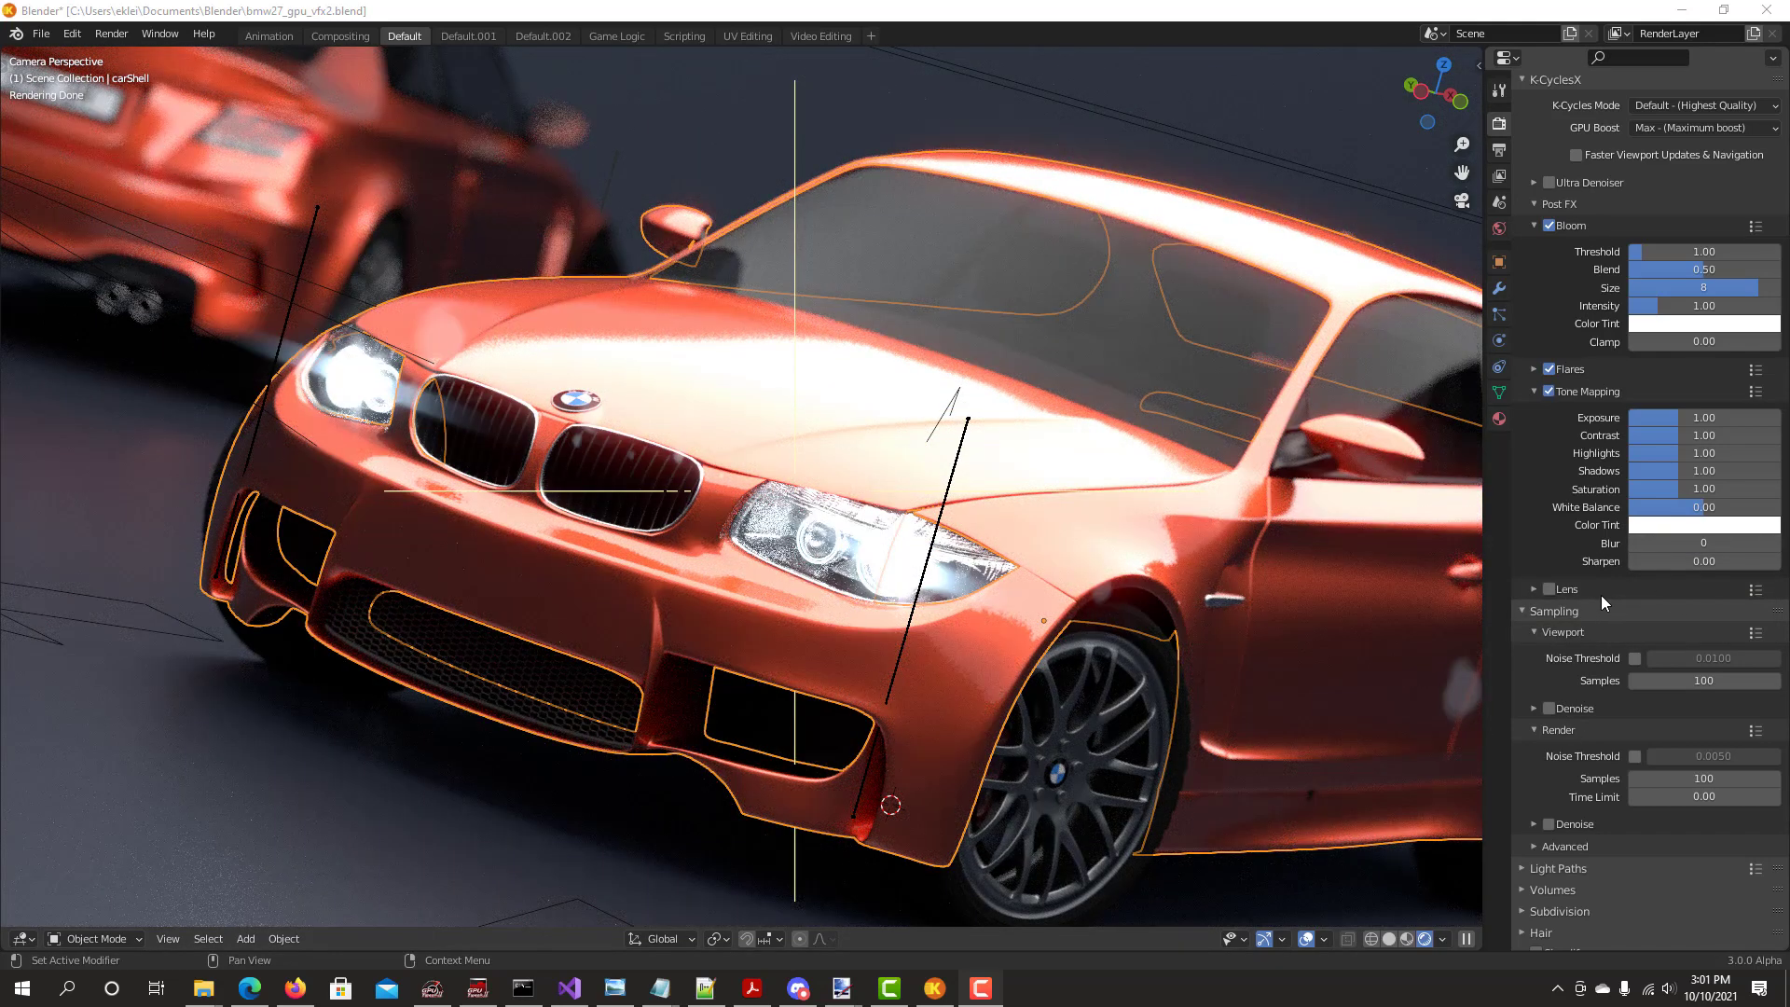
Scroll to Sampling > Viewport and adjust the viewport denoising setting
scroll(down, 3)
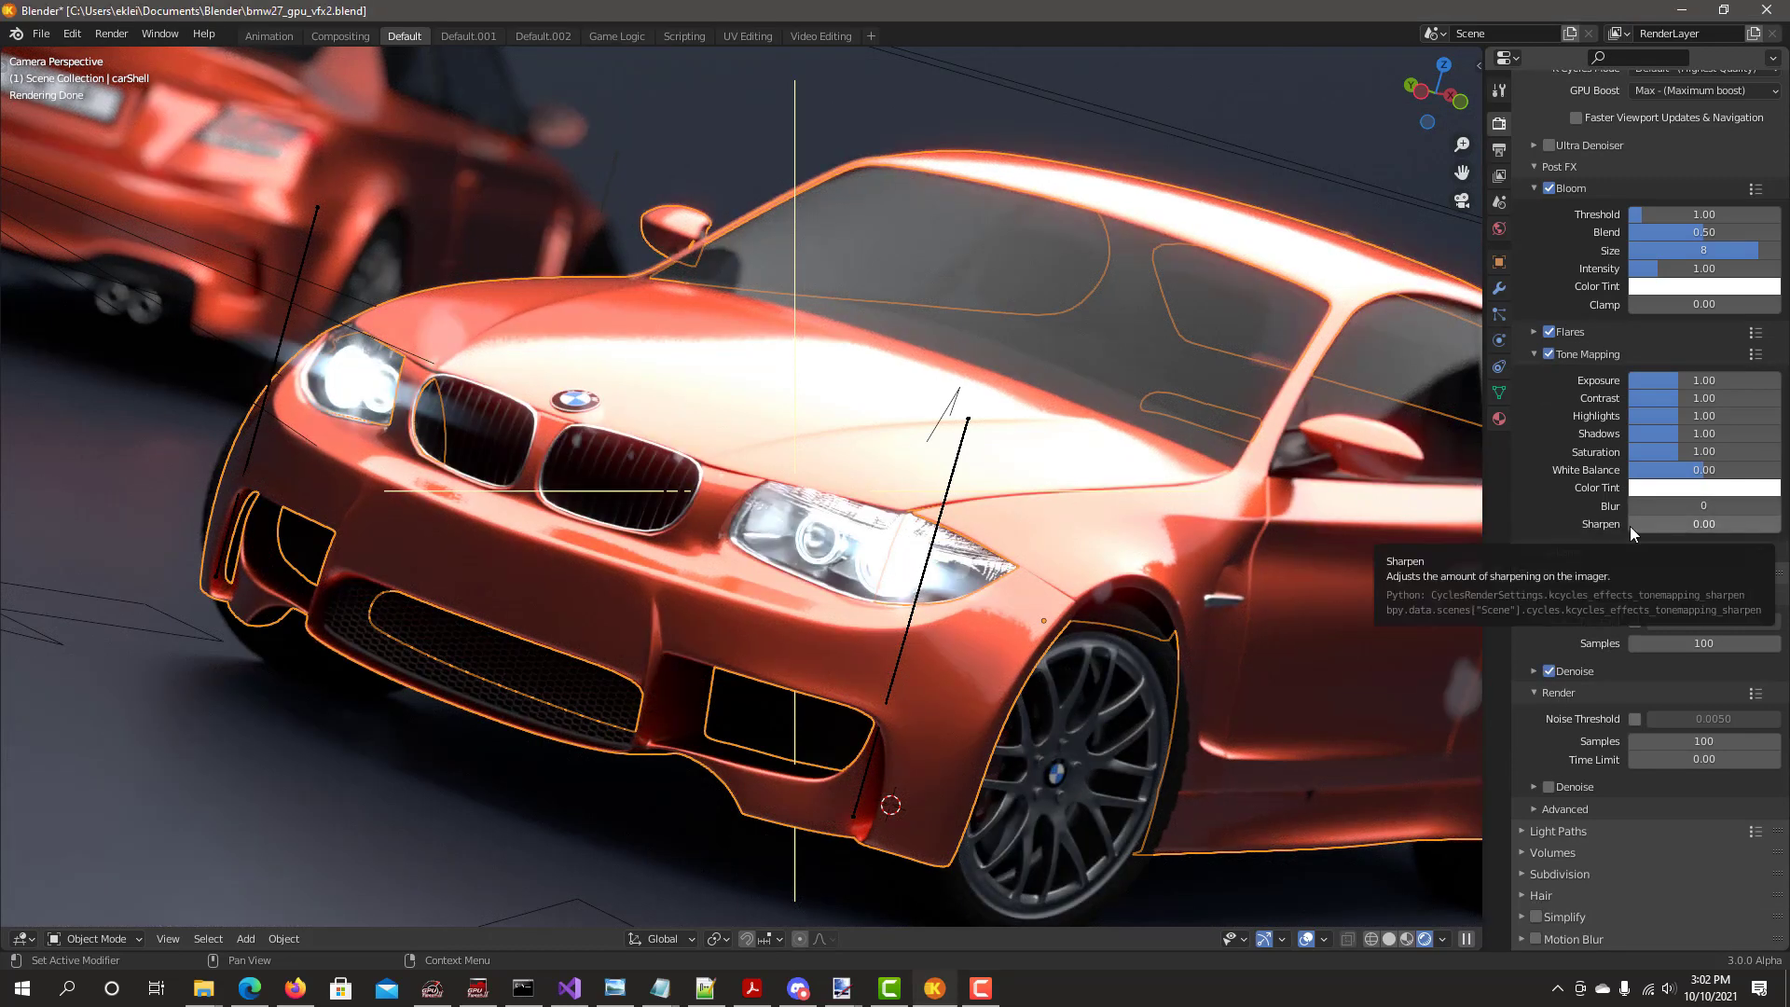
drag(1667, 523, 1701, 523)
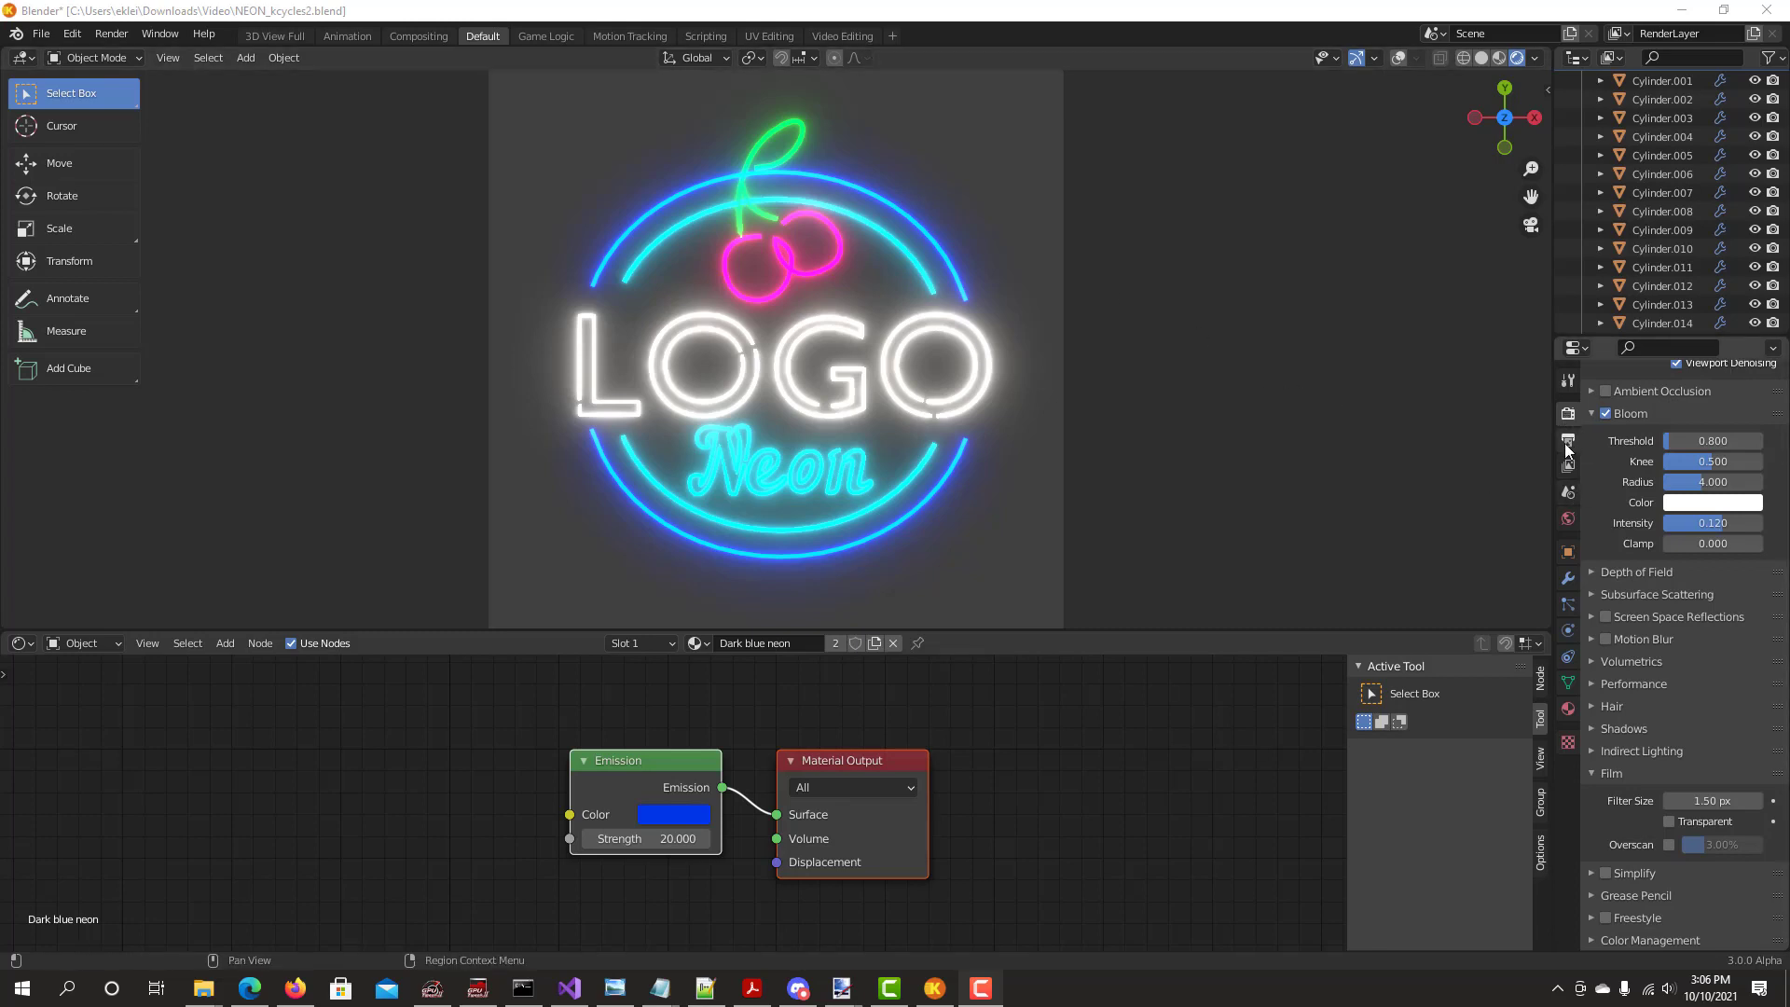
Switch the render engine to Cycles with K-Cycles X, then pick an engine for a comparison render
click(1711, 409)
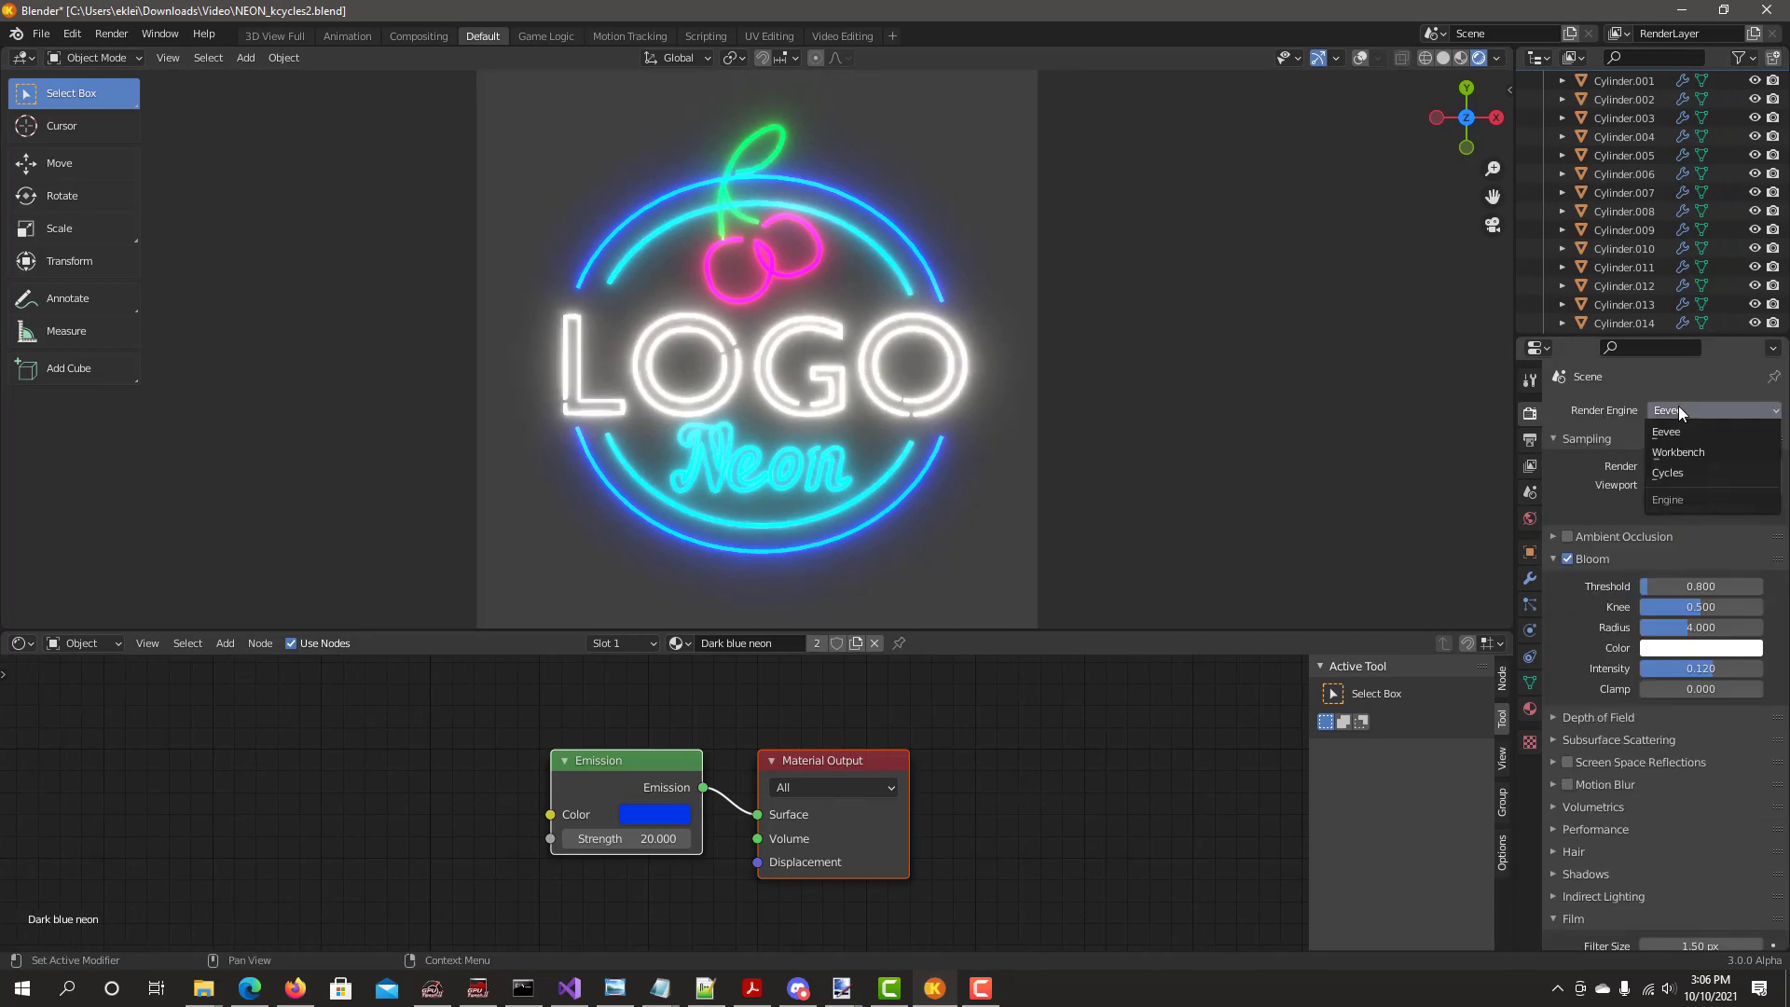
click(1667, 471)
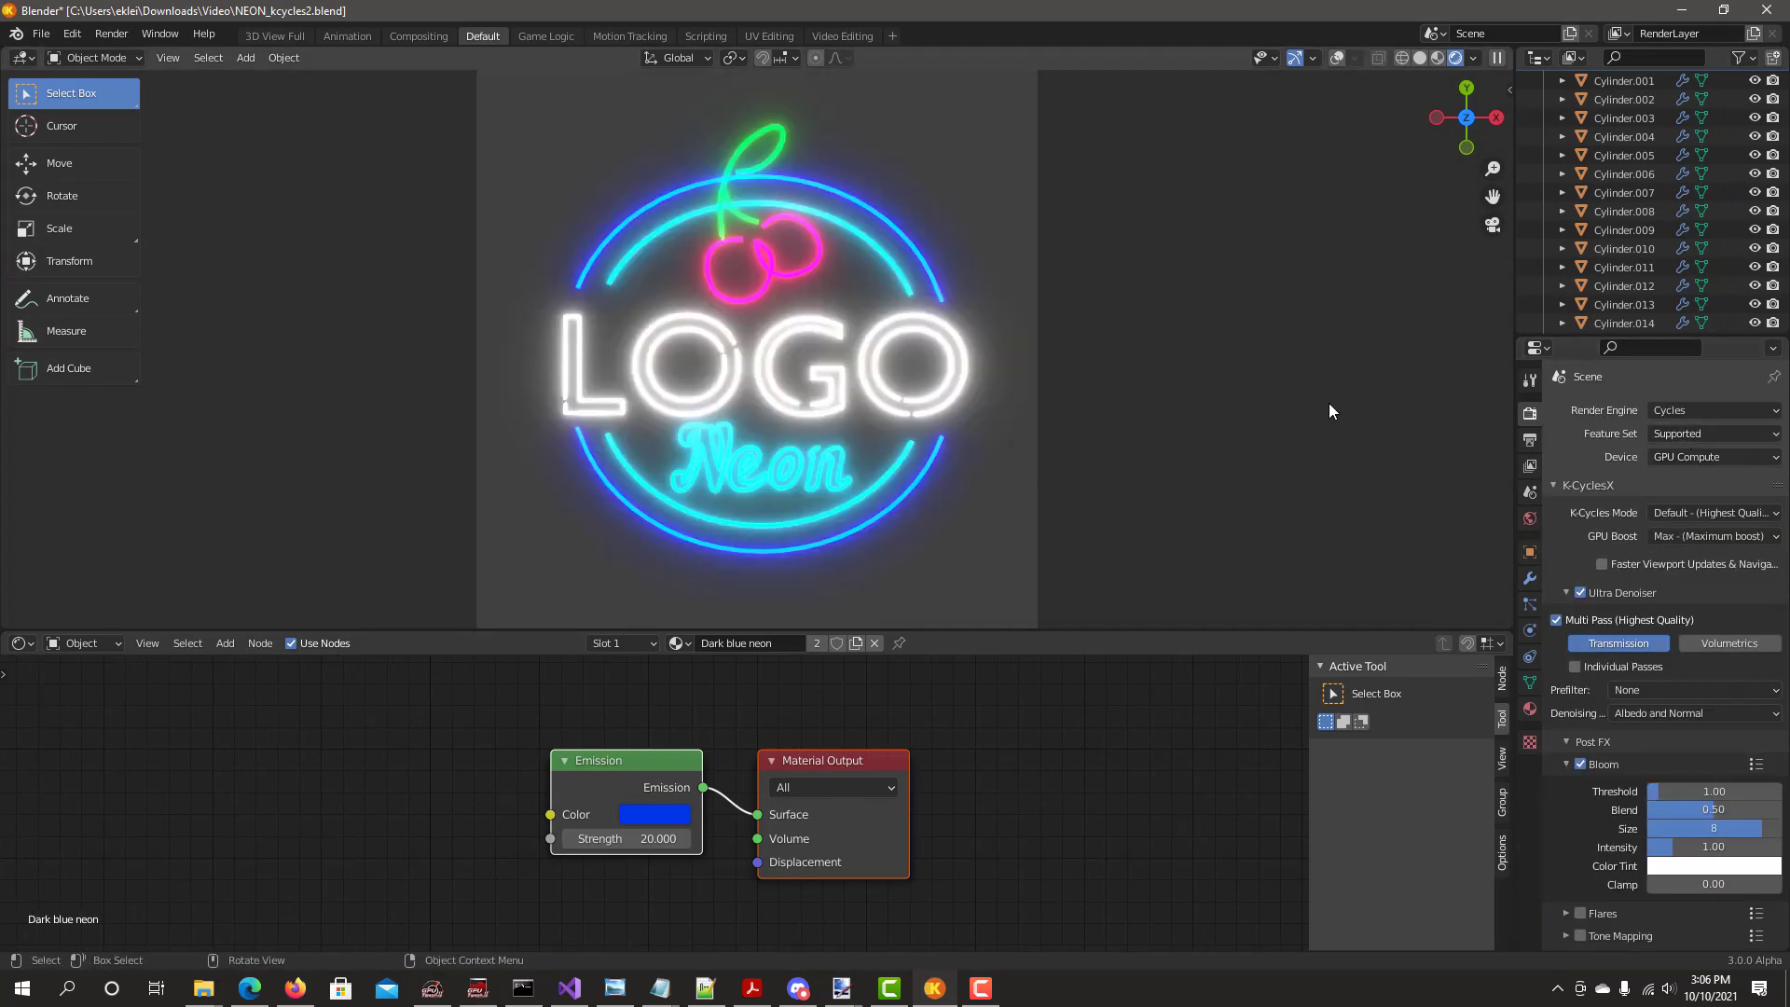
click(1710, 410)
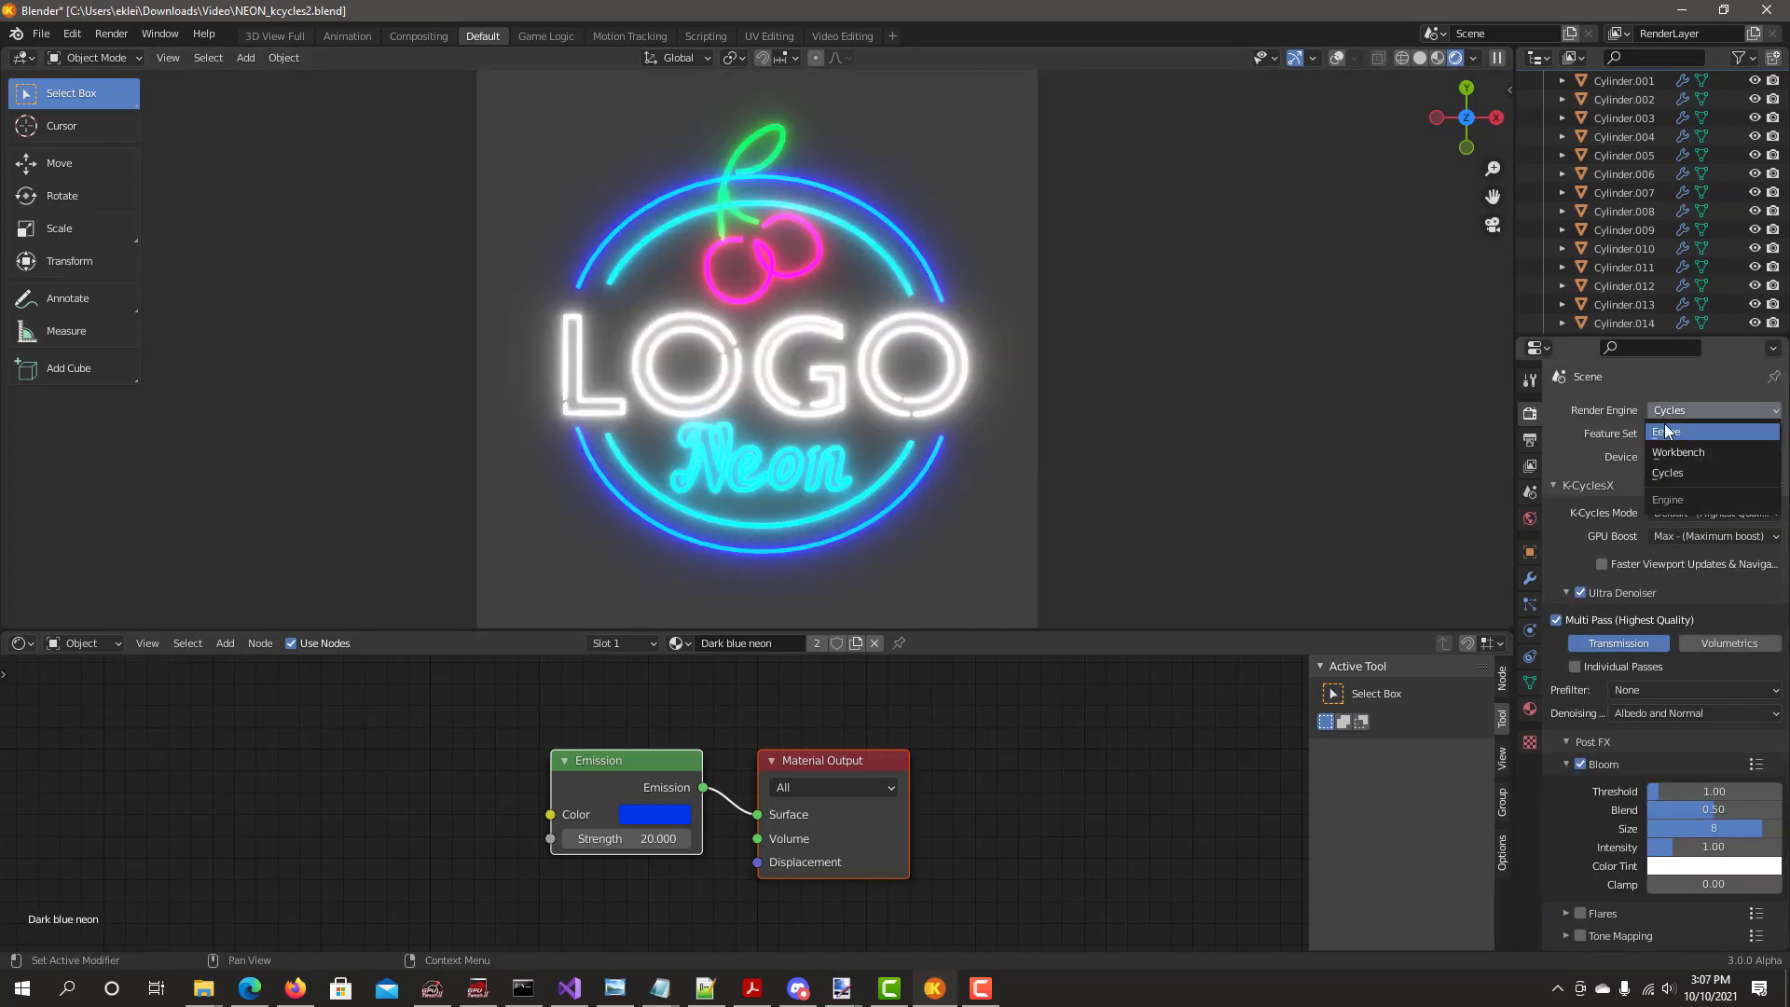
click(1666, 431)
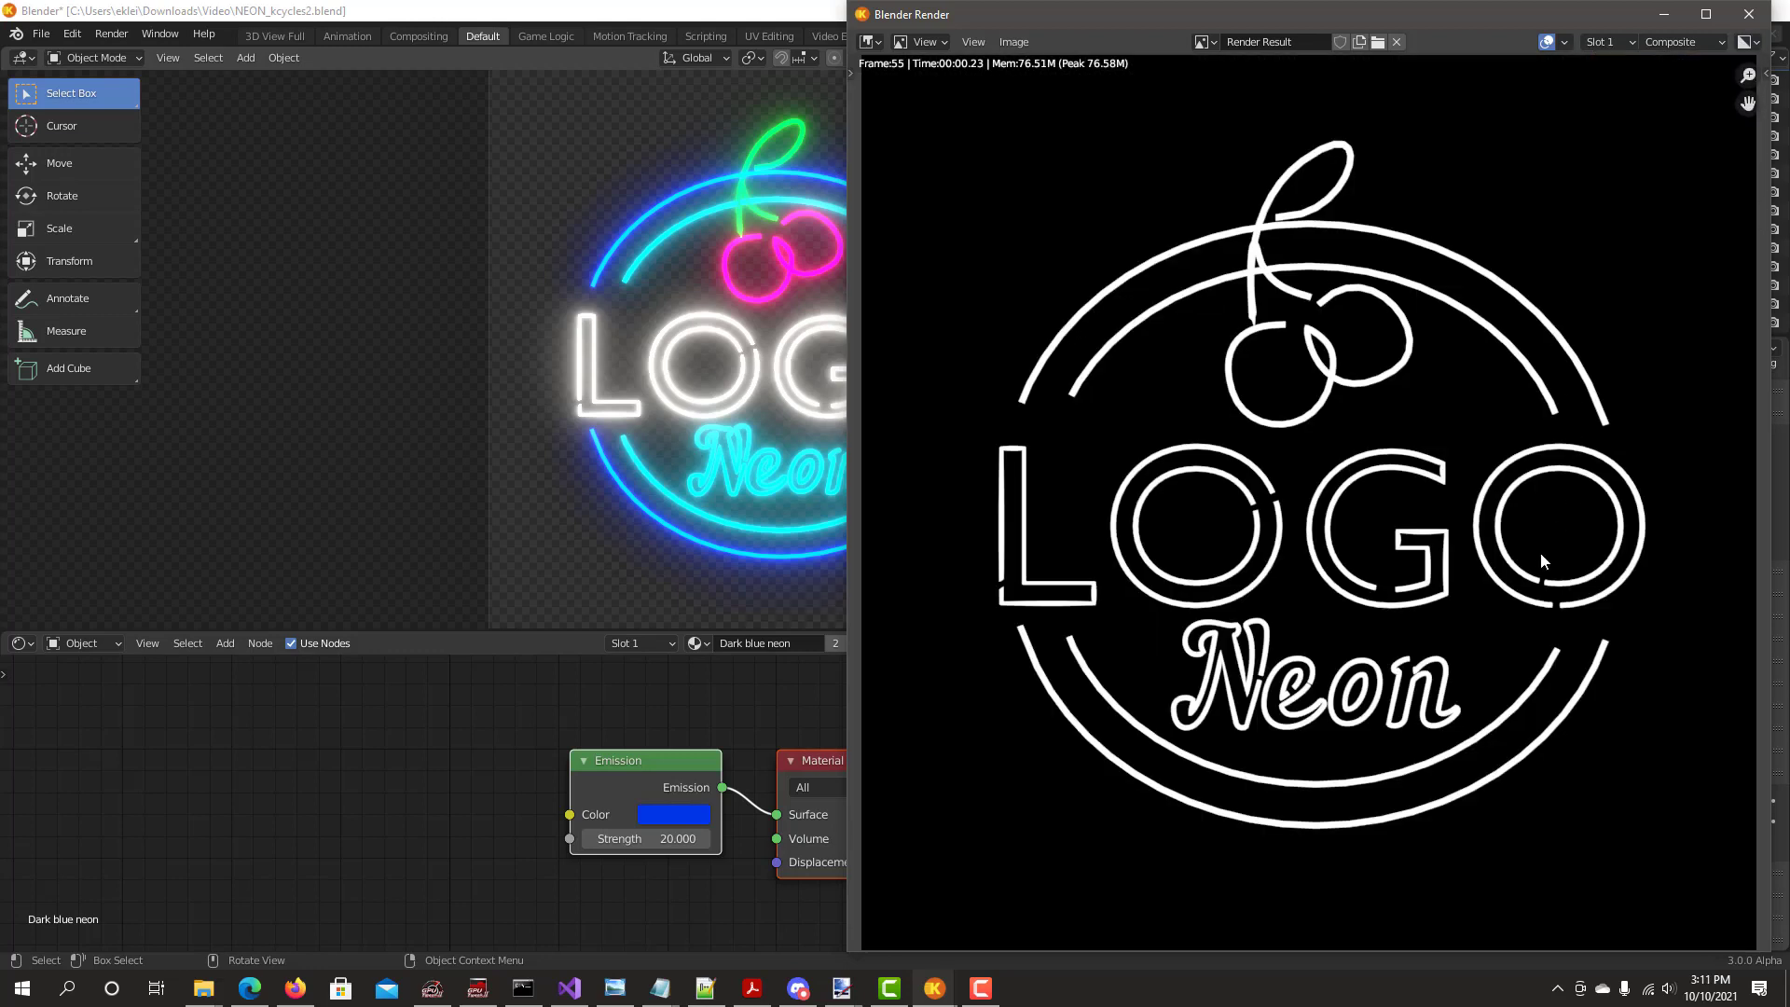
mouse_move(1546, 41)
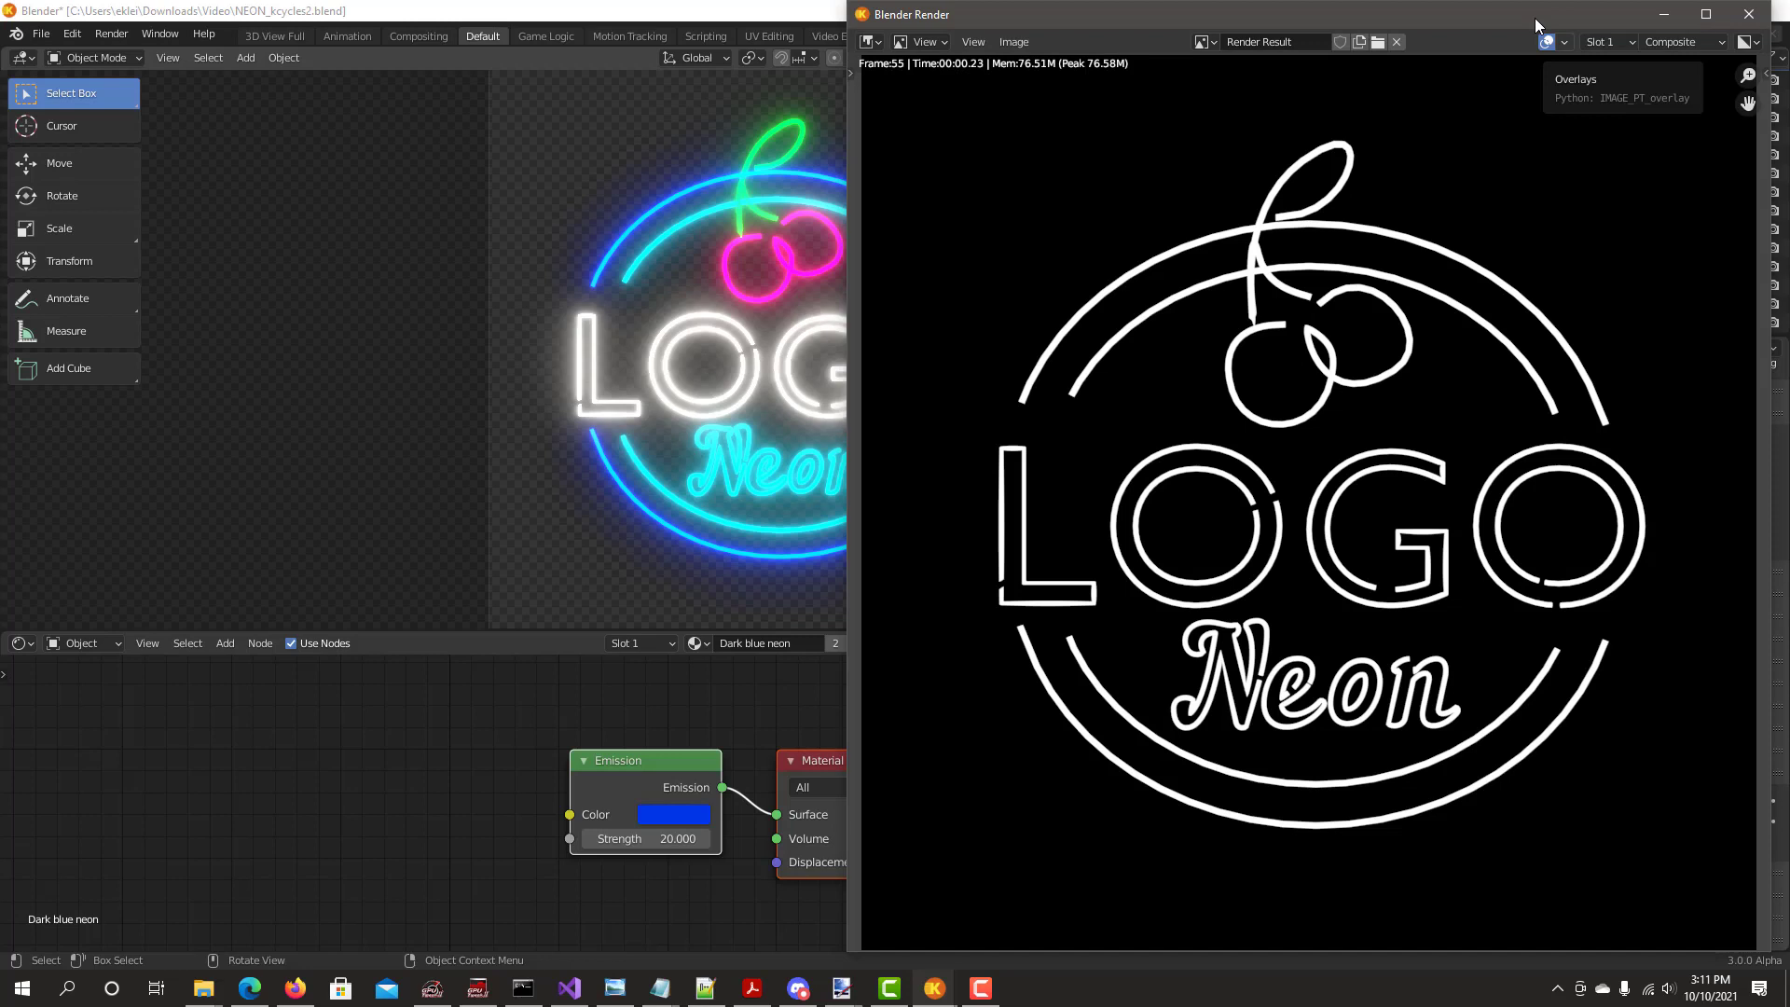
mouse_move(1525, 25)
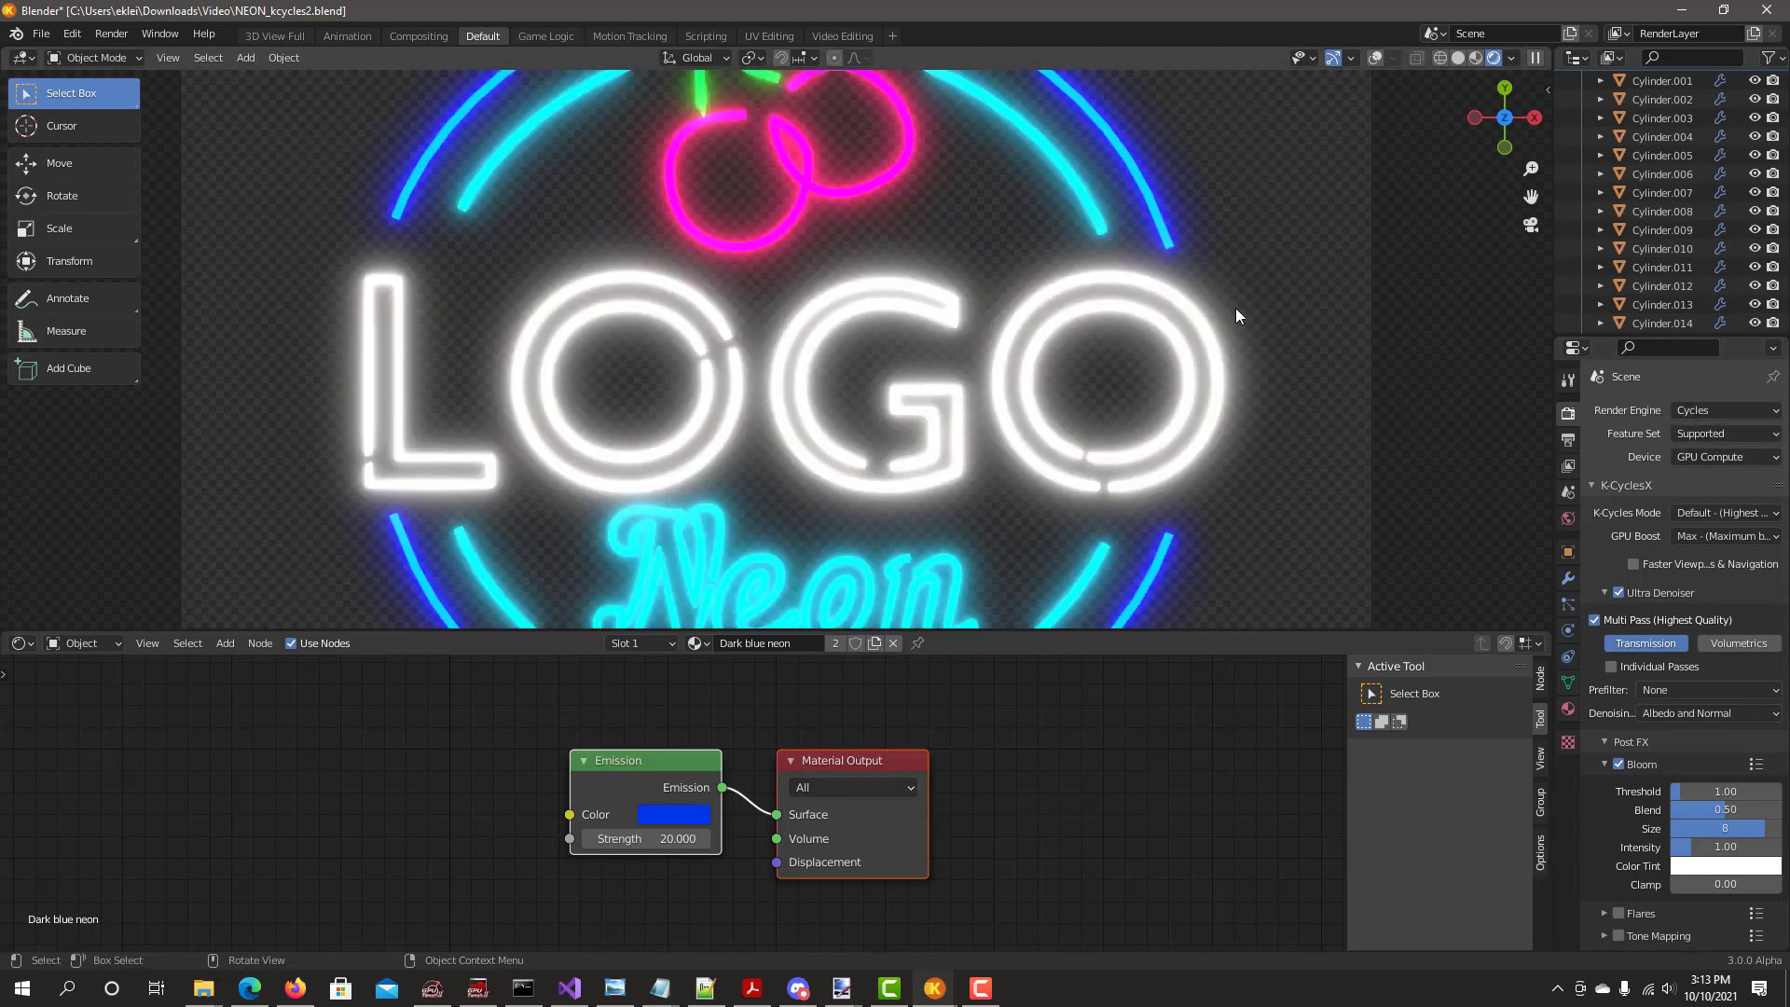
mouse_move(1499, 576)
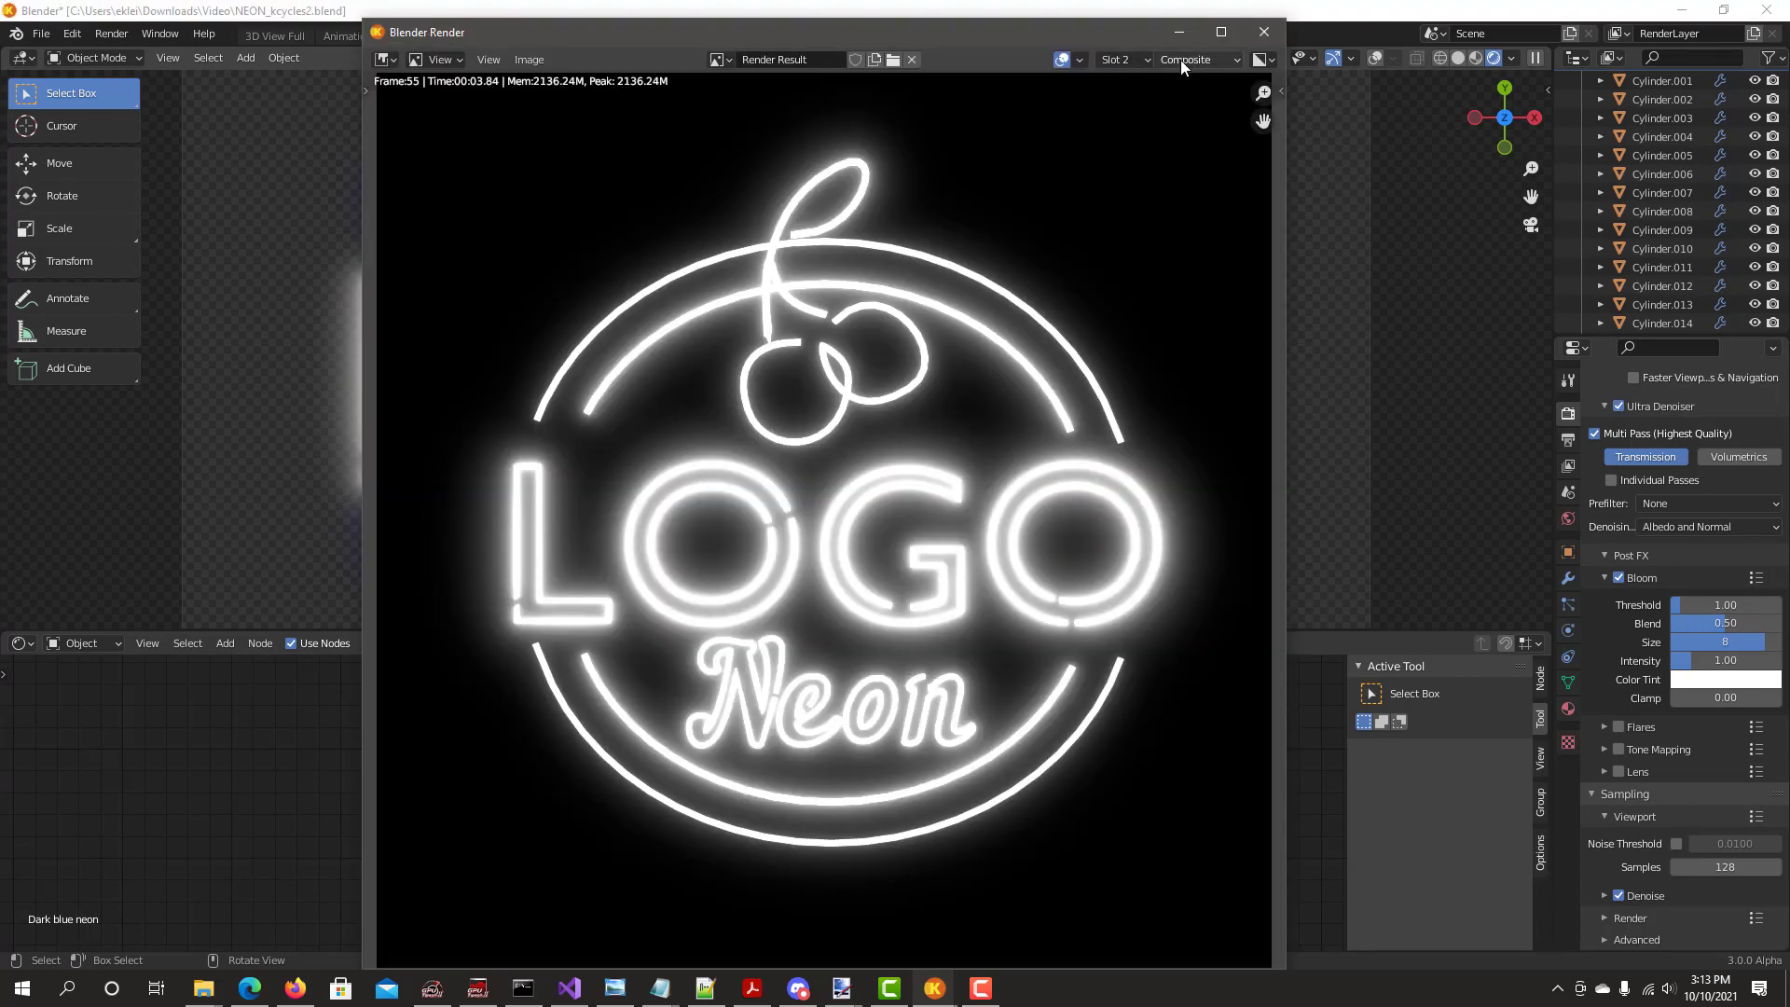
Display the bloom-glow neon render in Slot 2 and begin saving the image
click(1123, 59)
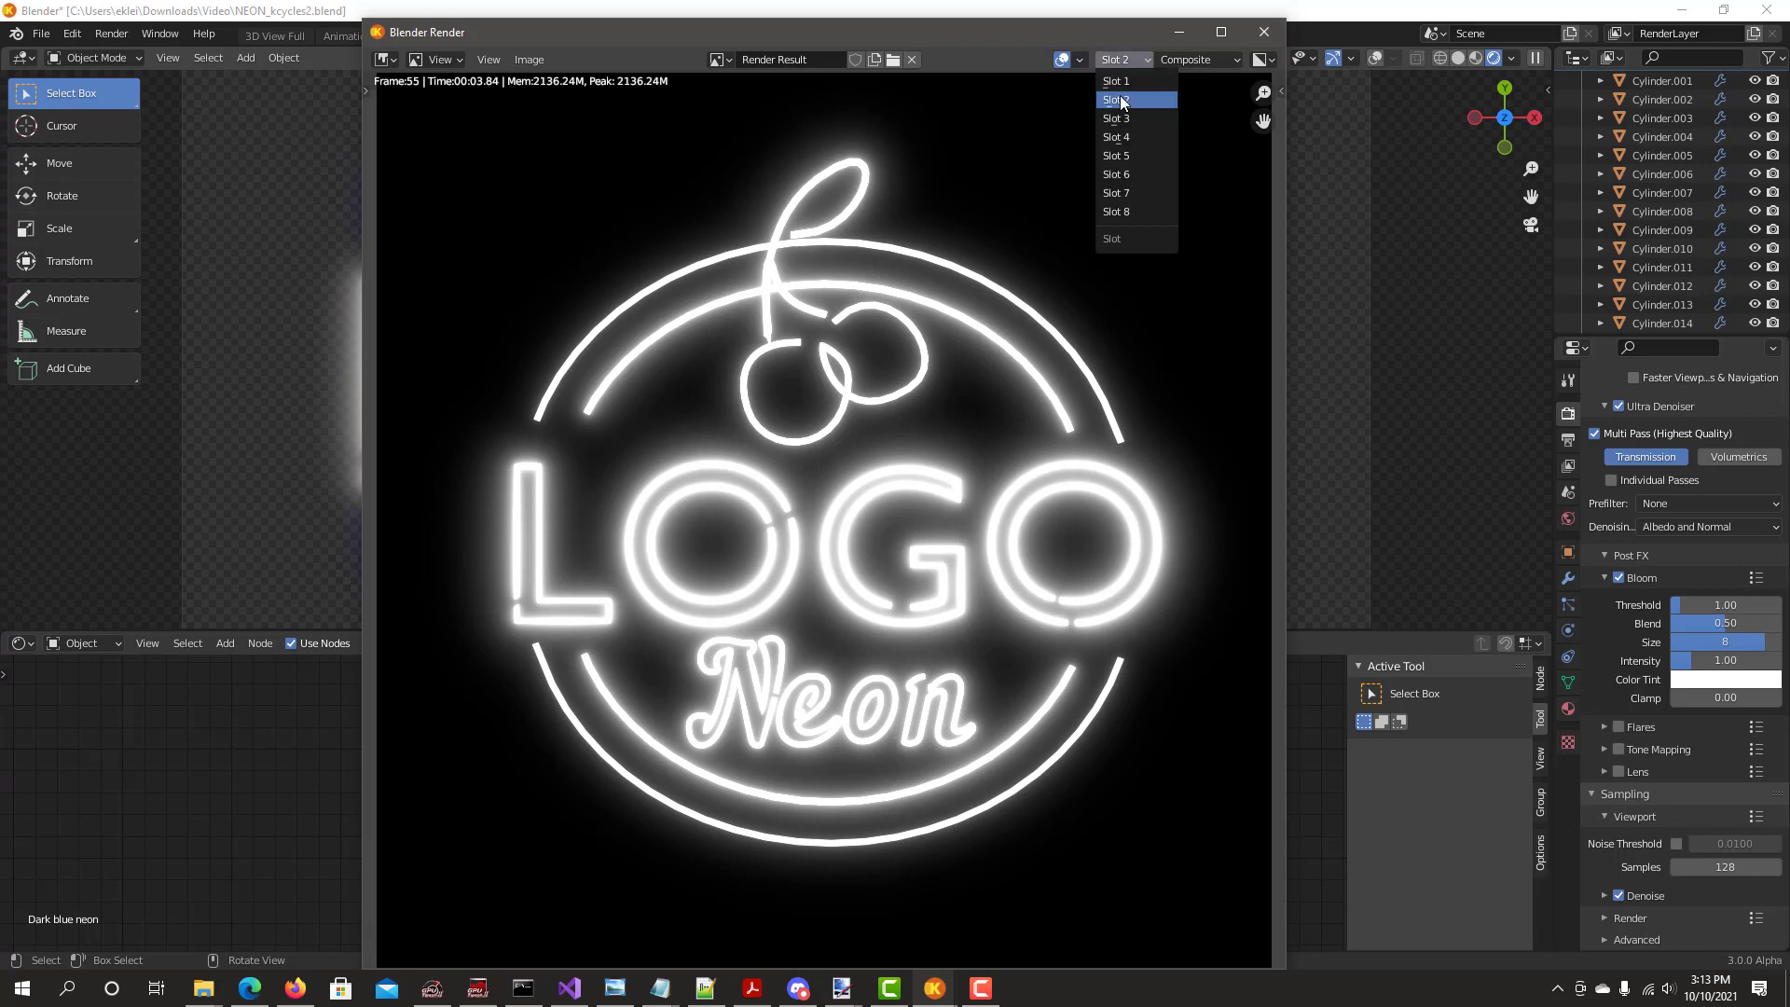
mouse_move(1121, 83)
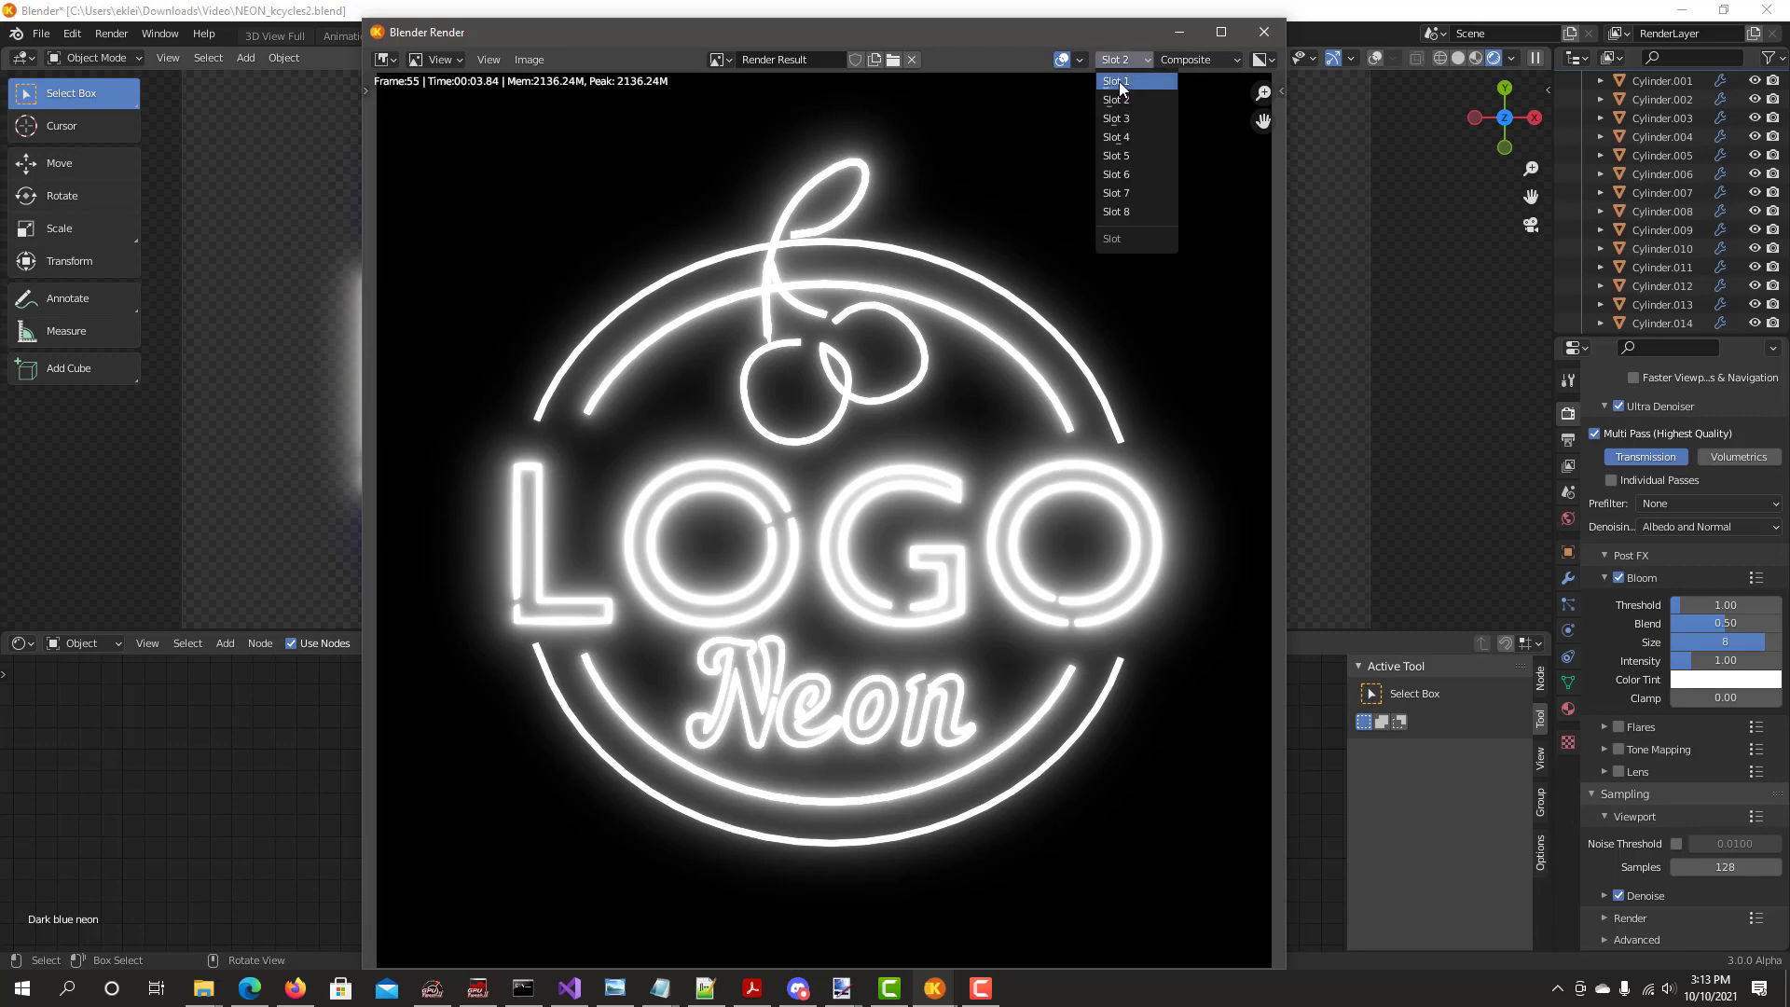
click(1116, 81)
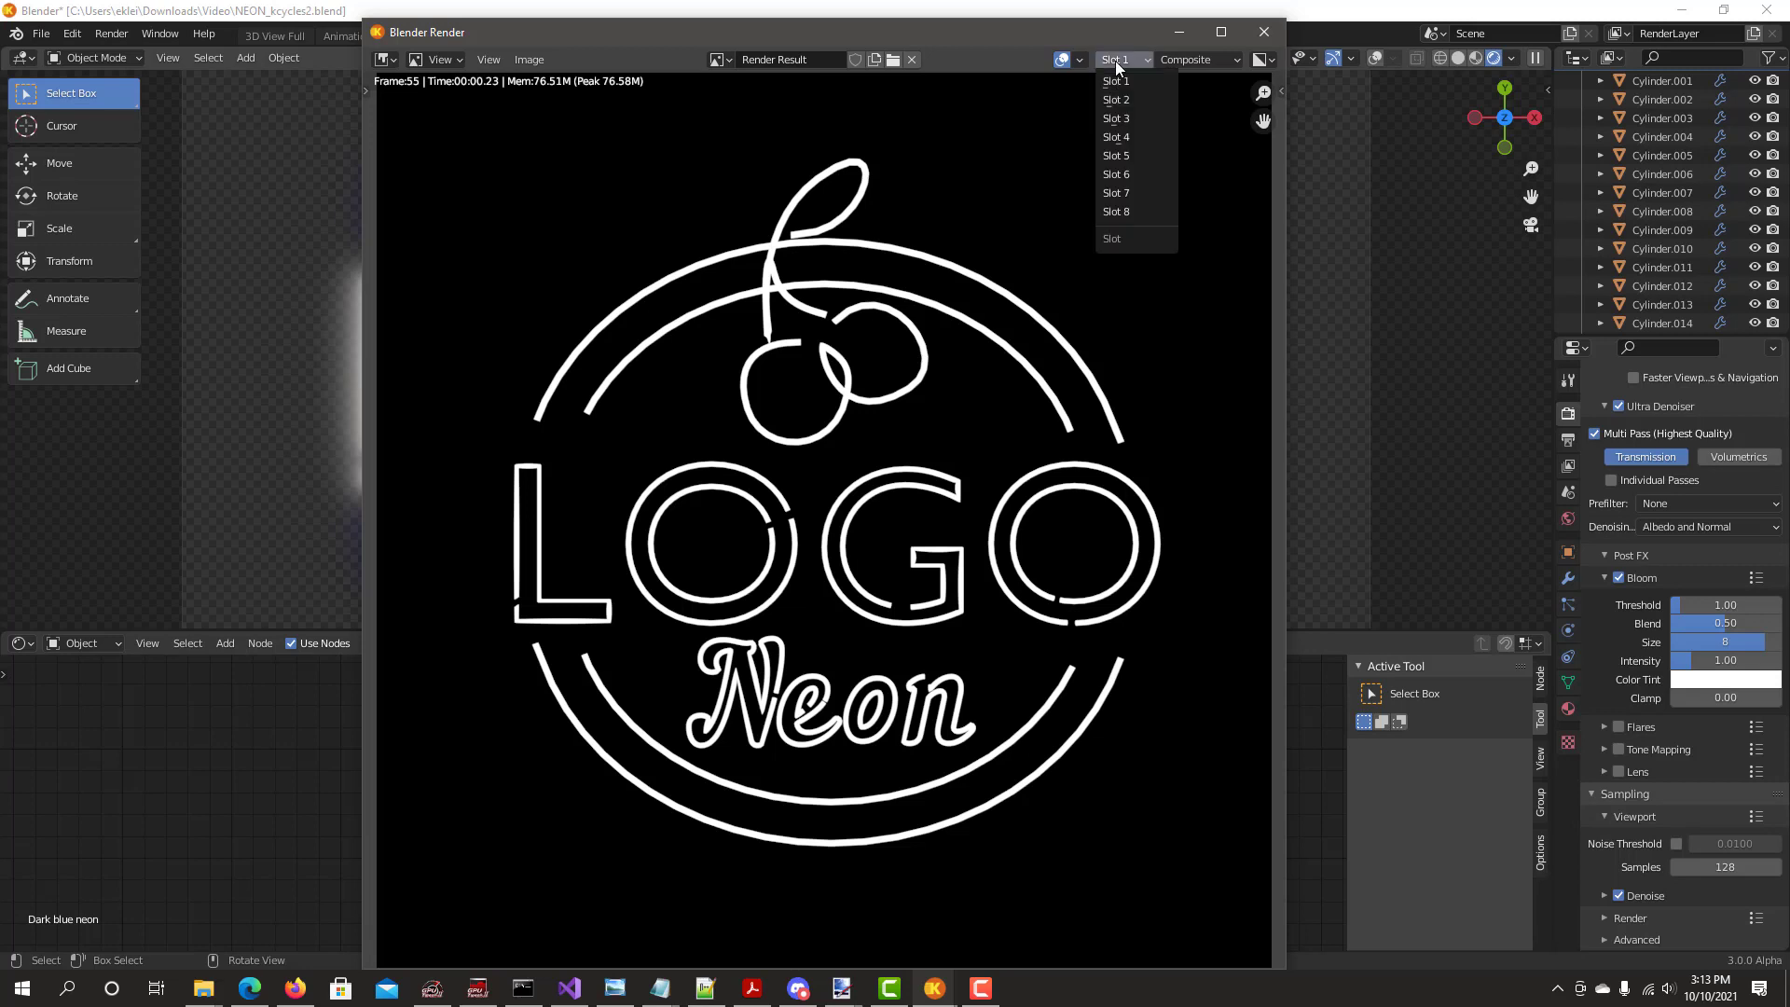
click(1116, 99)
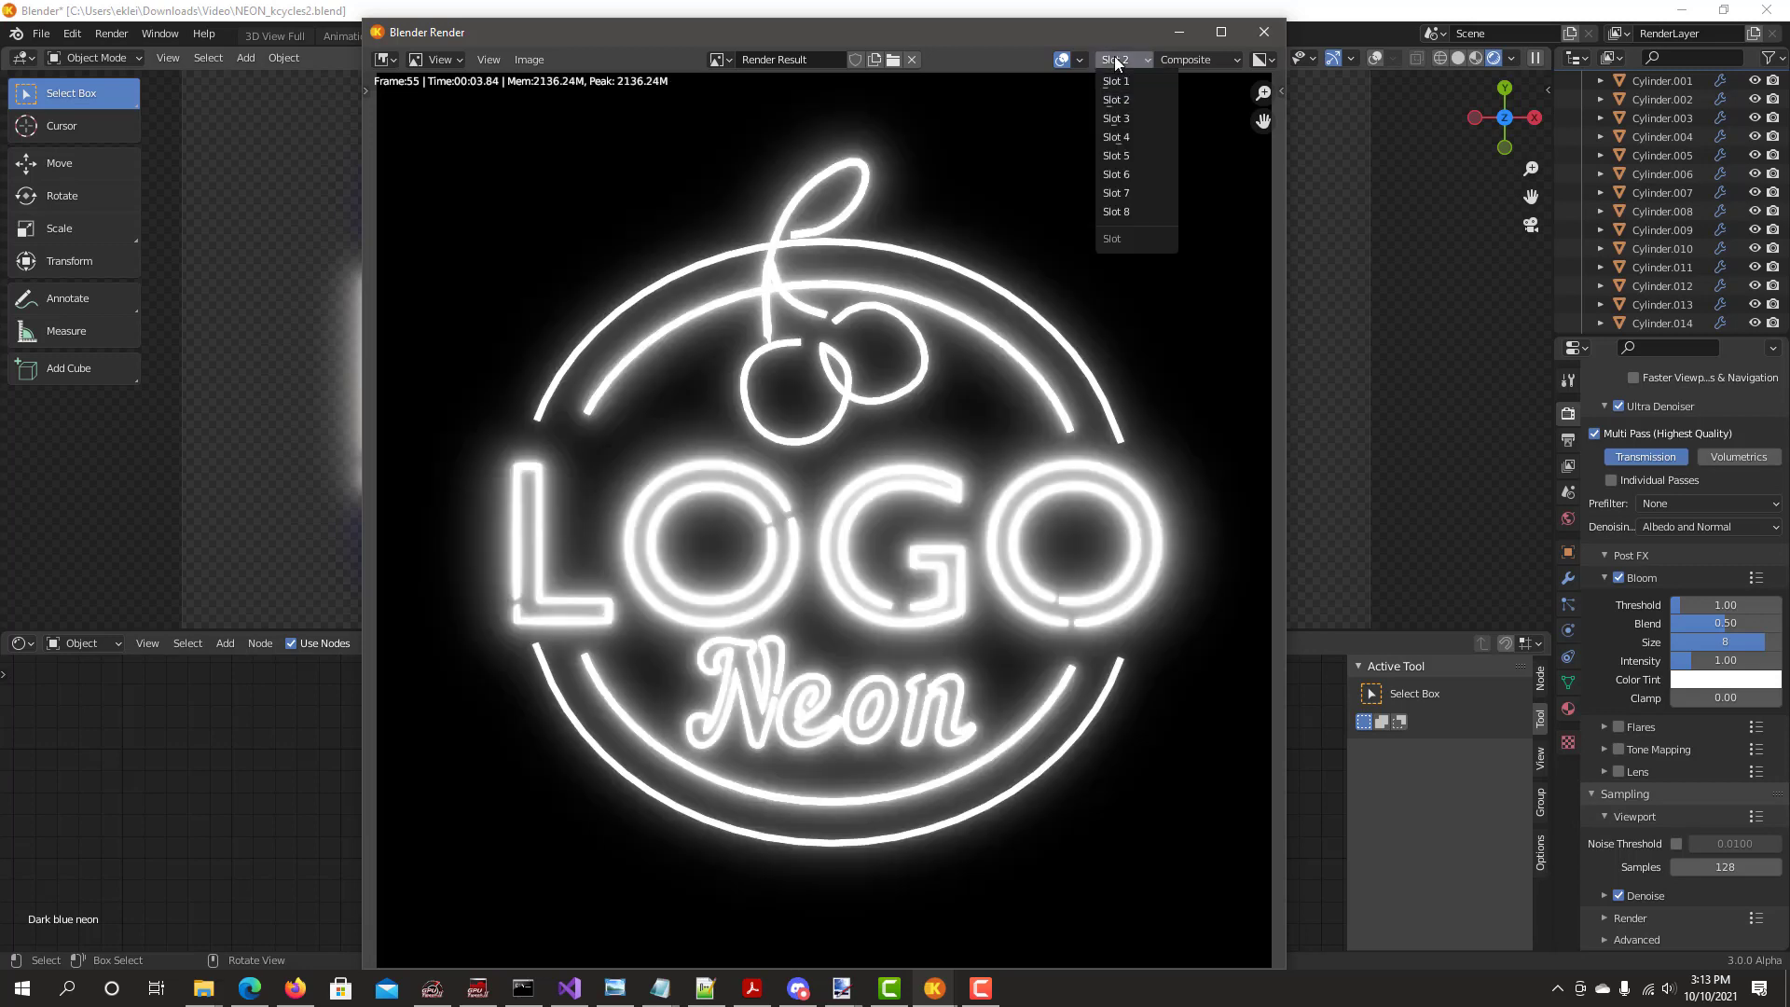
mouse_move(1116, 81)
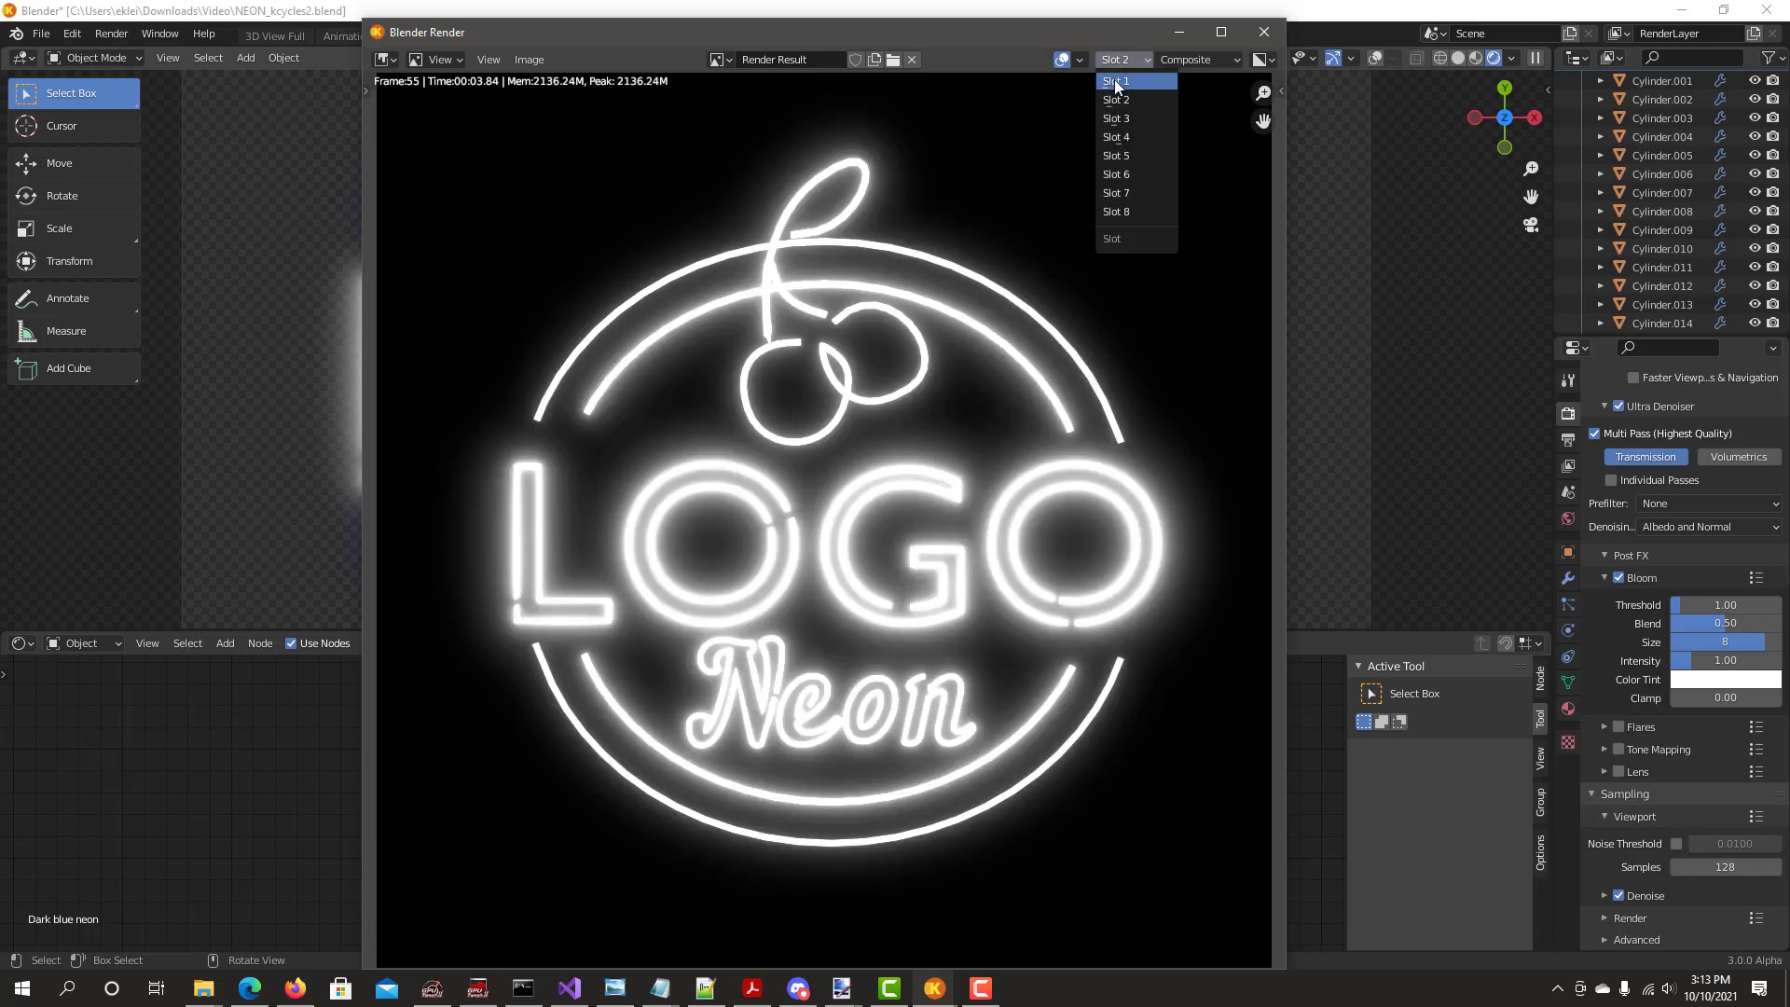
click(1115, 80)
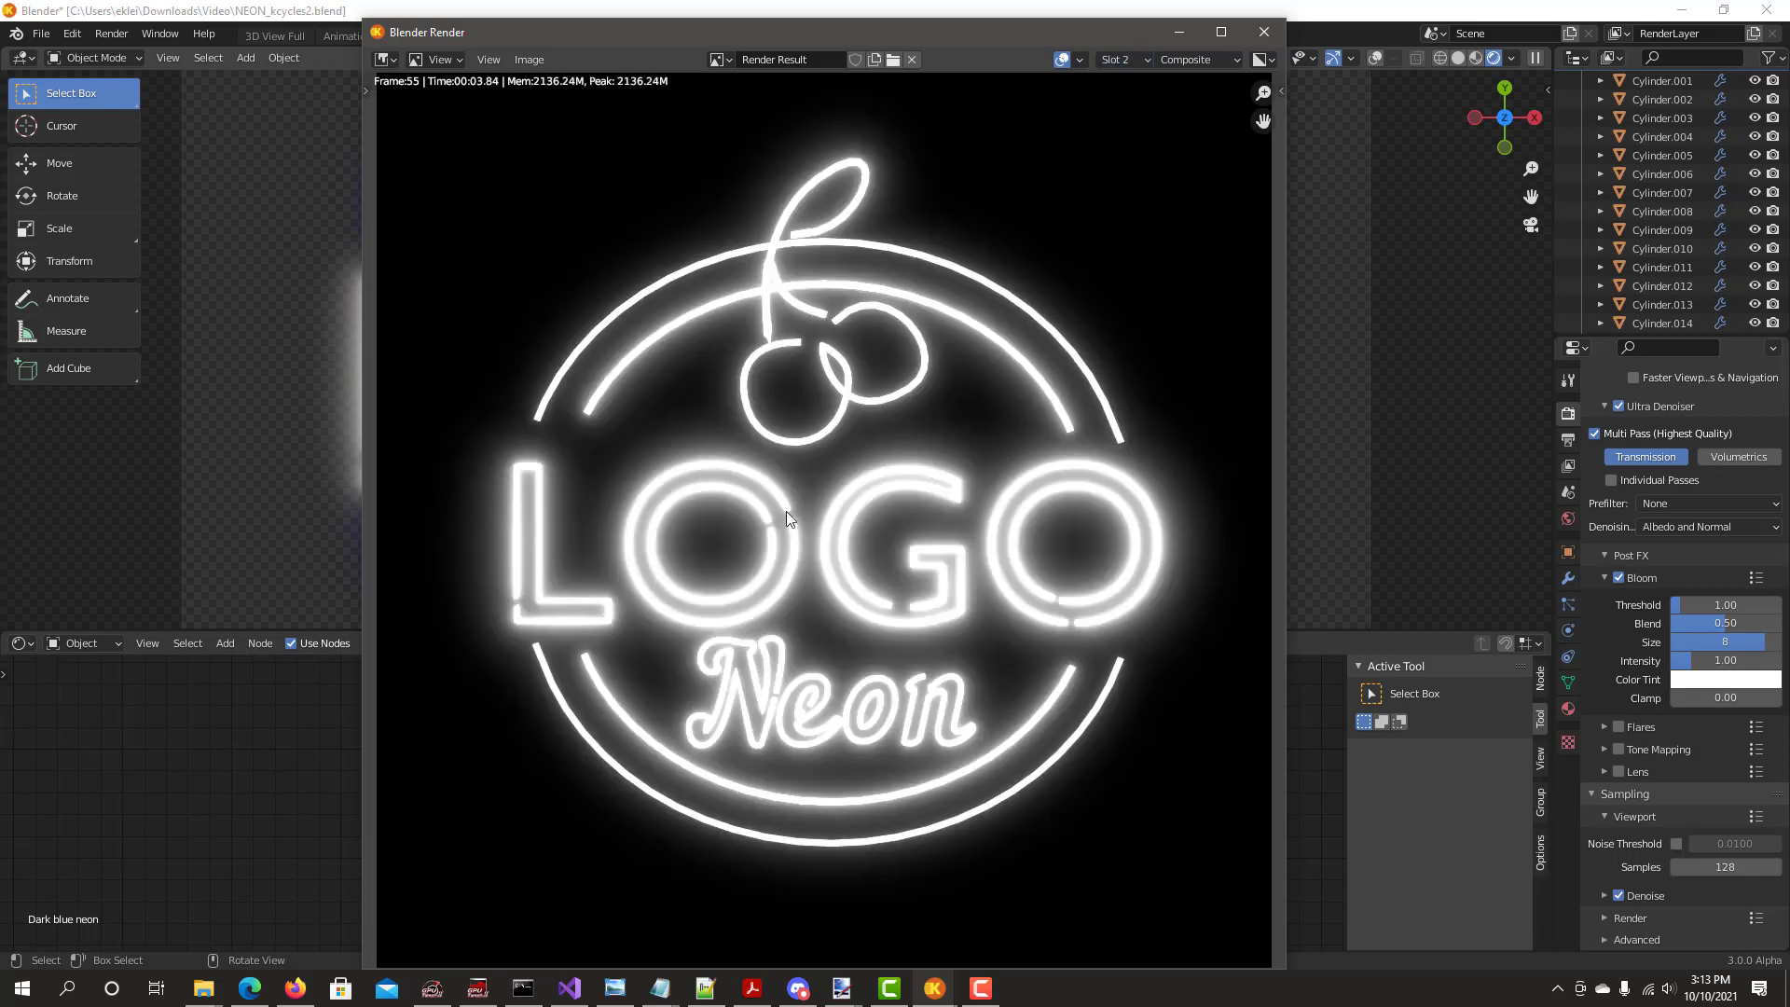
mouse_move(666, 724)
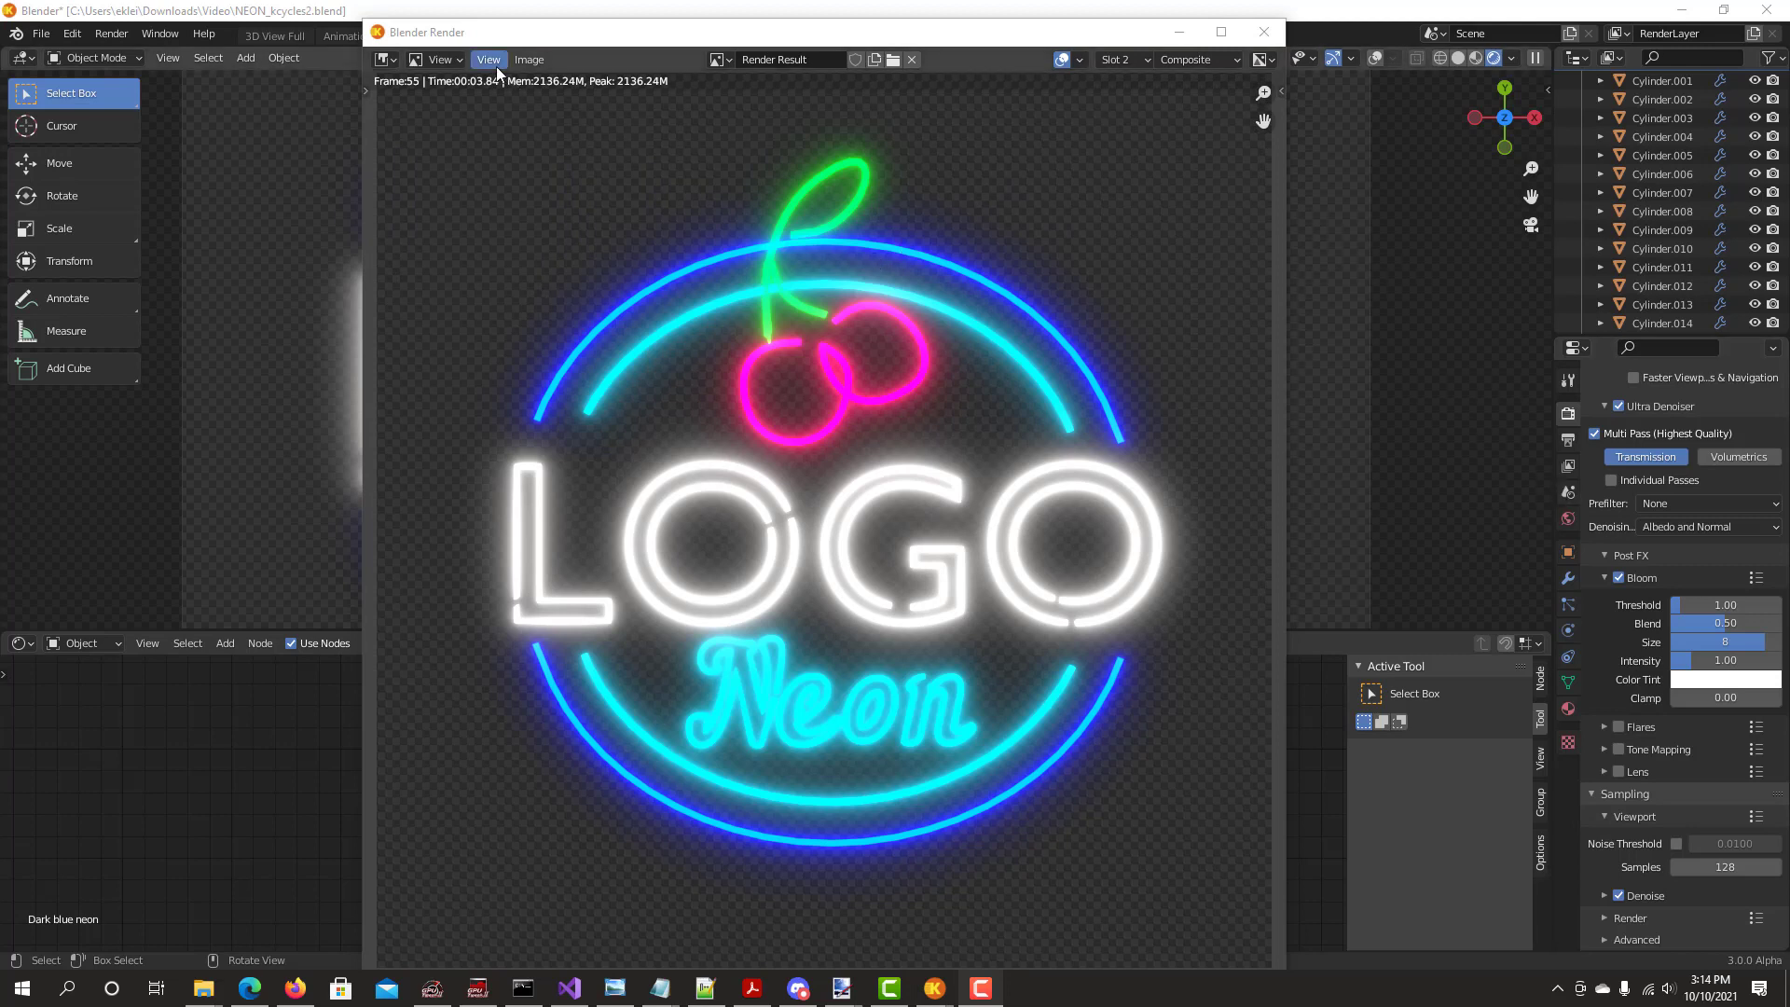
mouse_move(492, 64)
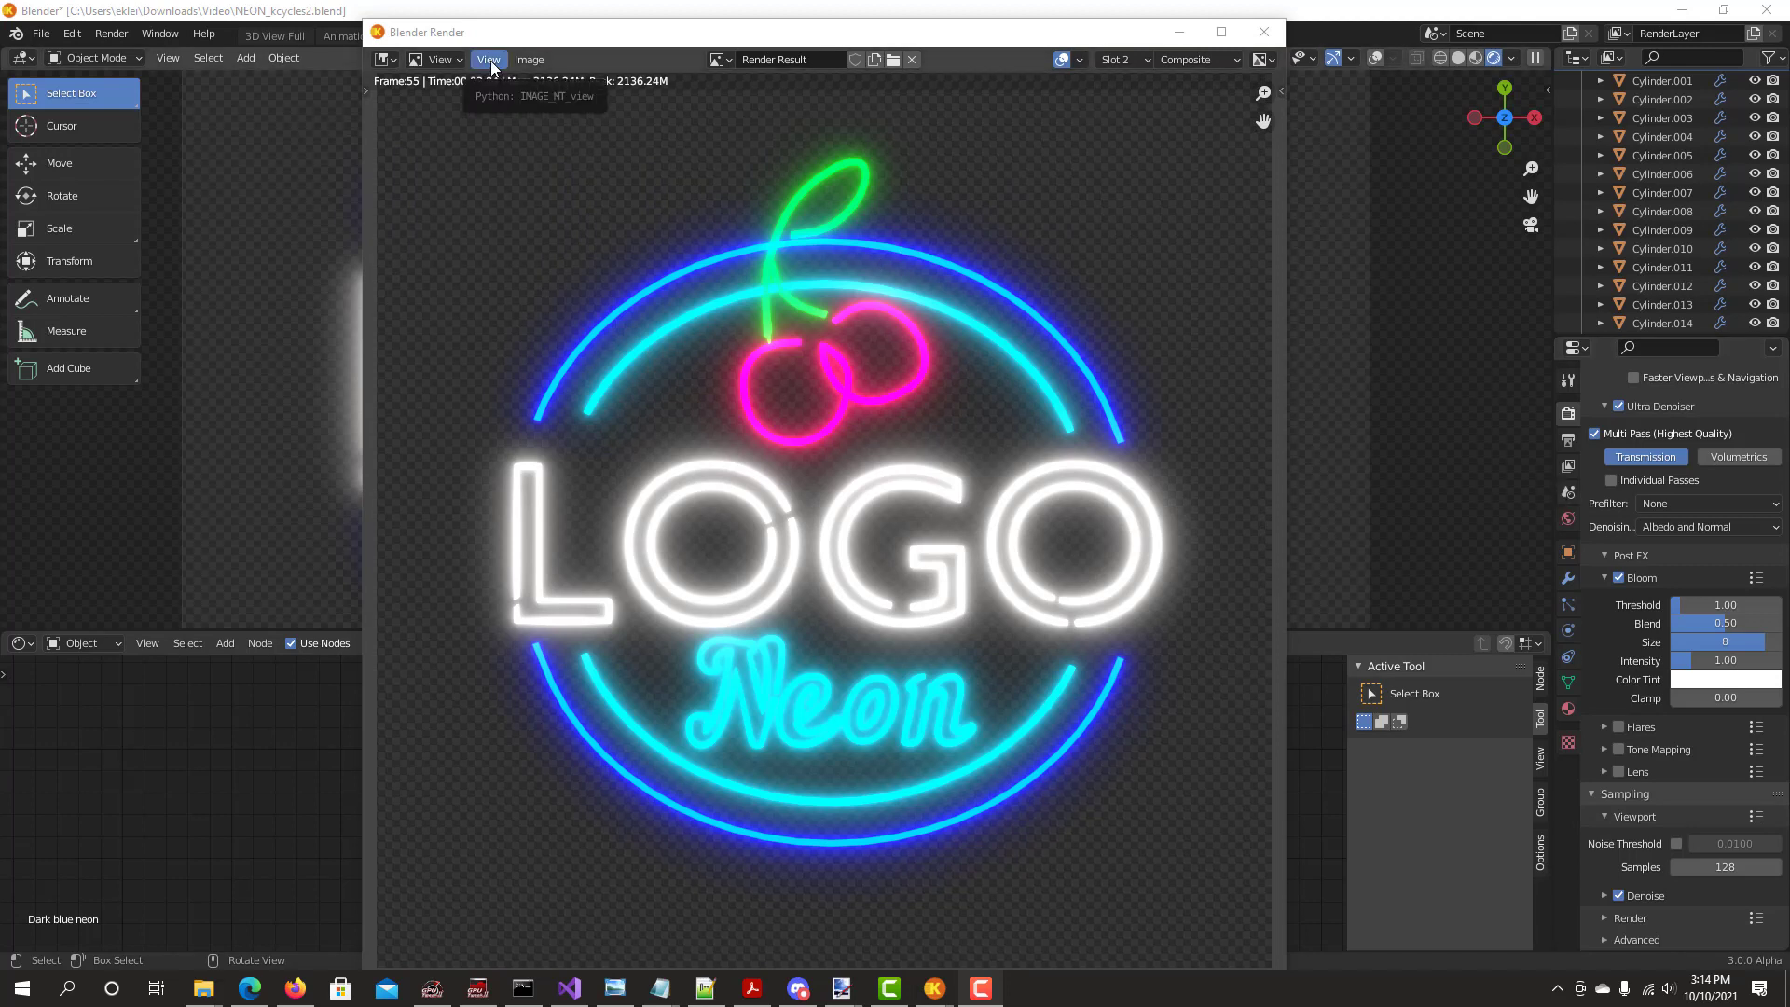
click(488, 59)
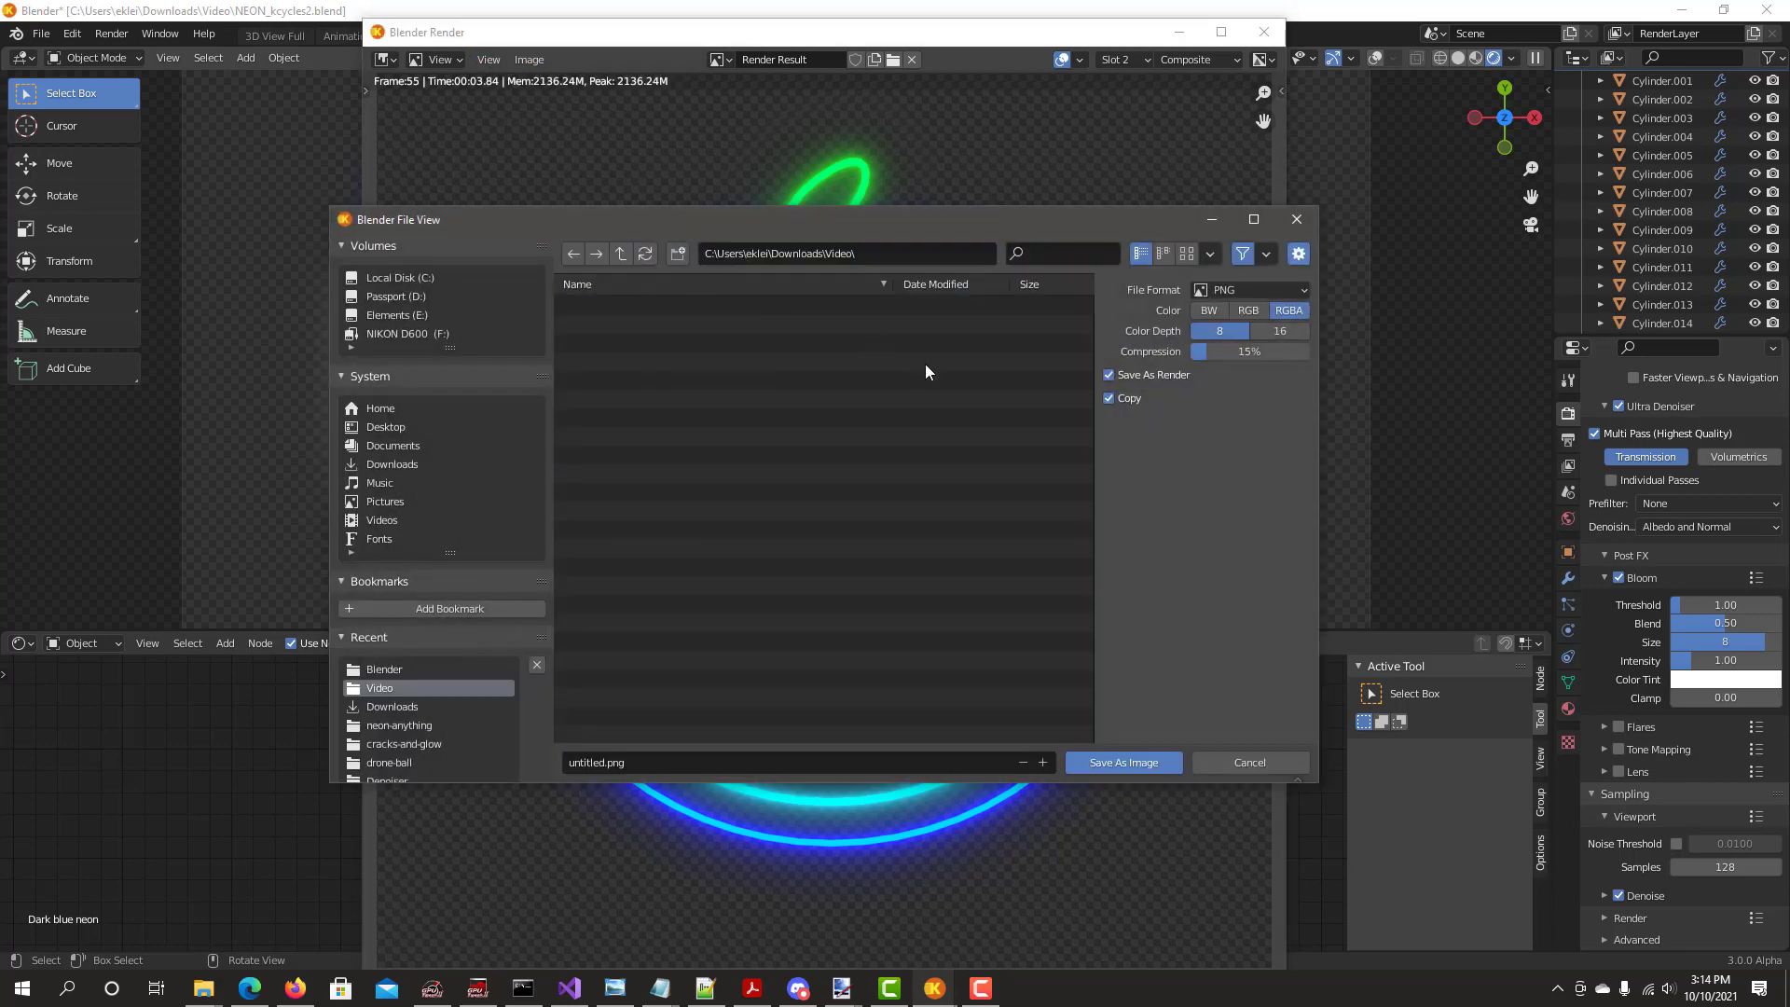
mouse_move(928, 413)
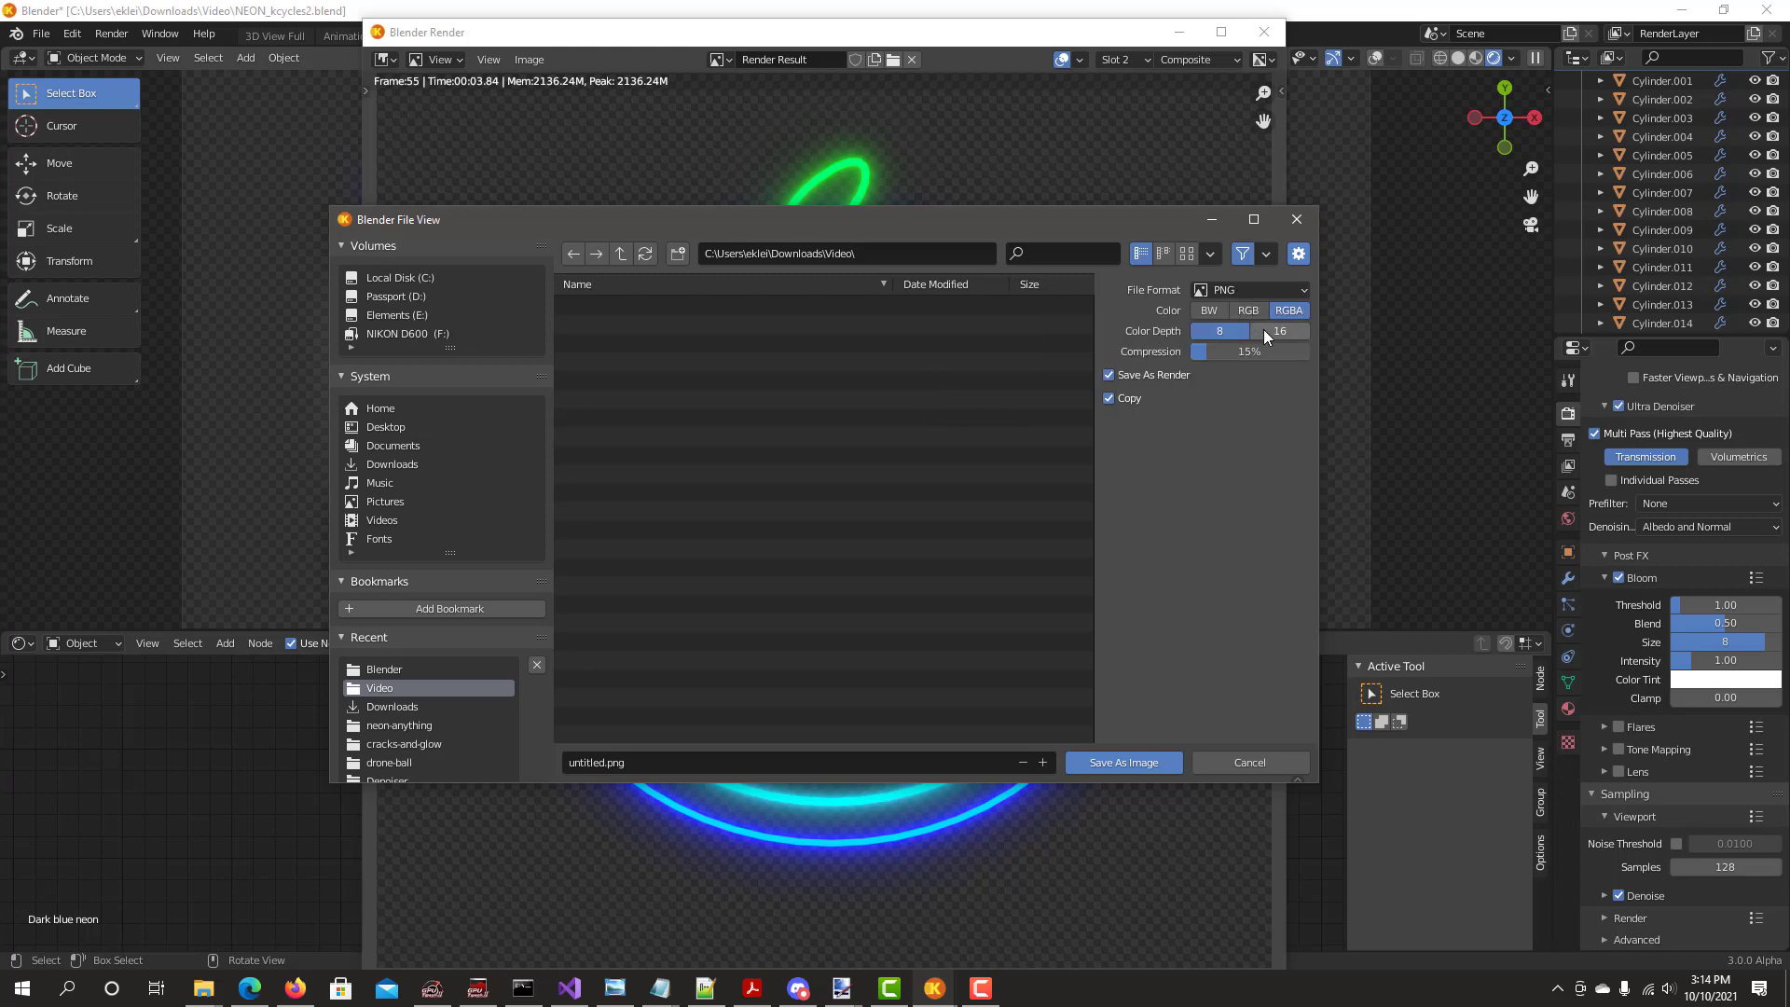
Set the image save format to OpenEXR with RGBA colour
click(1251, 290)
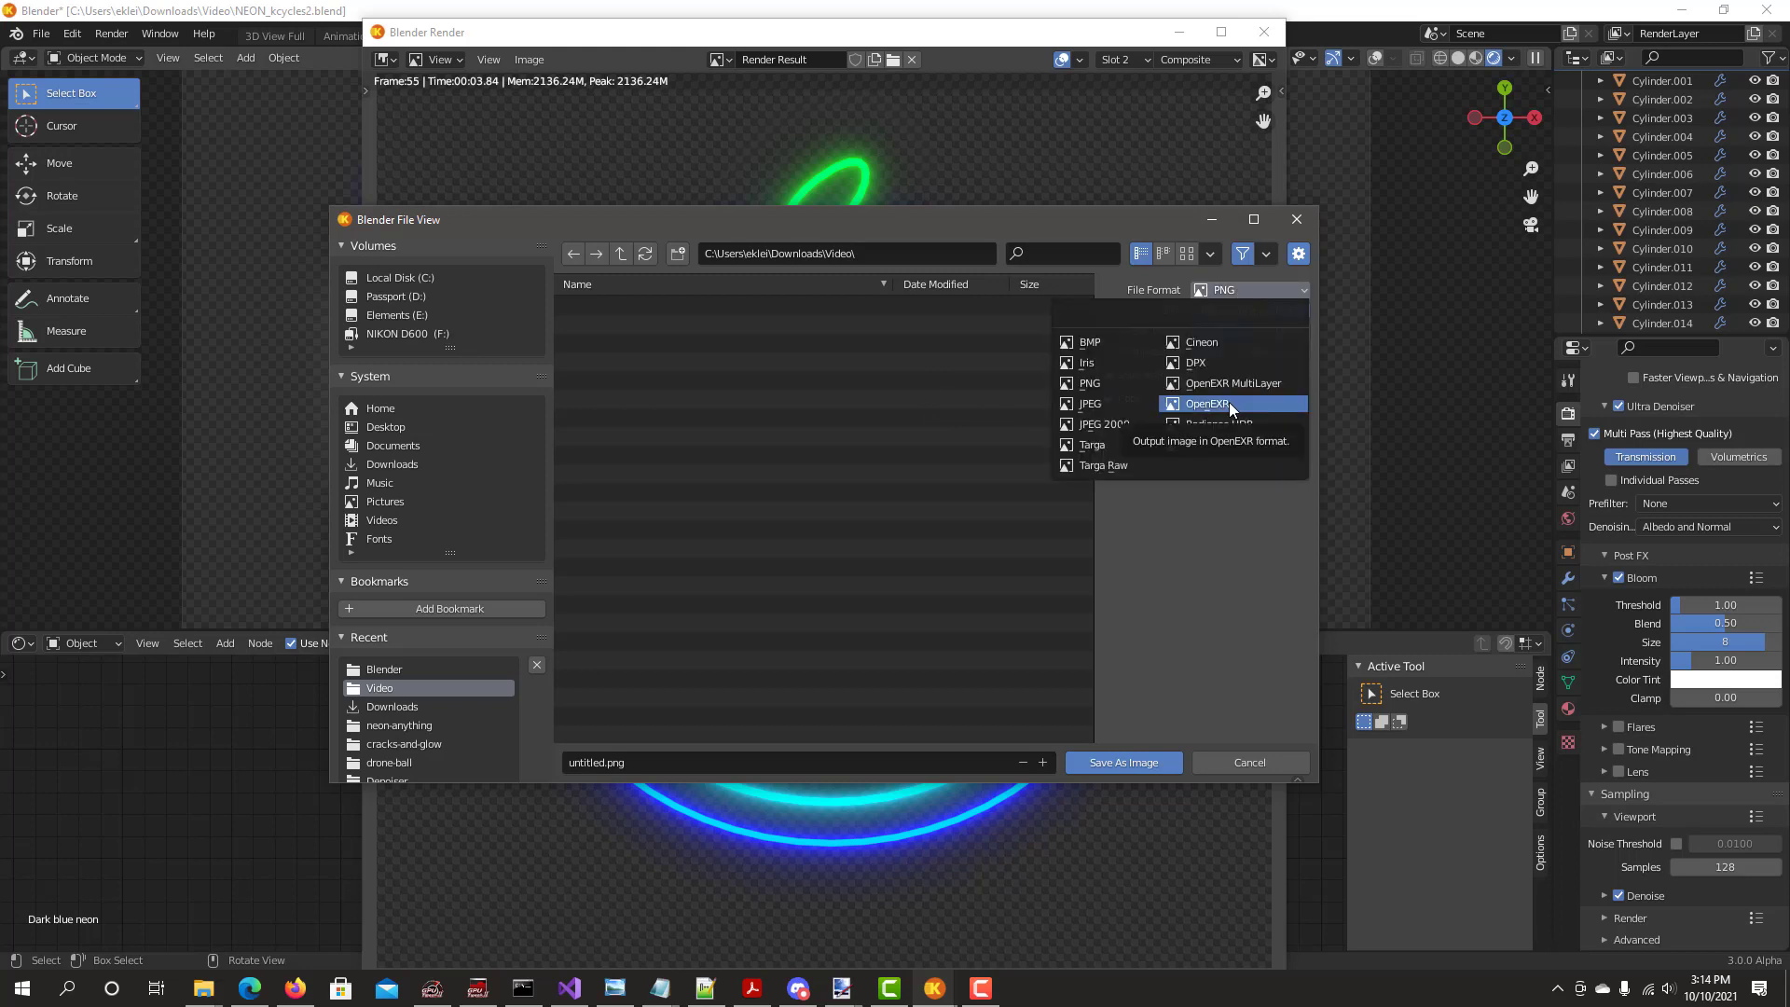
click(1206, 404)
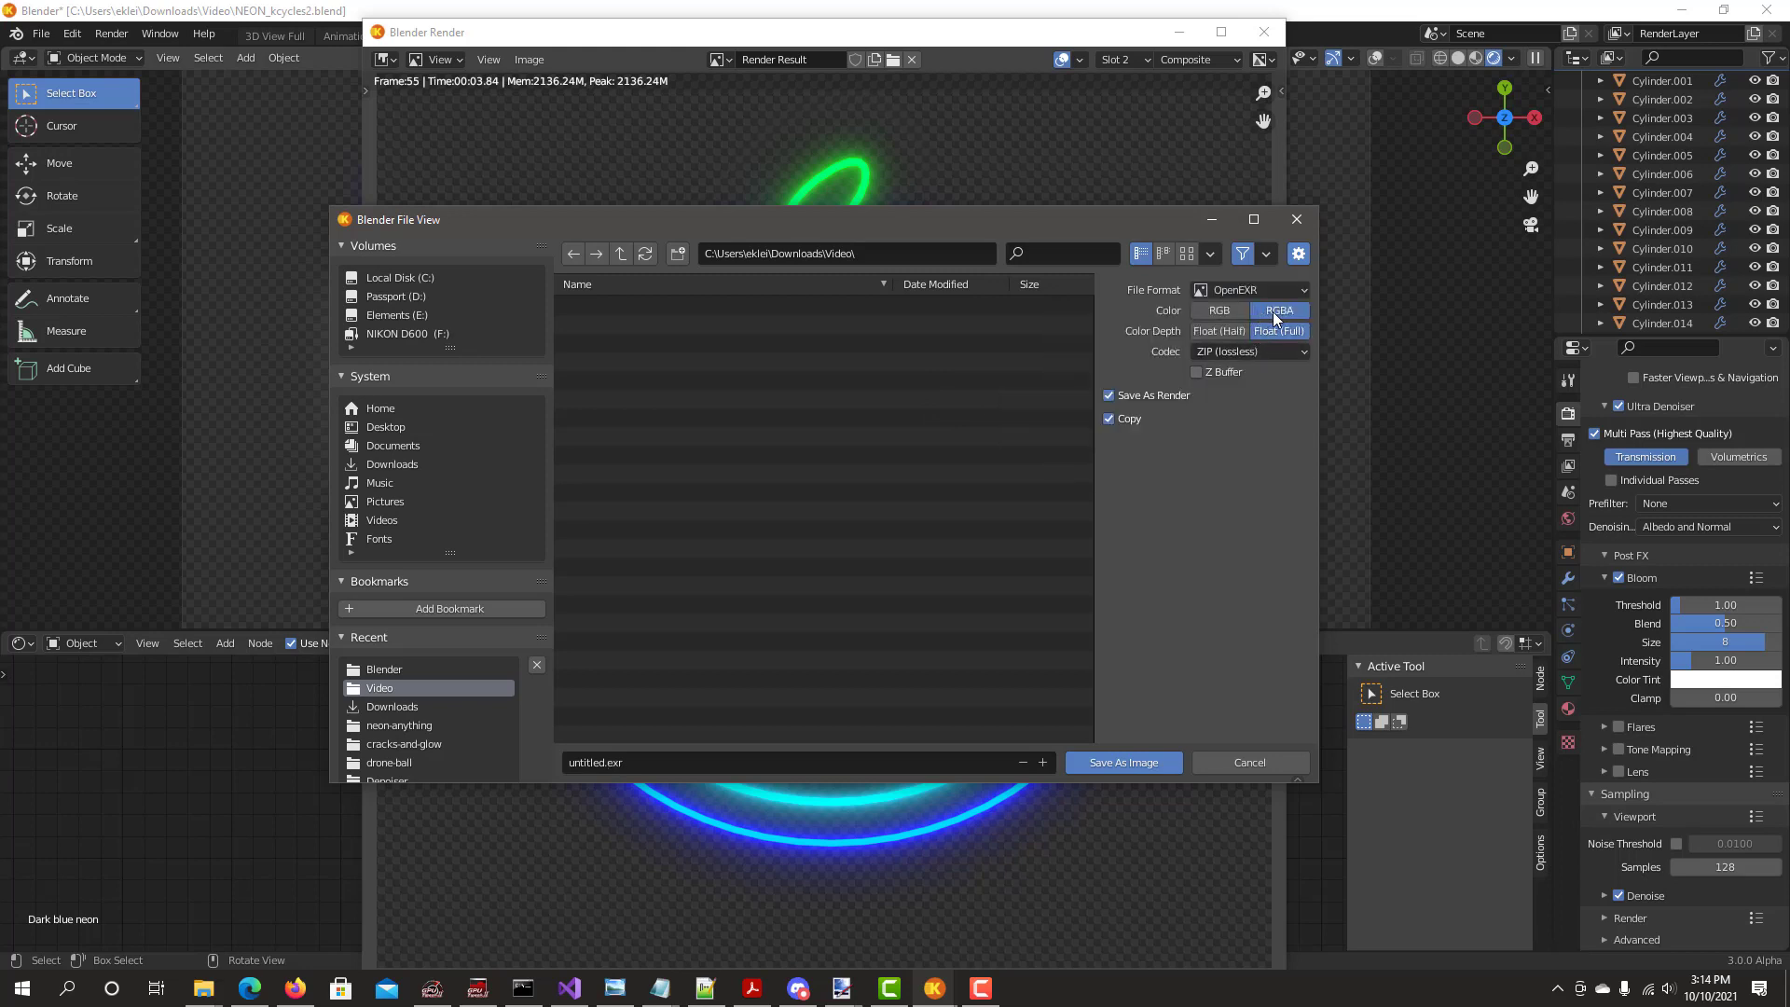
mouse_move(1279, 315)
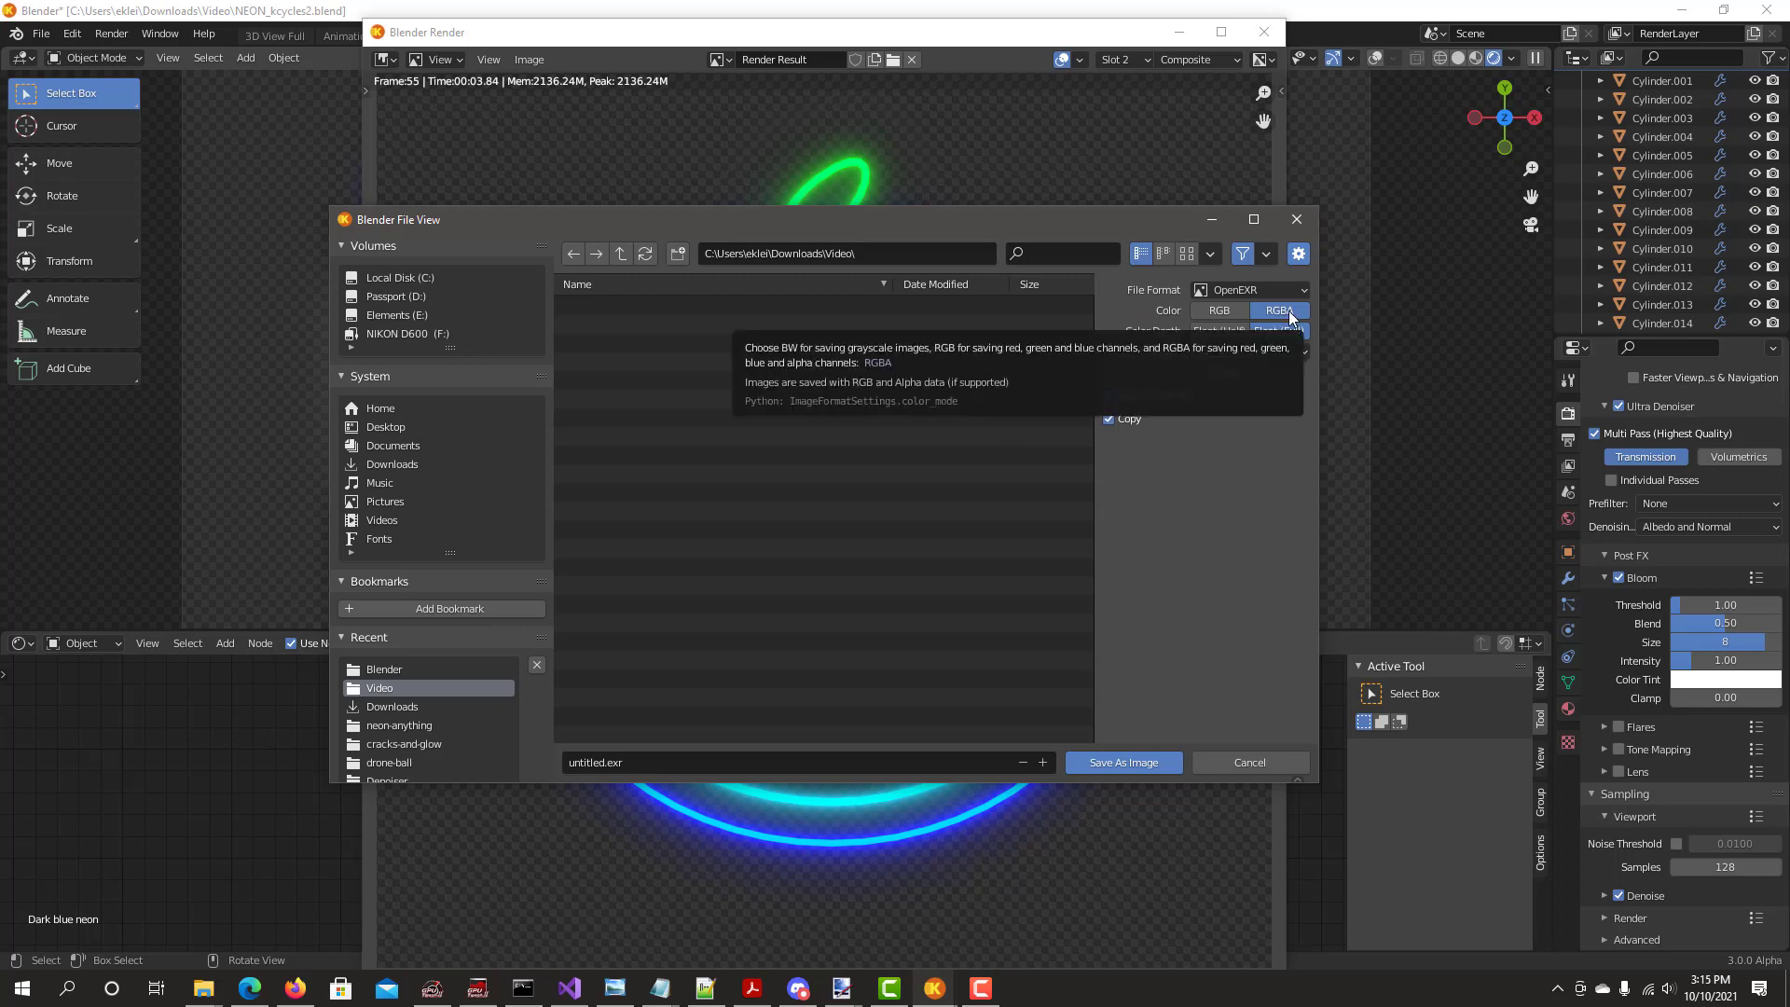
click(1279, 311)
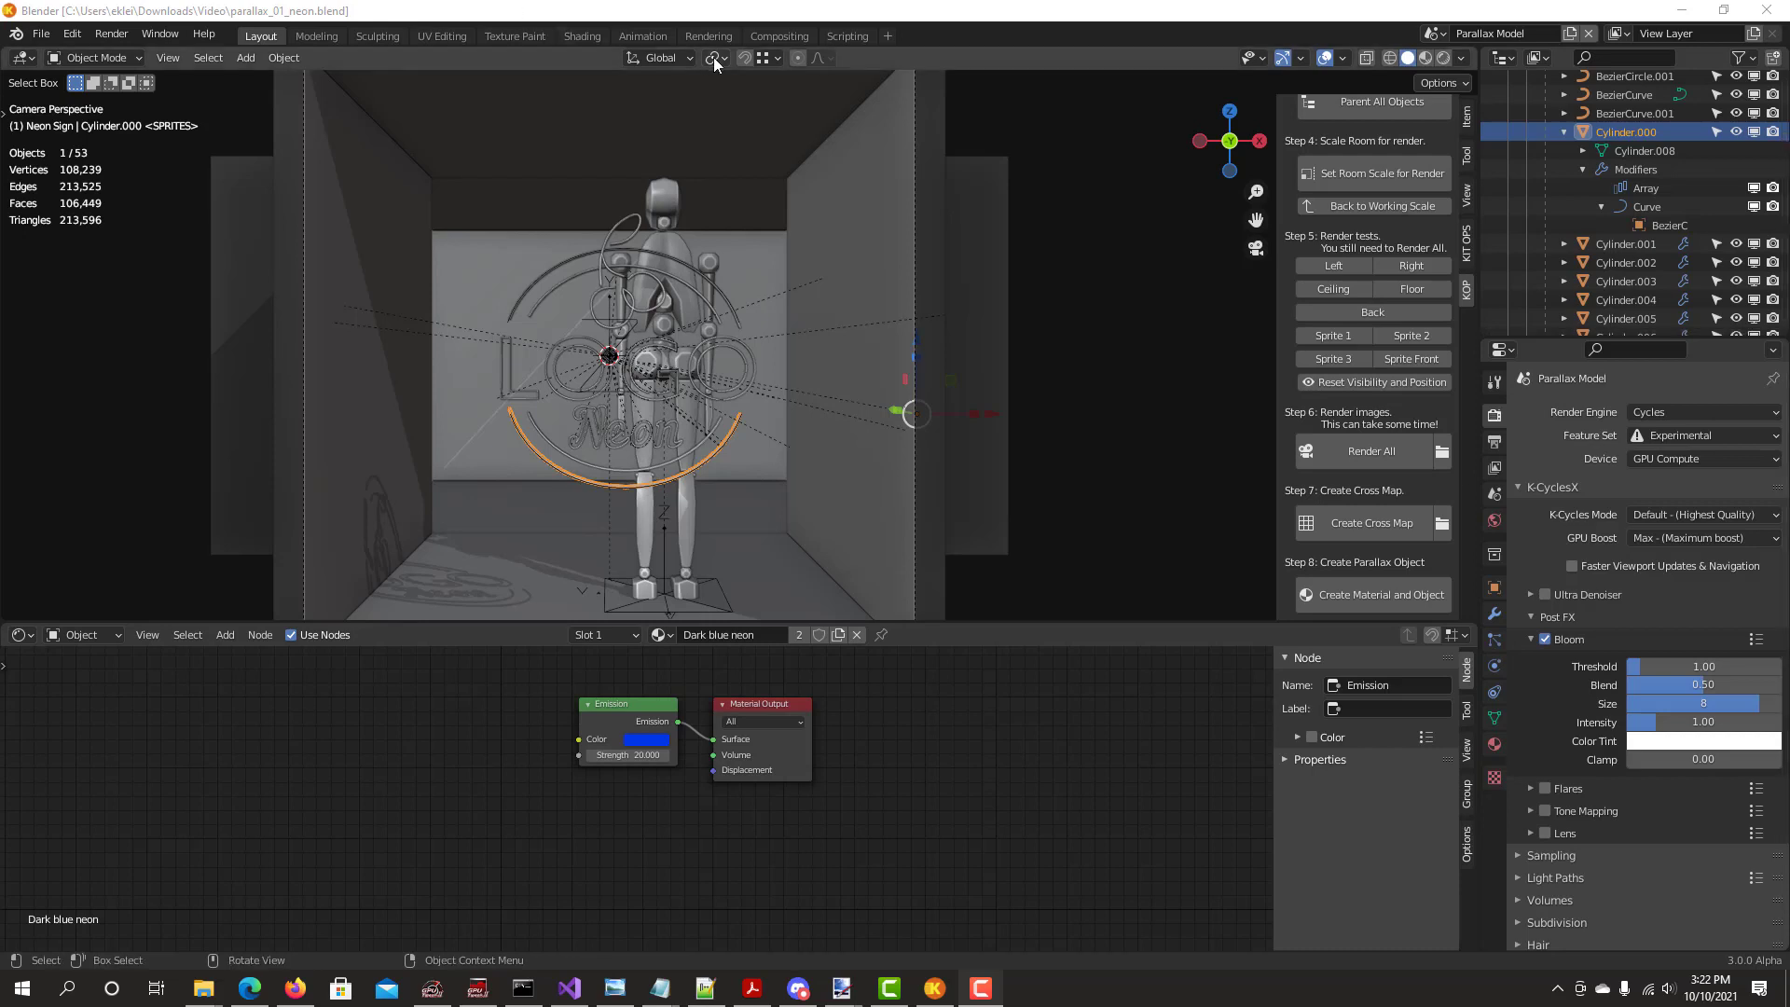
mouse_move(1442, 58)
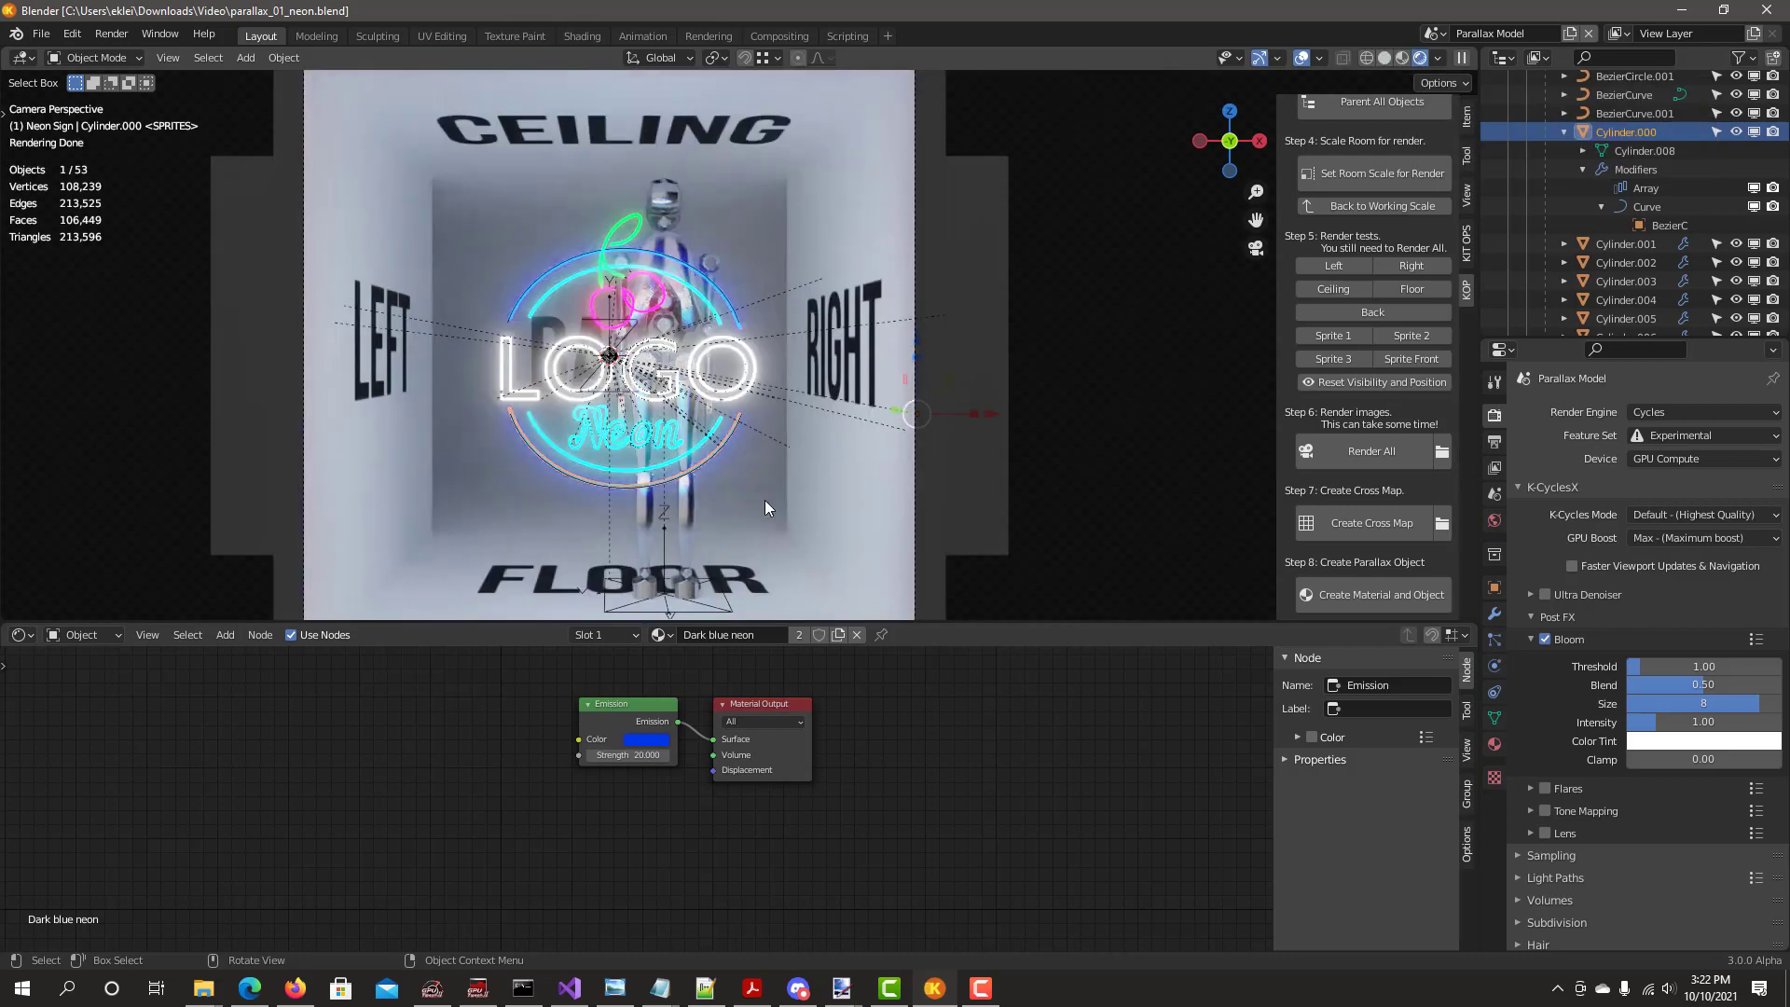
mouse_move(578, 307)
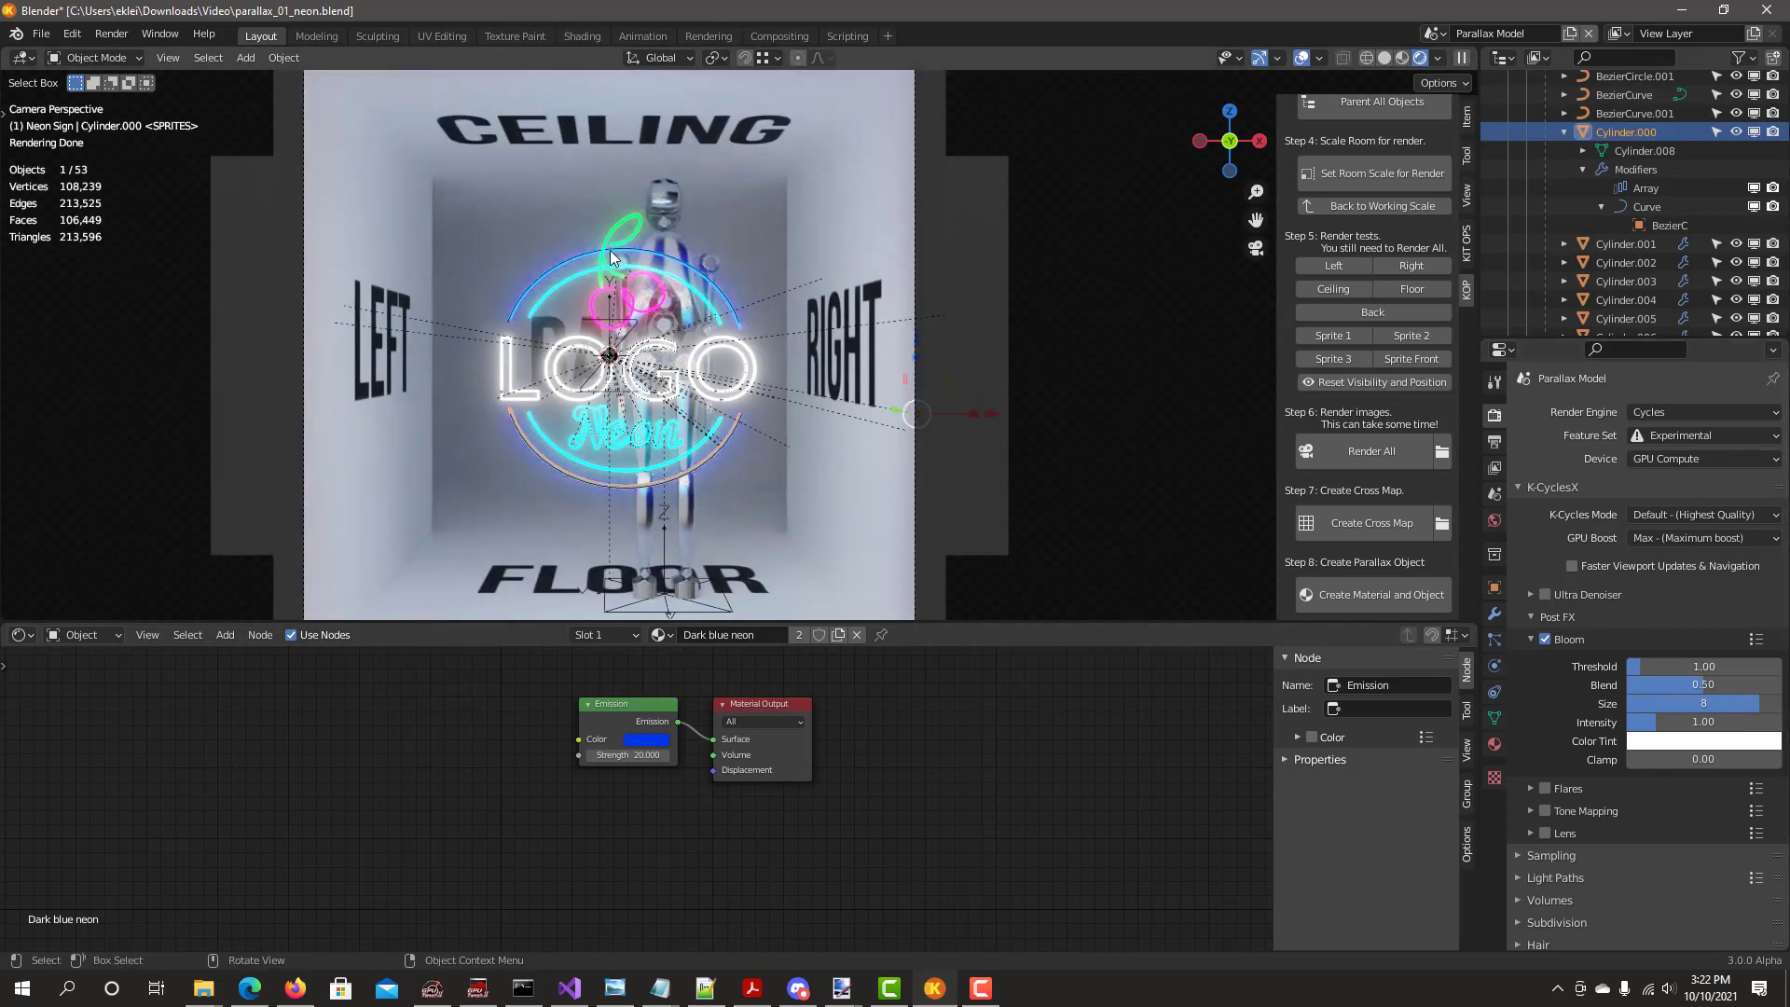
mouse_move(478, 372)
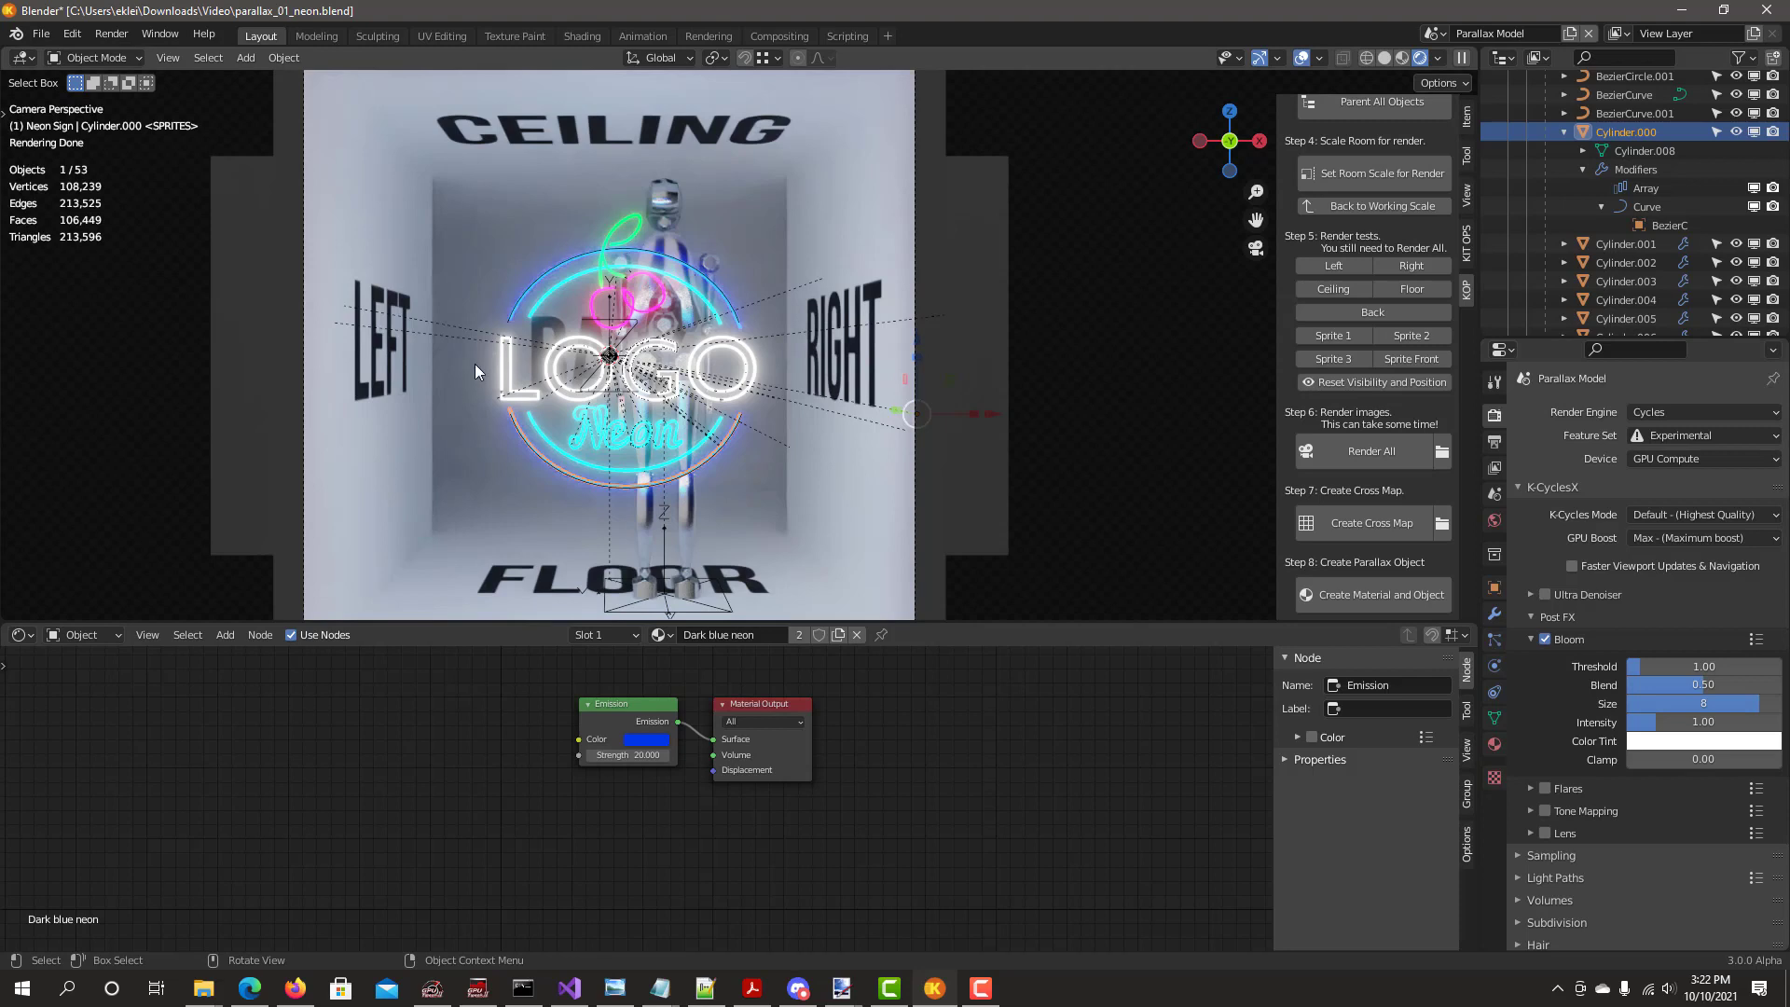
Render all the parallax images from the parallax panel
click(1372, 451)
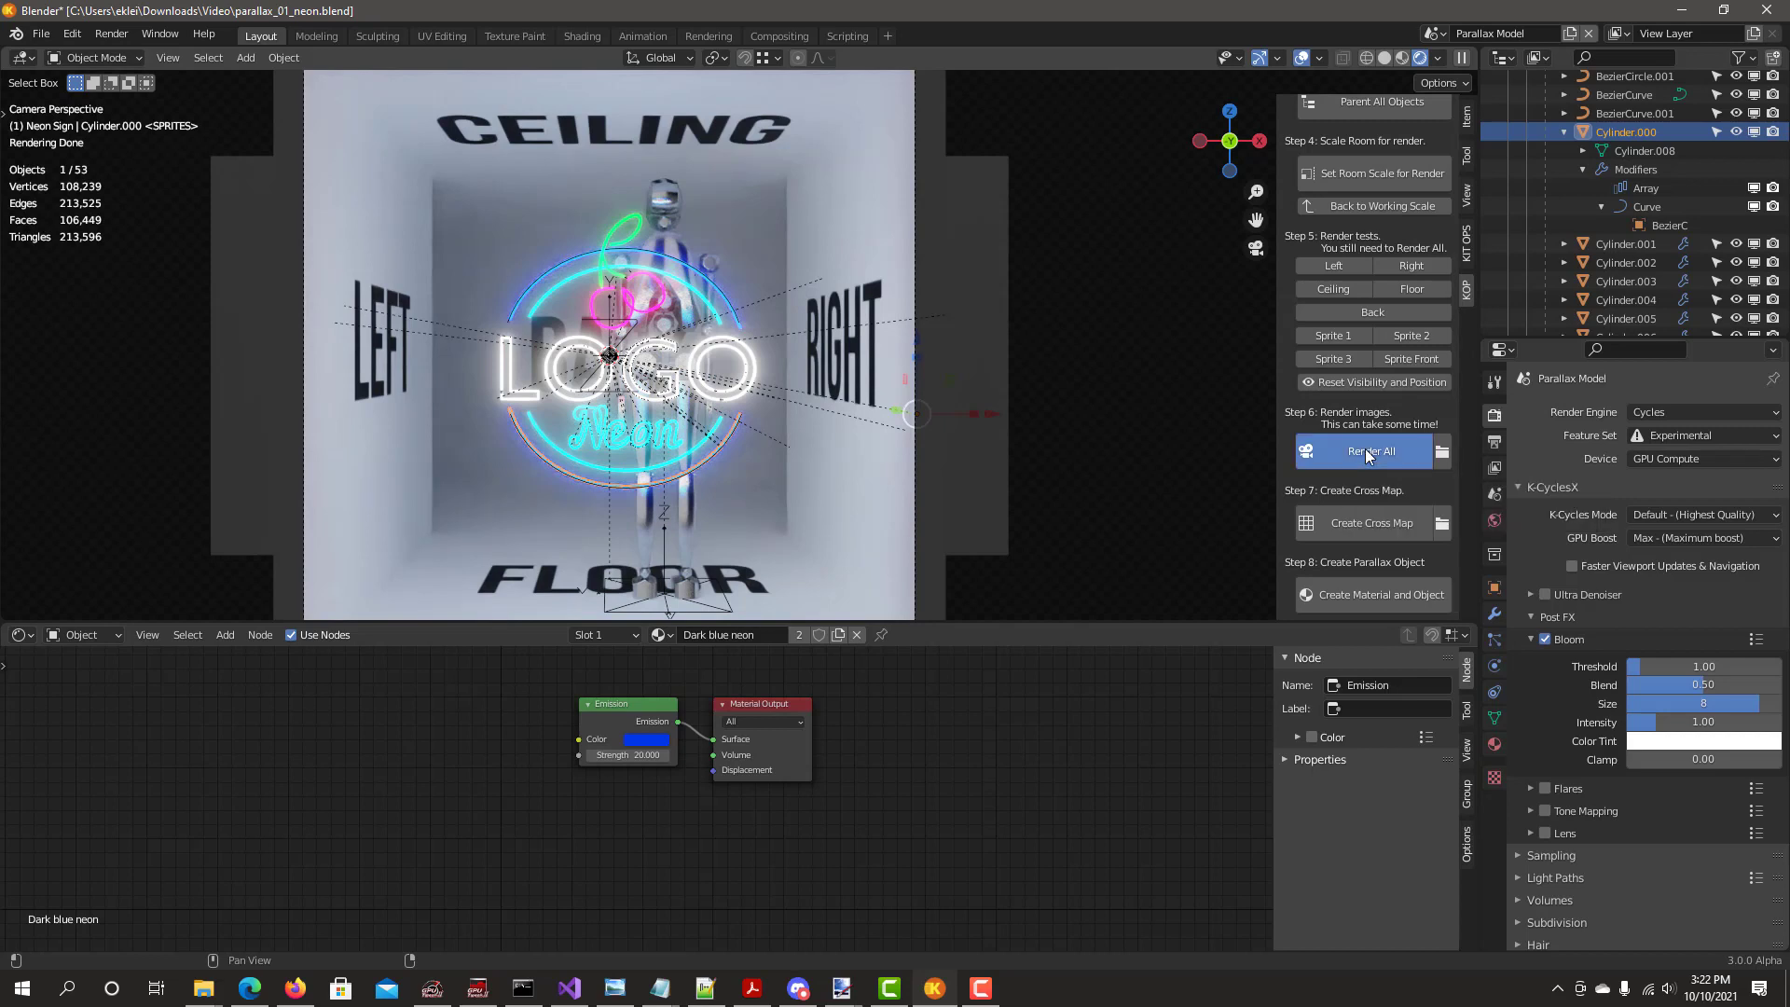
click(1372, 451)
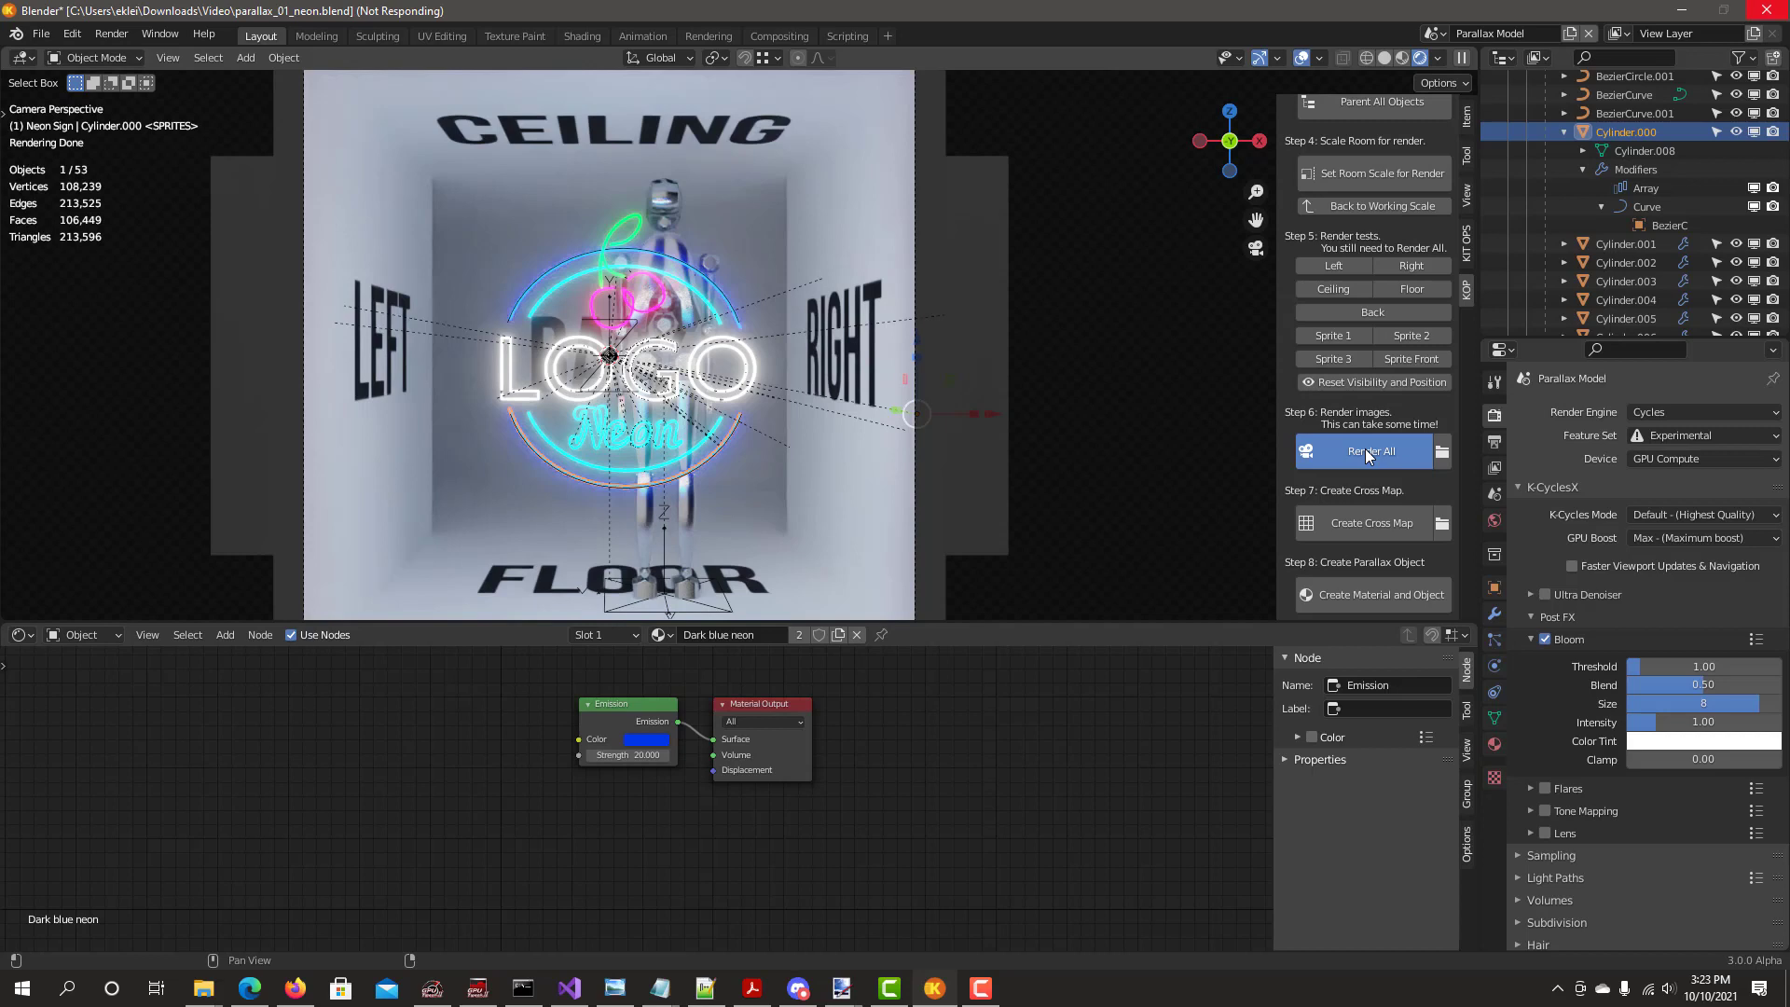
click(1371, 451)
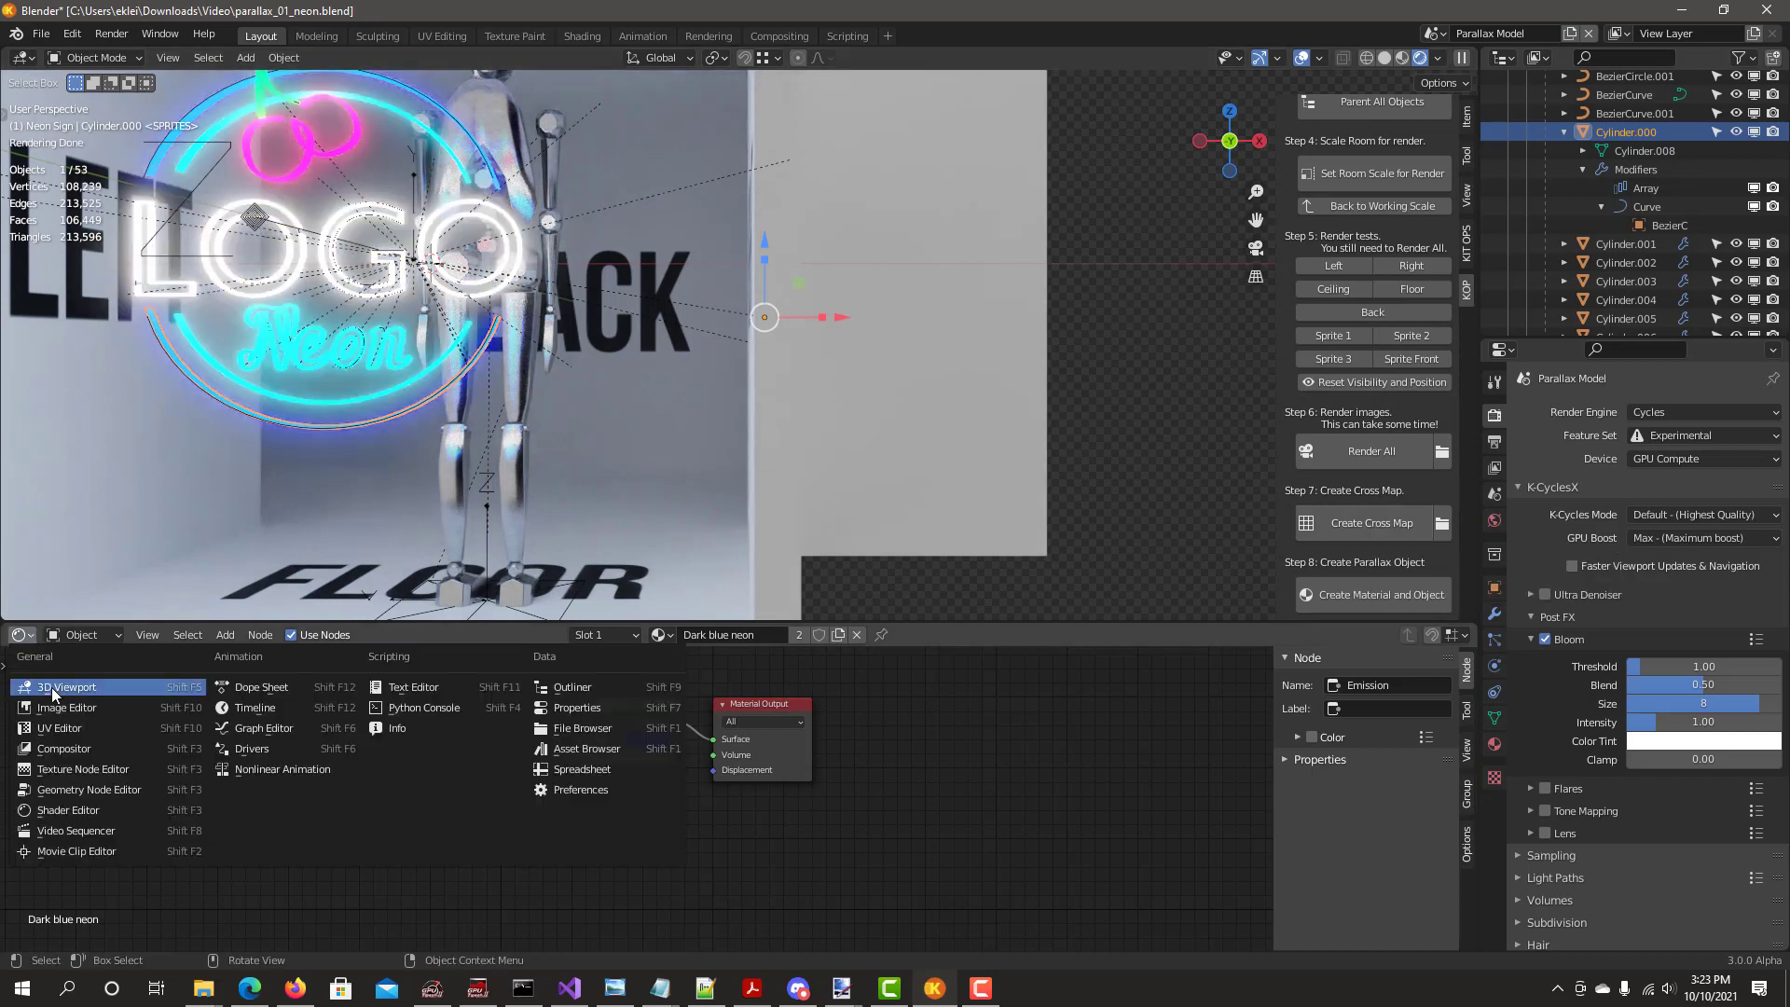
mouse_move(63, 748)
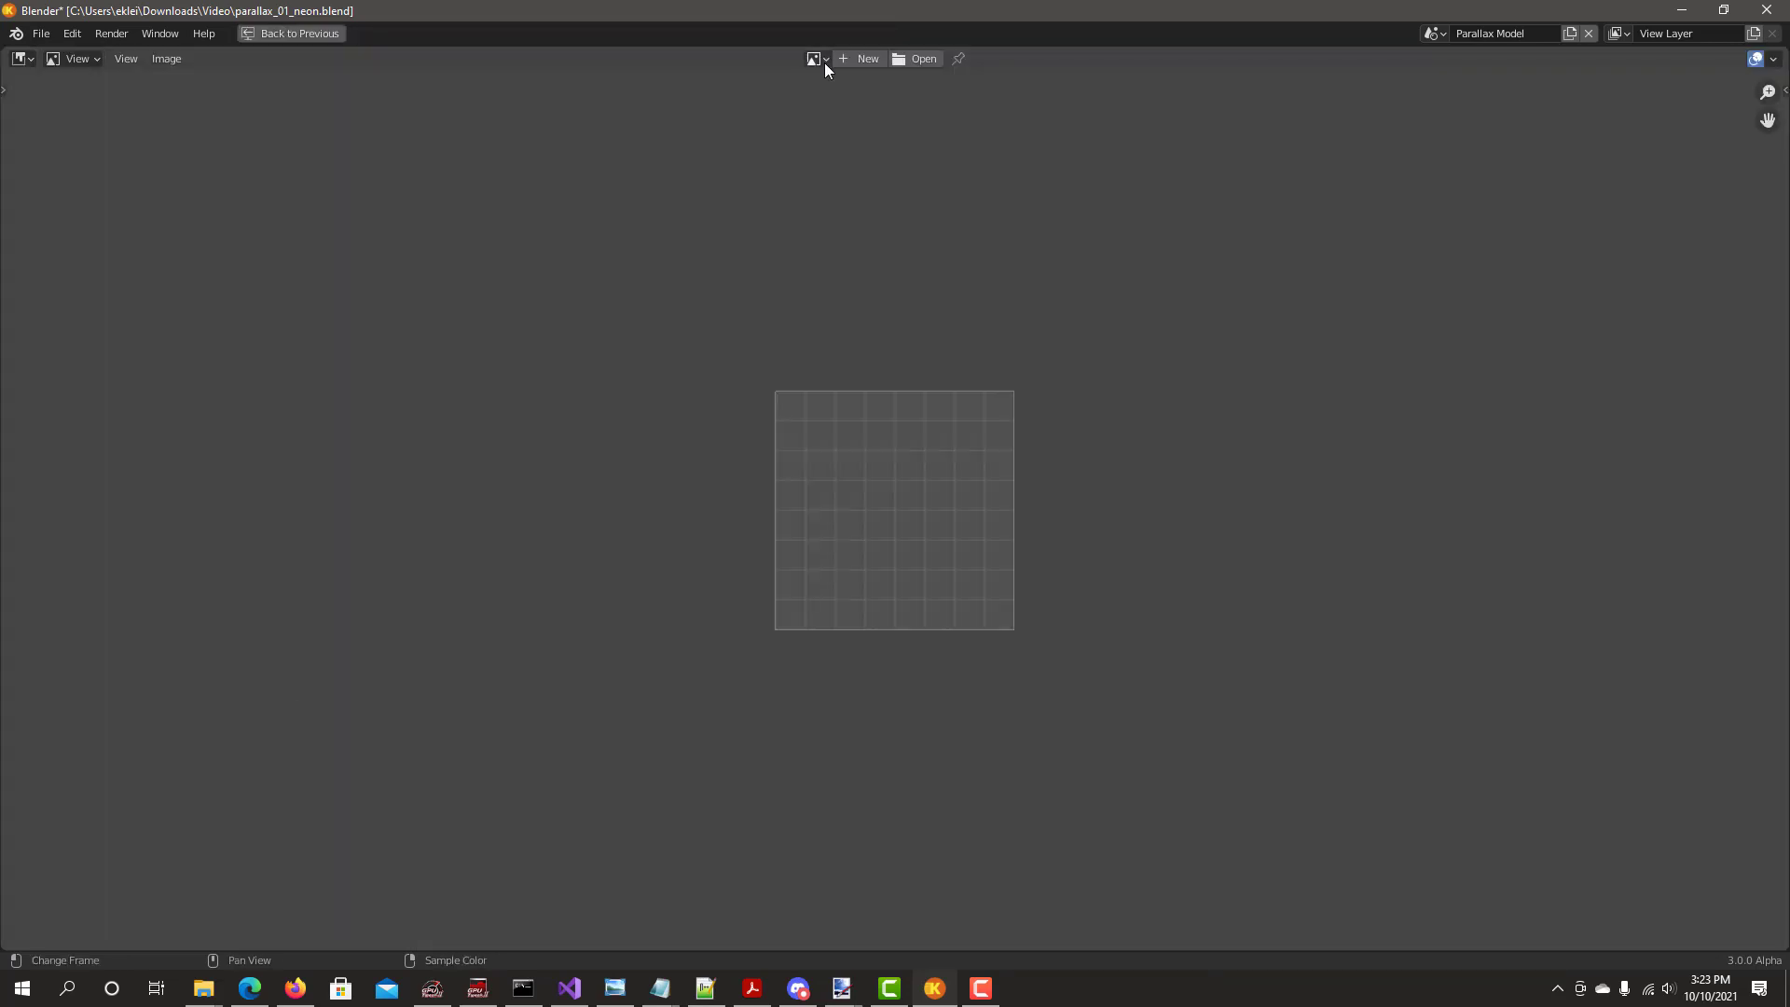
Create the parallax material and object, choosing images to view in the Image Editor
click(813, 57)
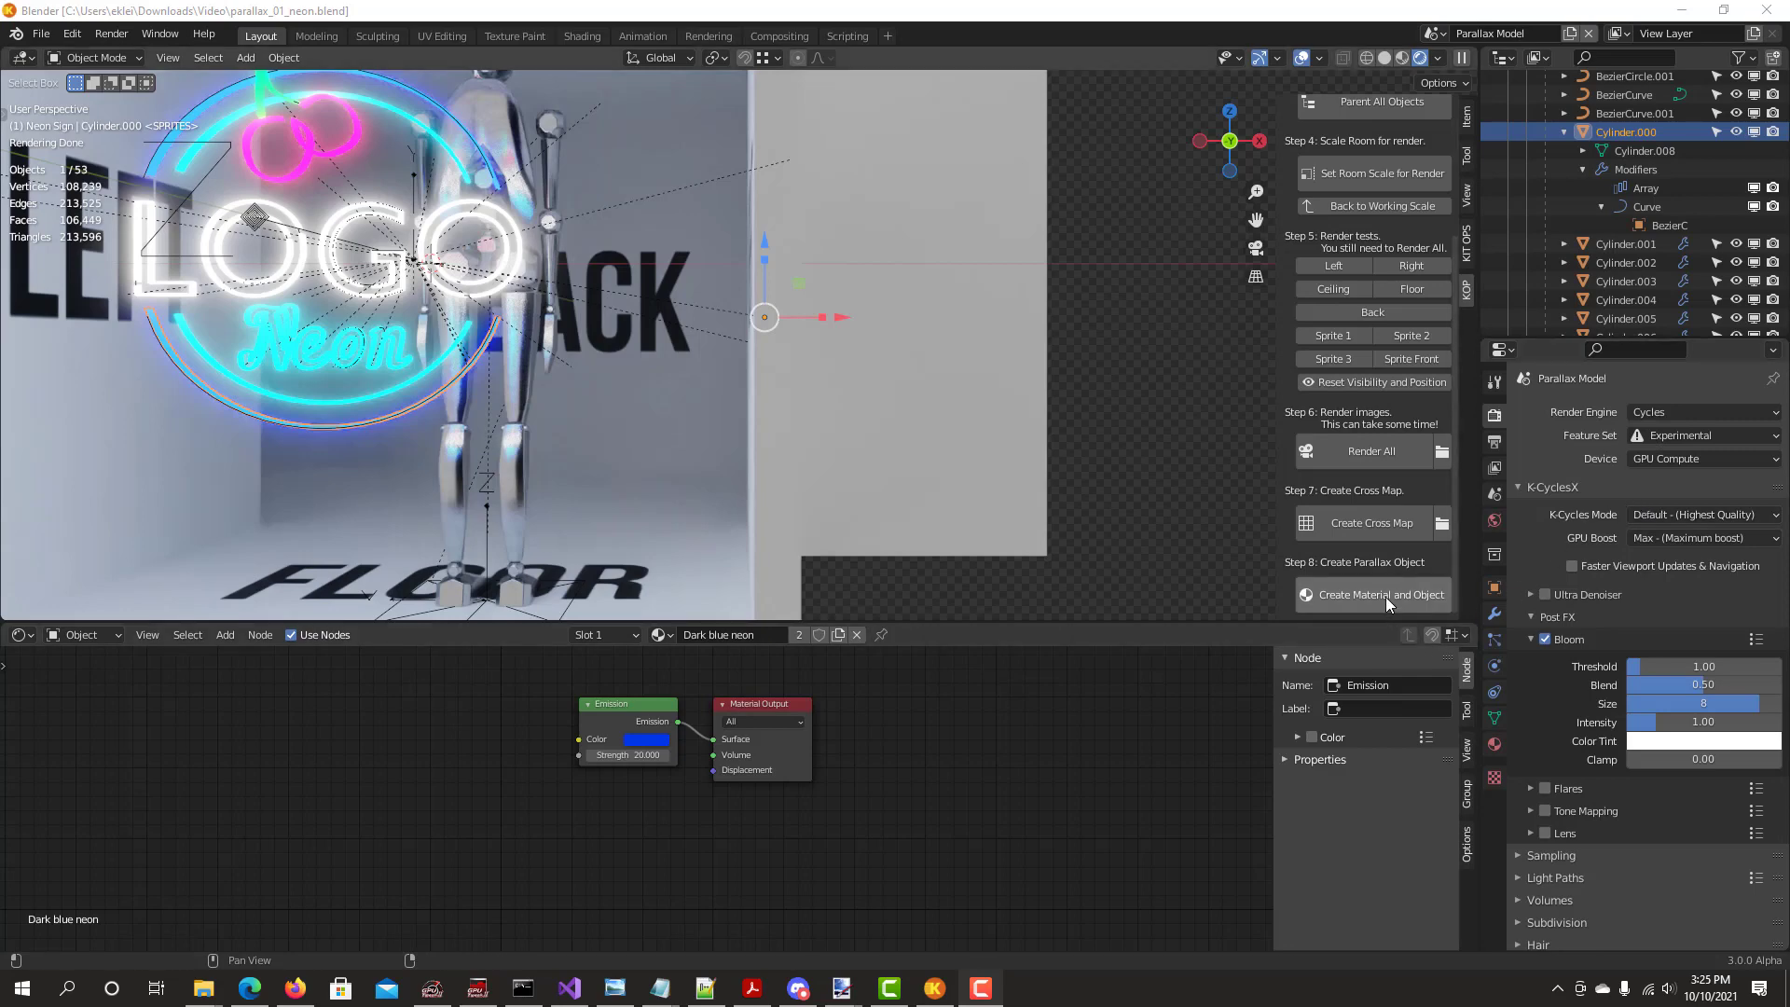
click(1382, 594)
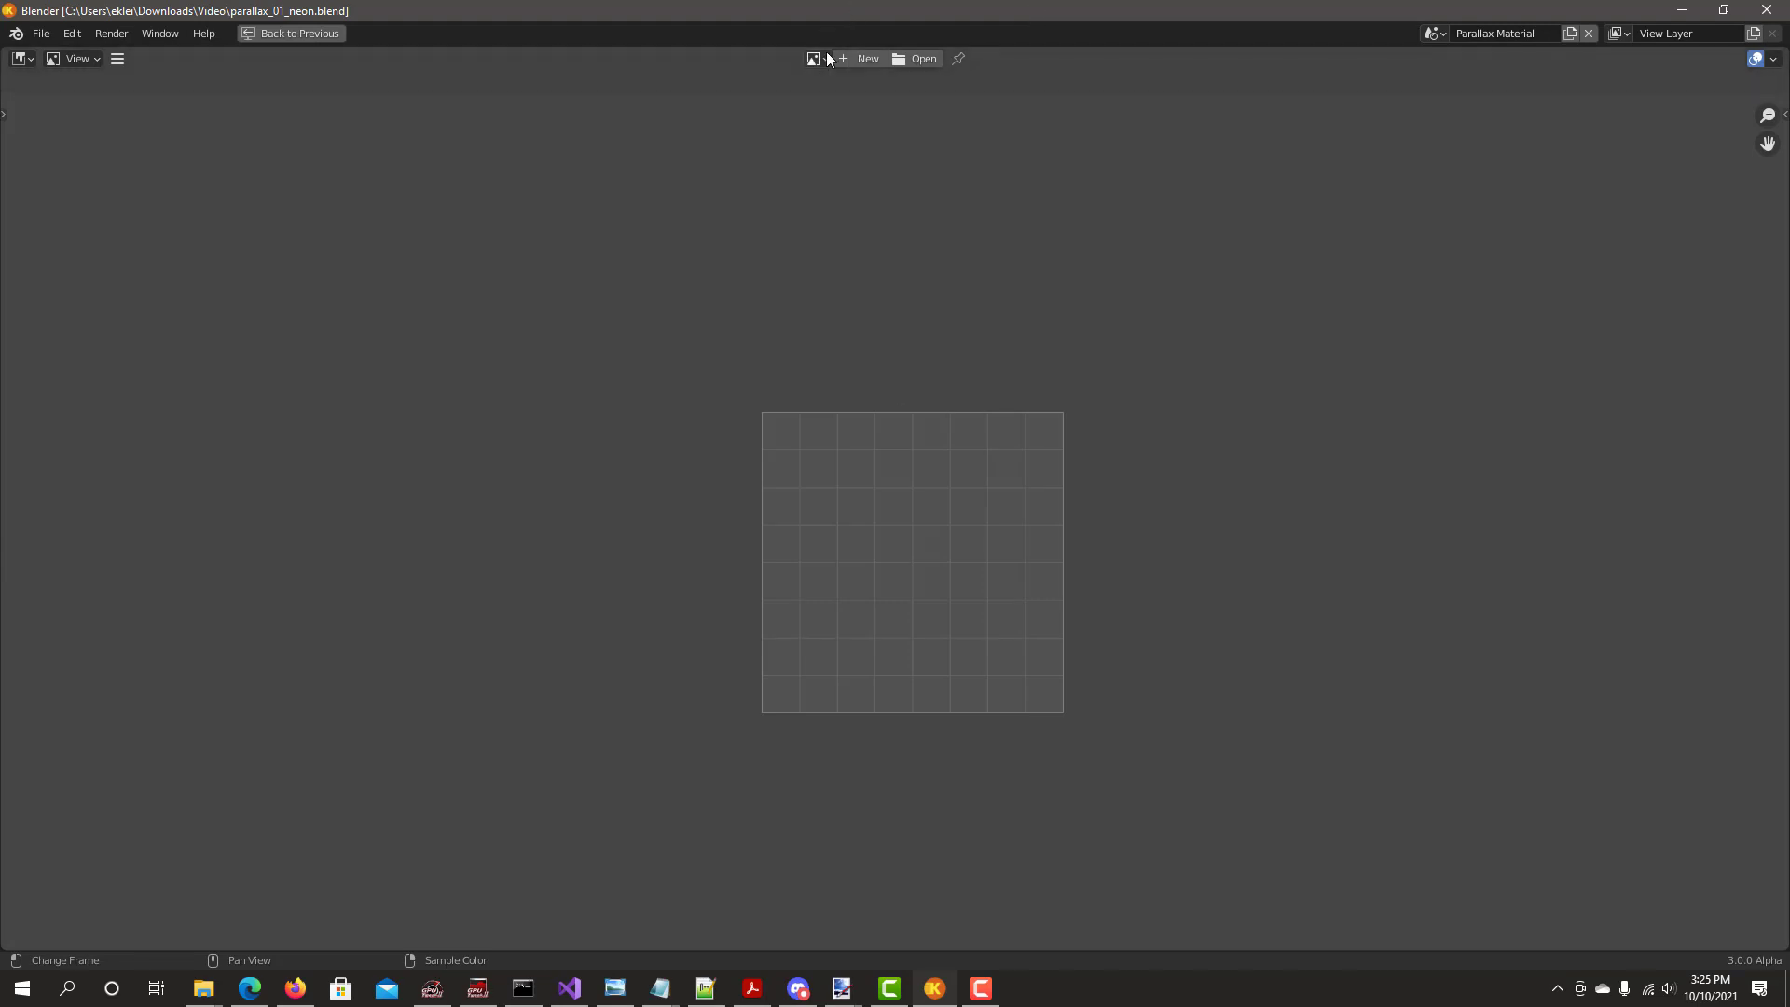
click(923, 57)
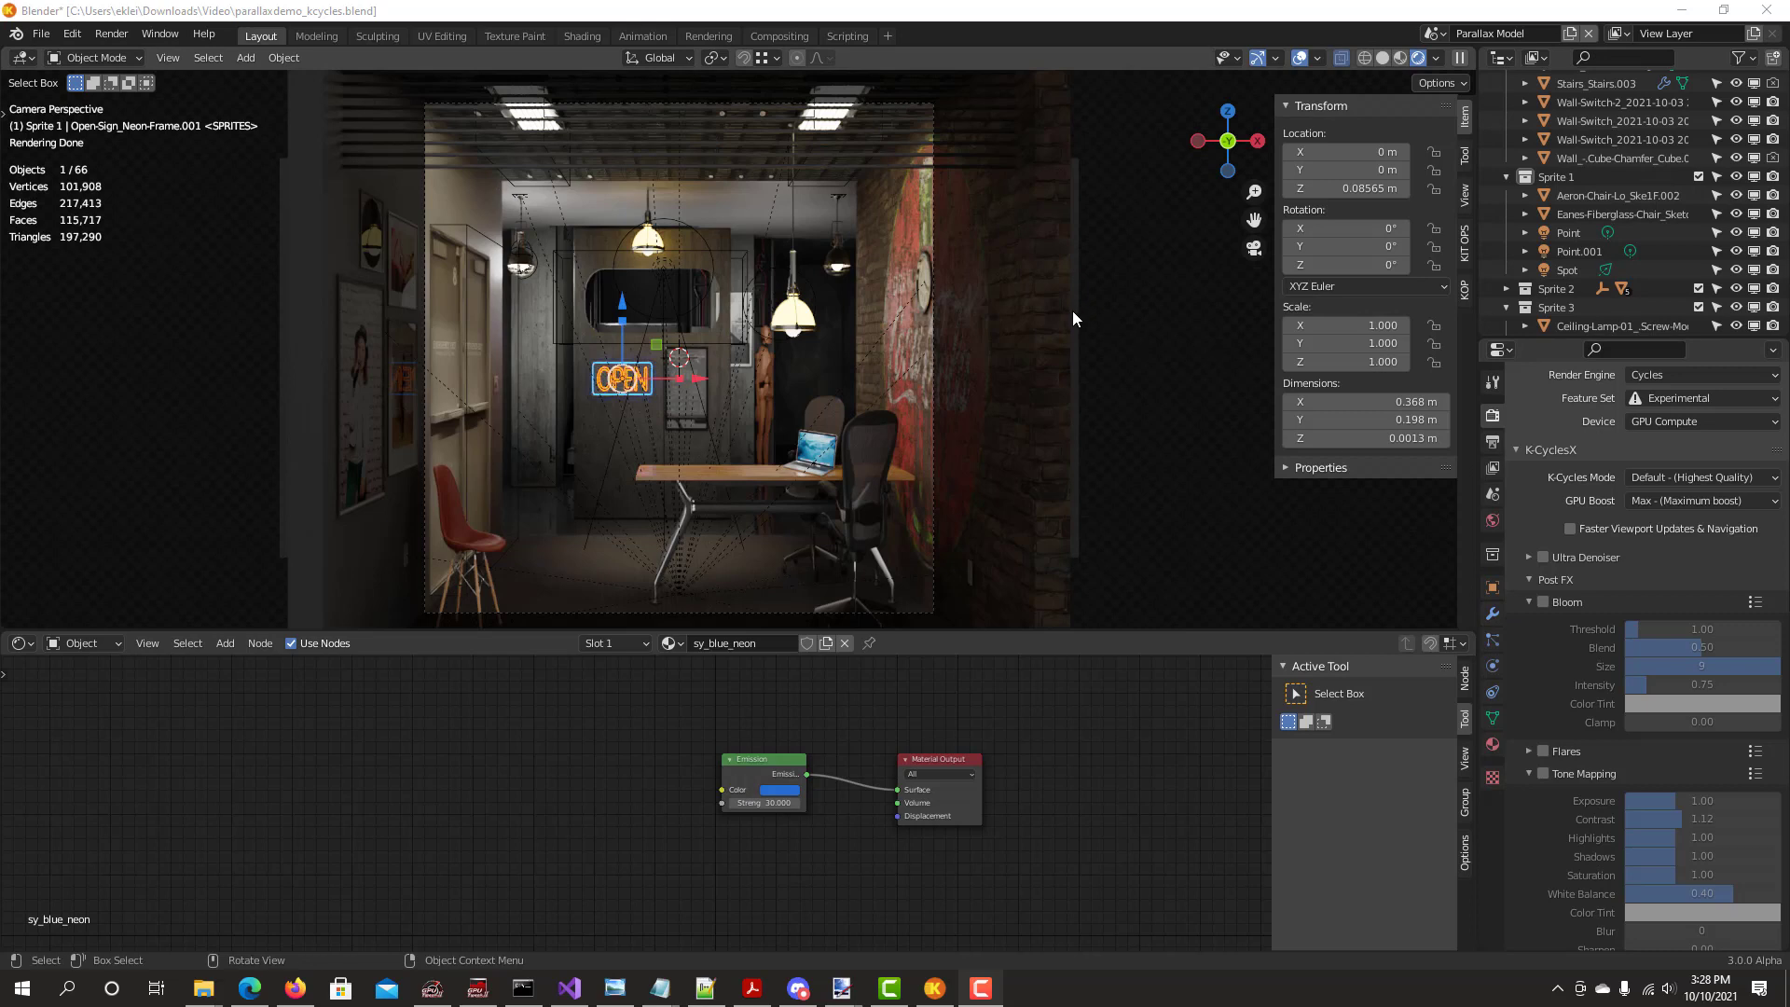
mouse_move(1125, 339)
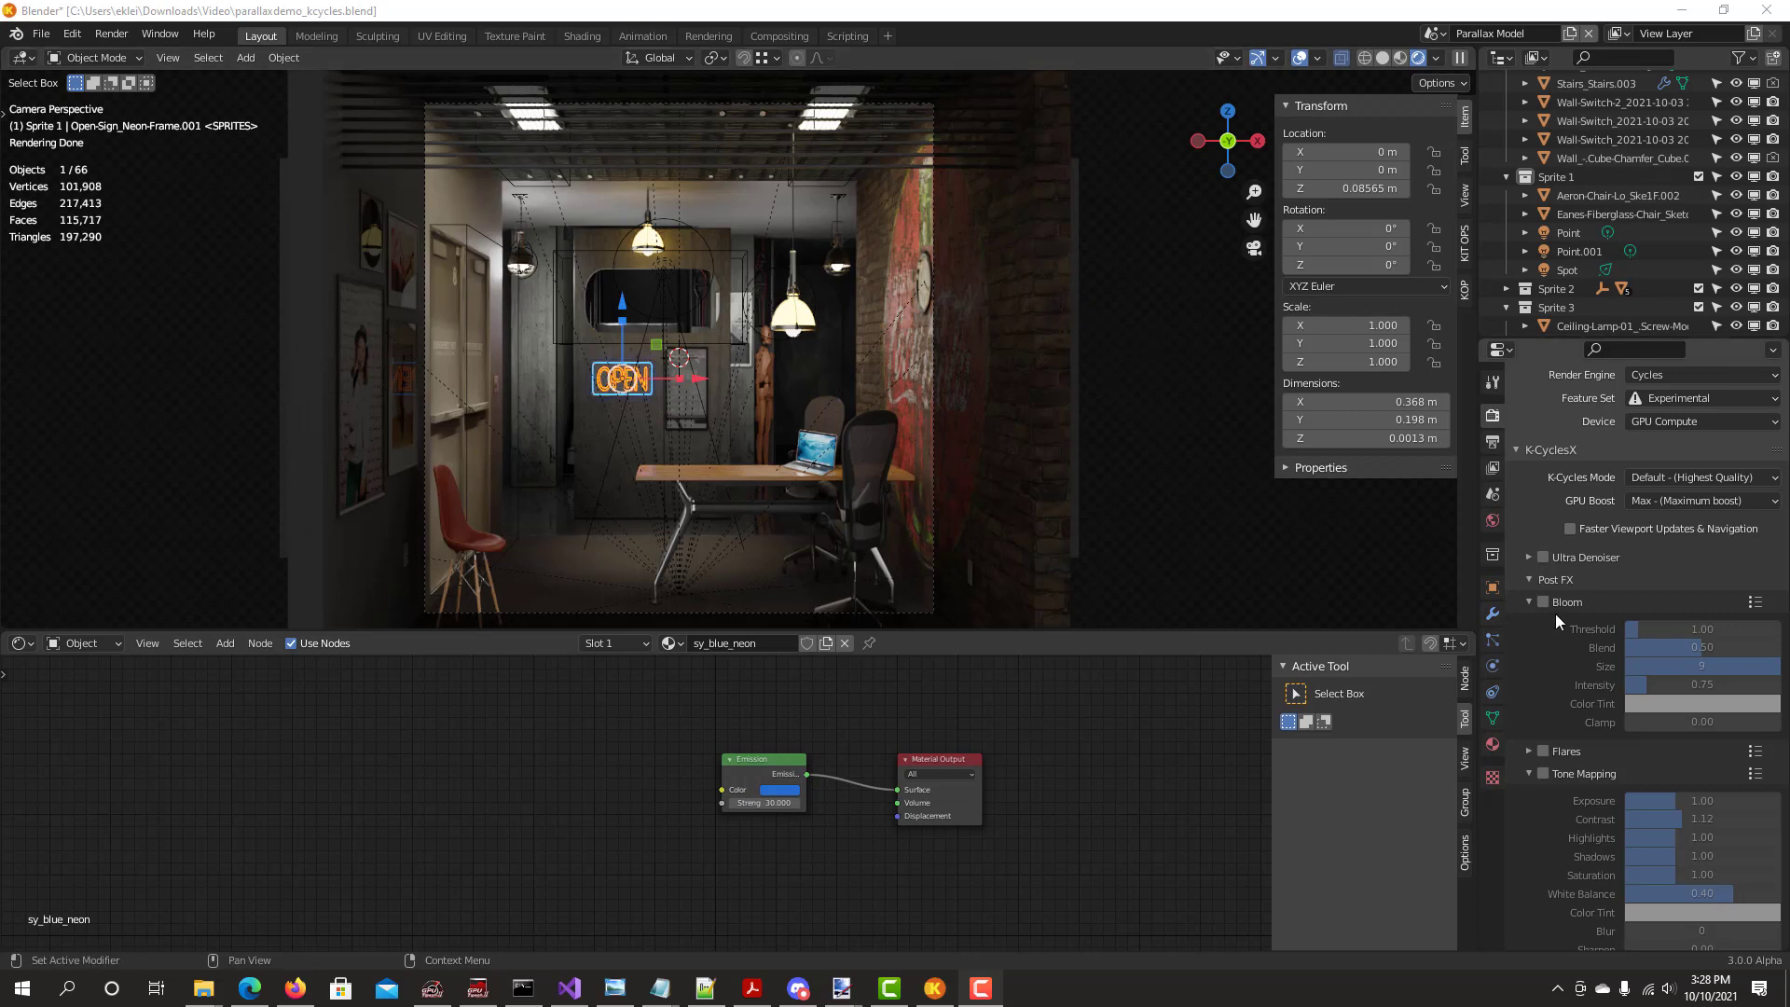
mouse_move(1543, 603)
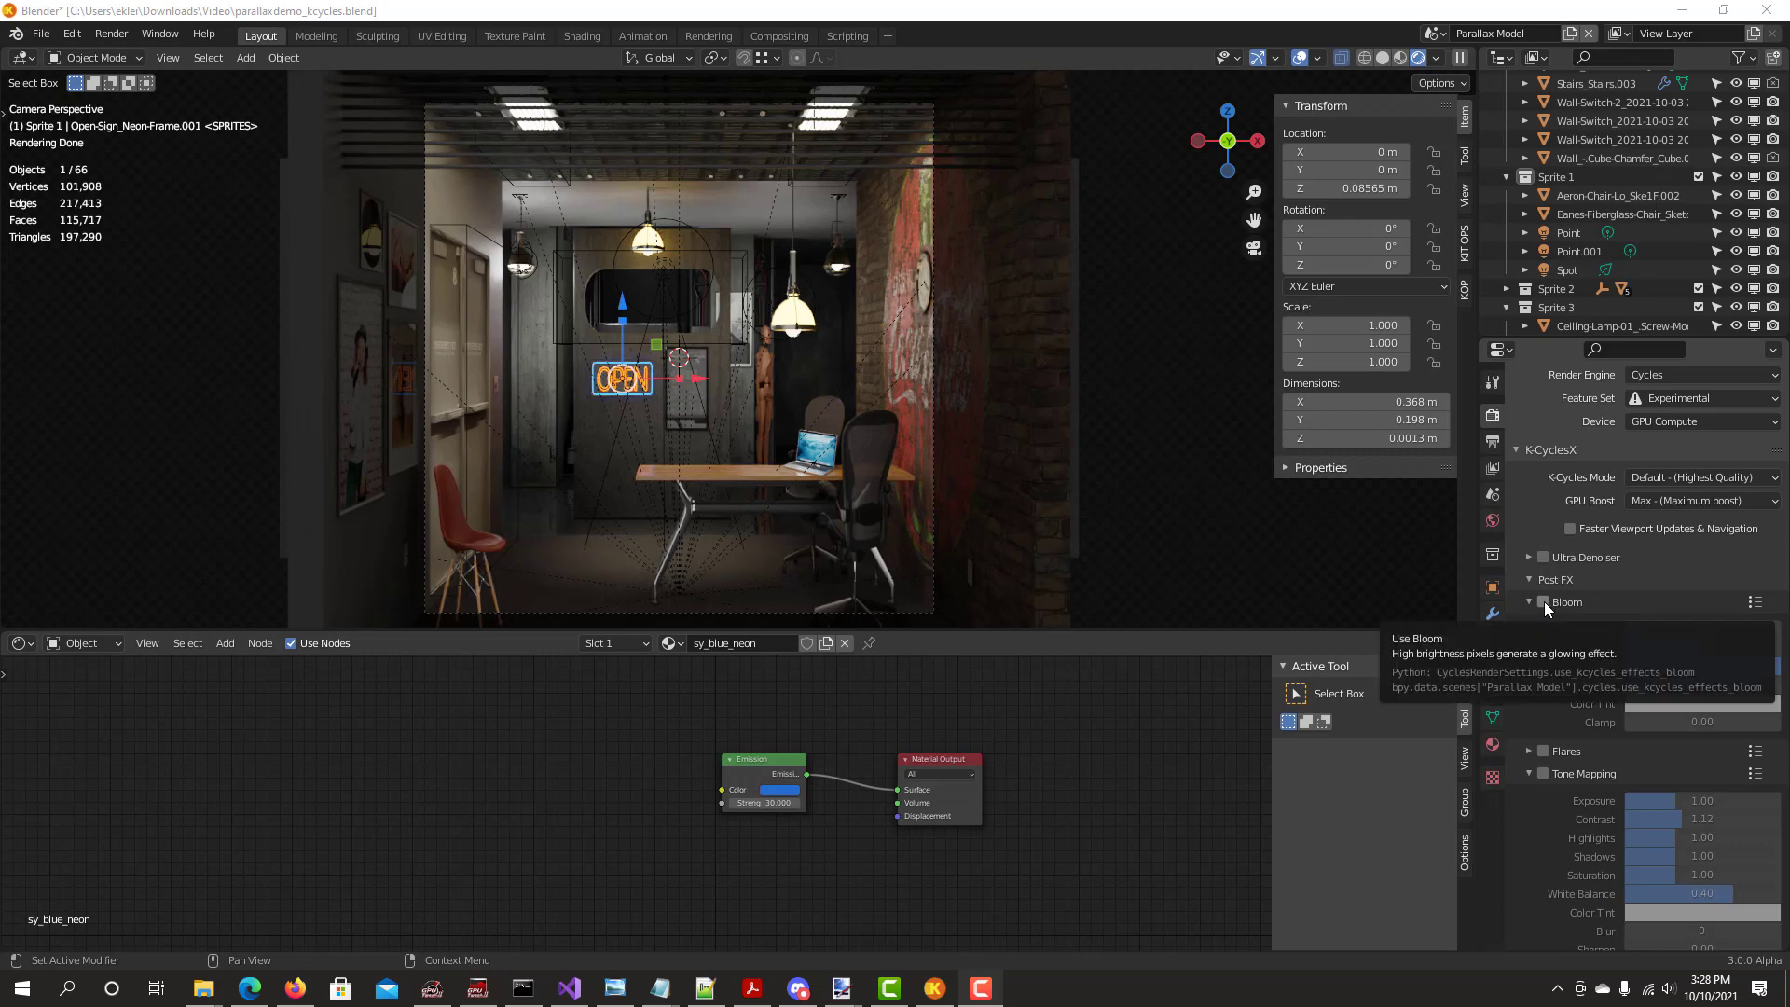
Tick Bloom under K-CyclesX Post FX so the office lamps and OPEN sign glow
click(1542, 602)
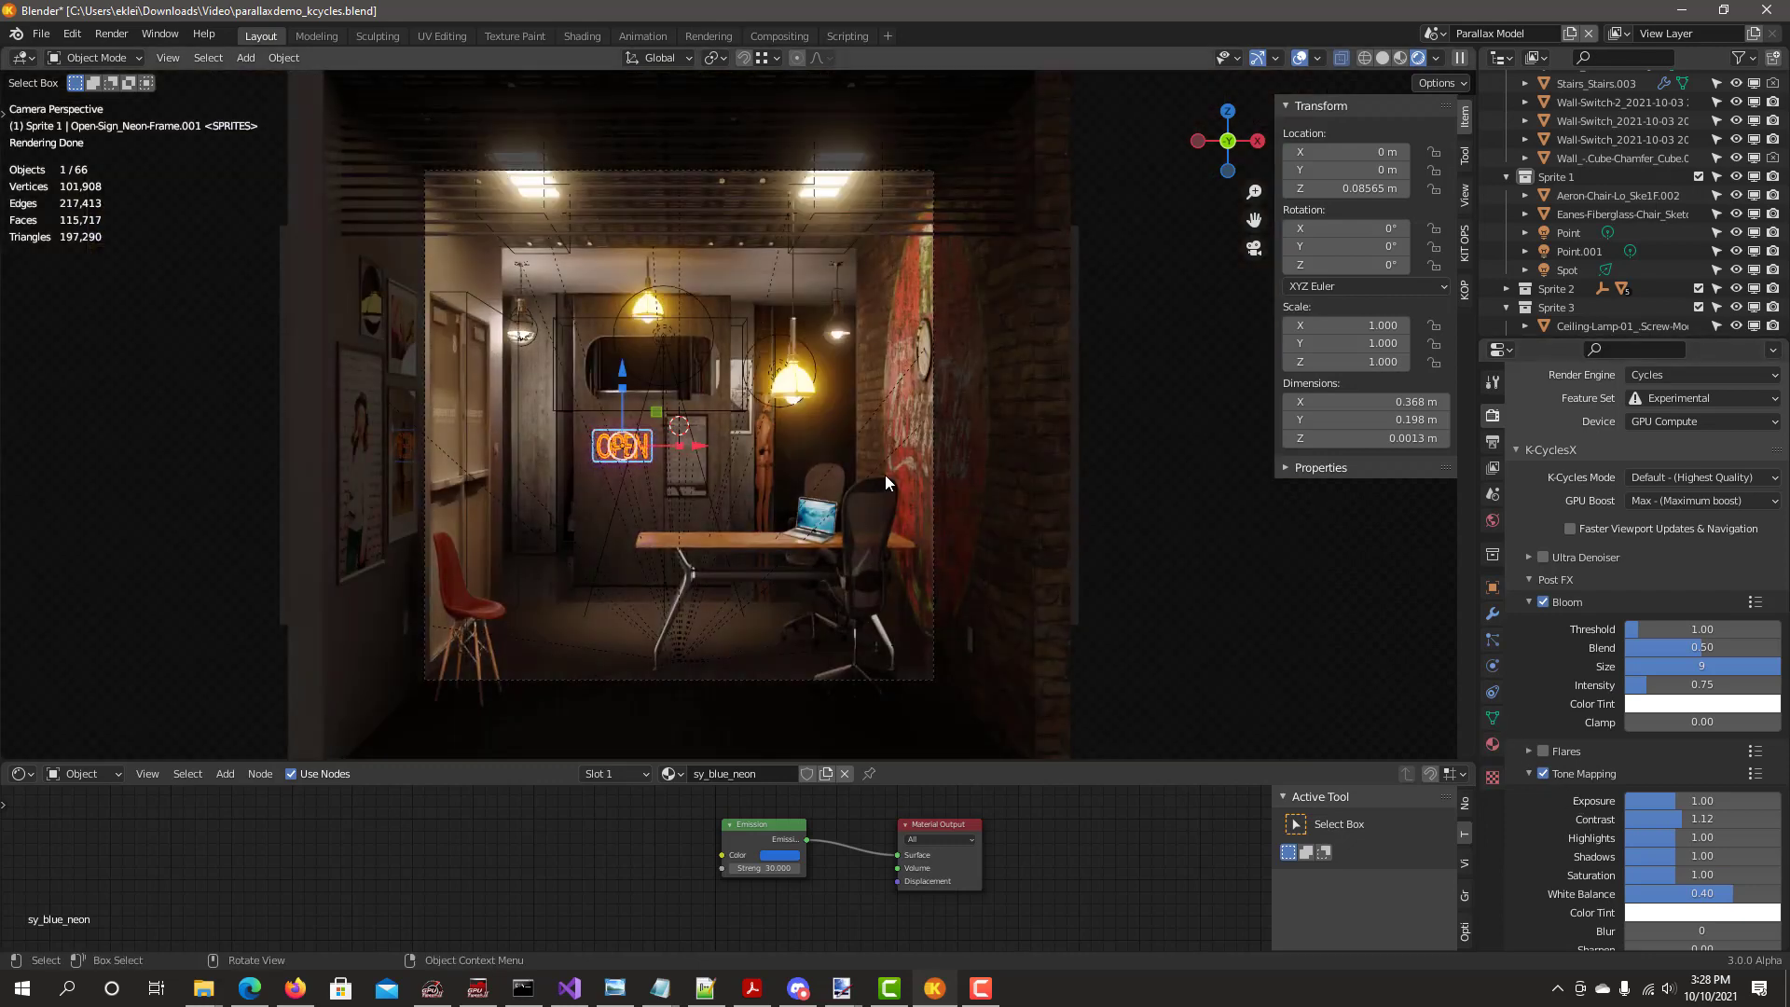
mouse_move(885, 503)
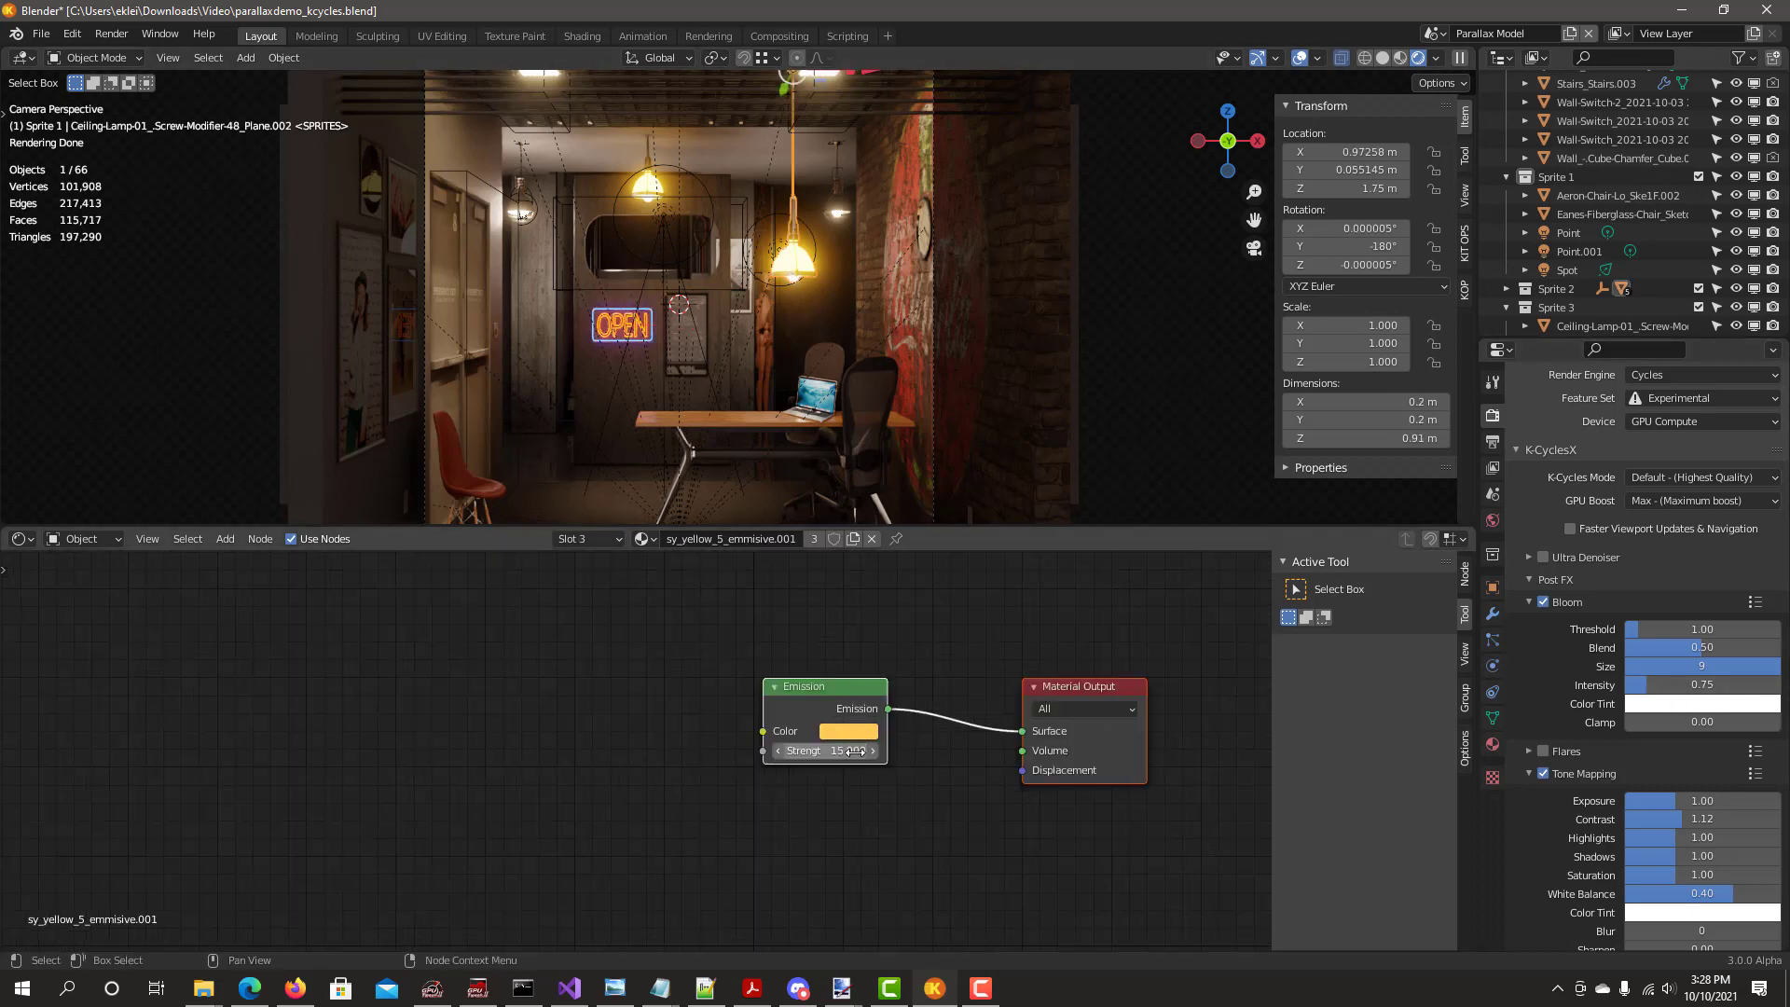
Set the ceiling lamp's yellow Emission node strength to 15
click(824, 751)
text(5)
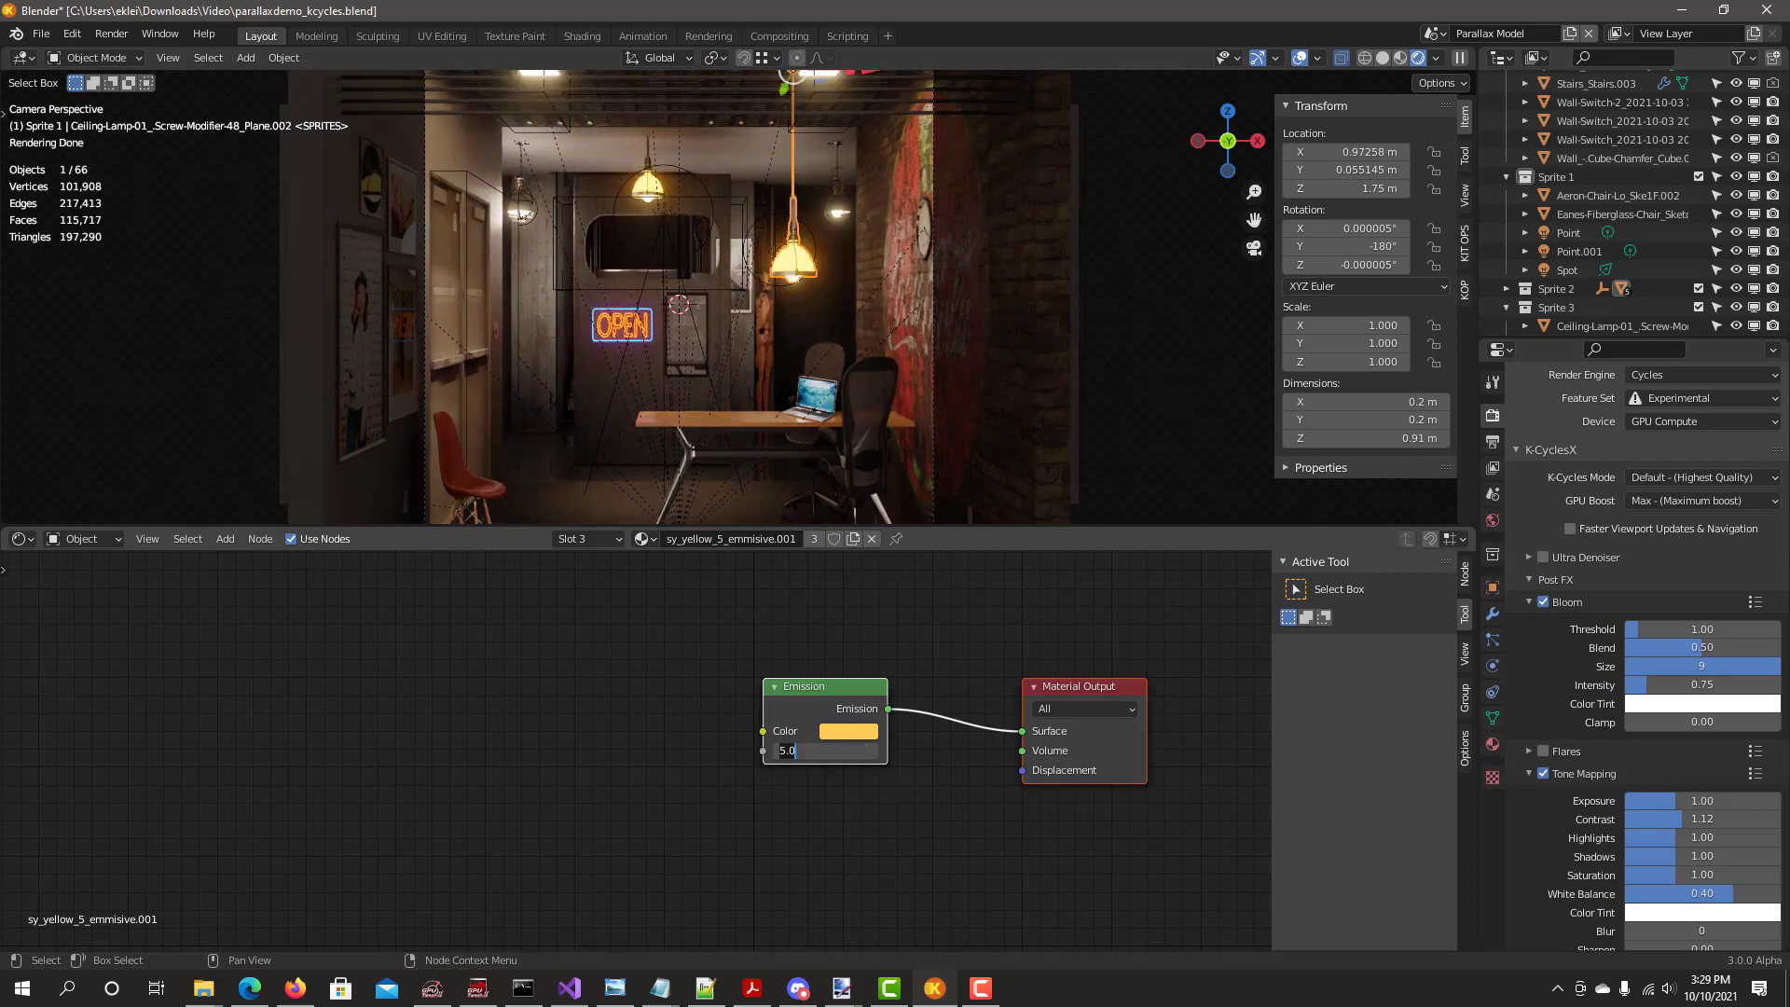
text(15.000)
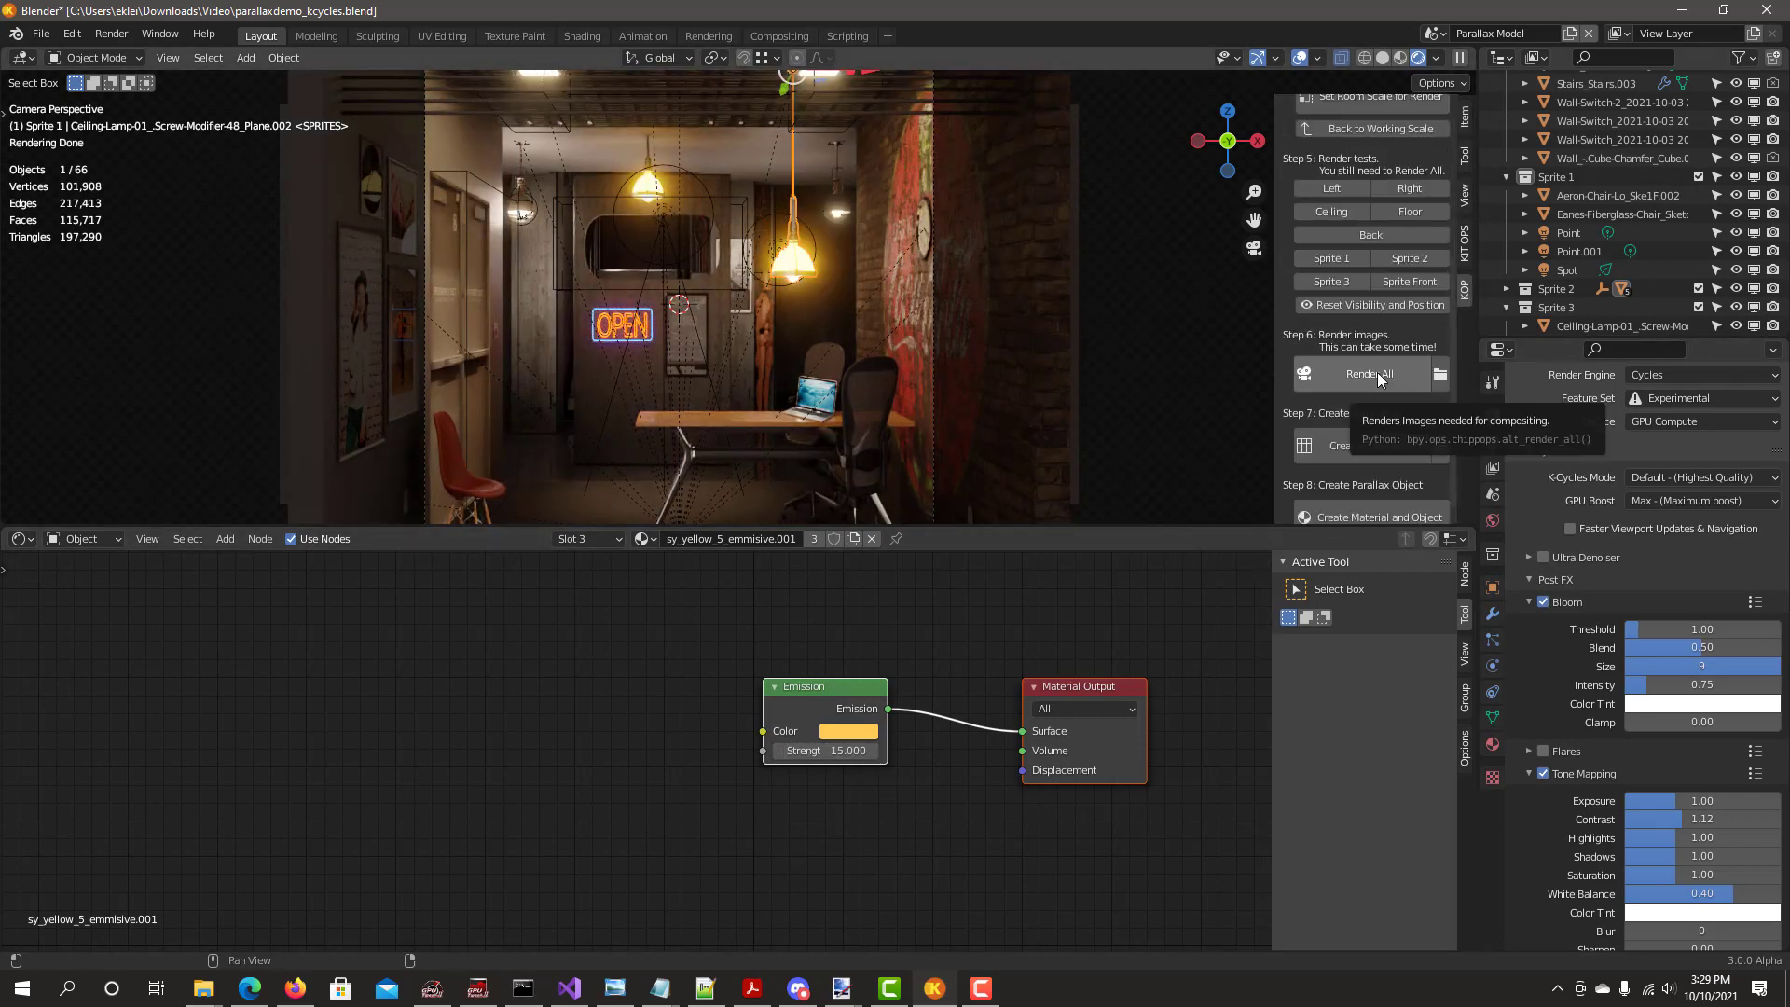
Render all parallax images, then create the parallax material and plane object
click(1369, 374)
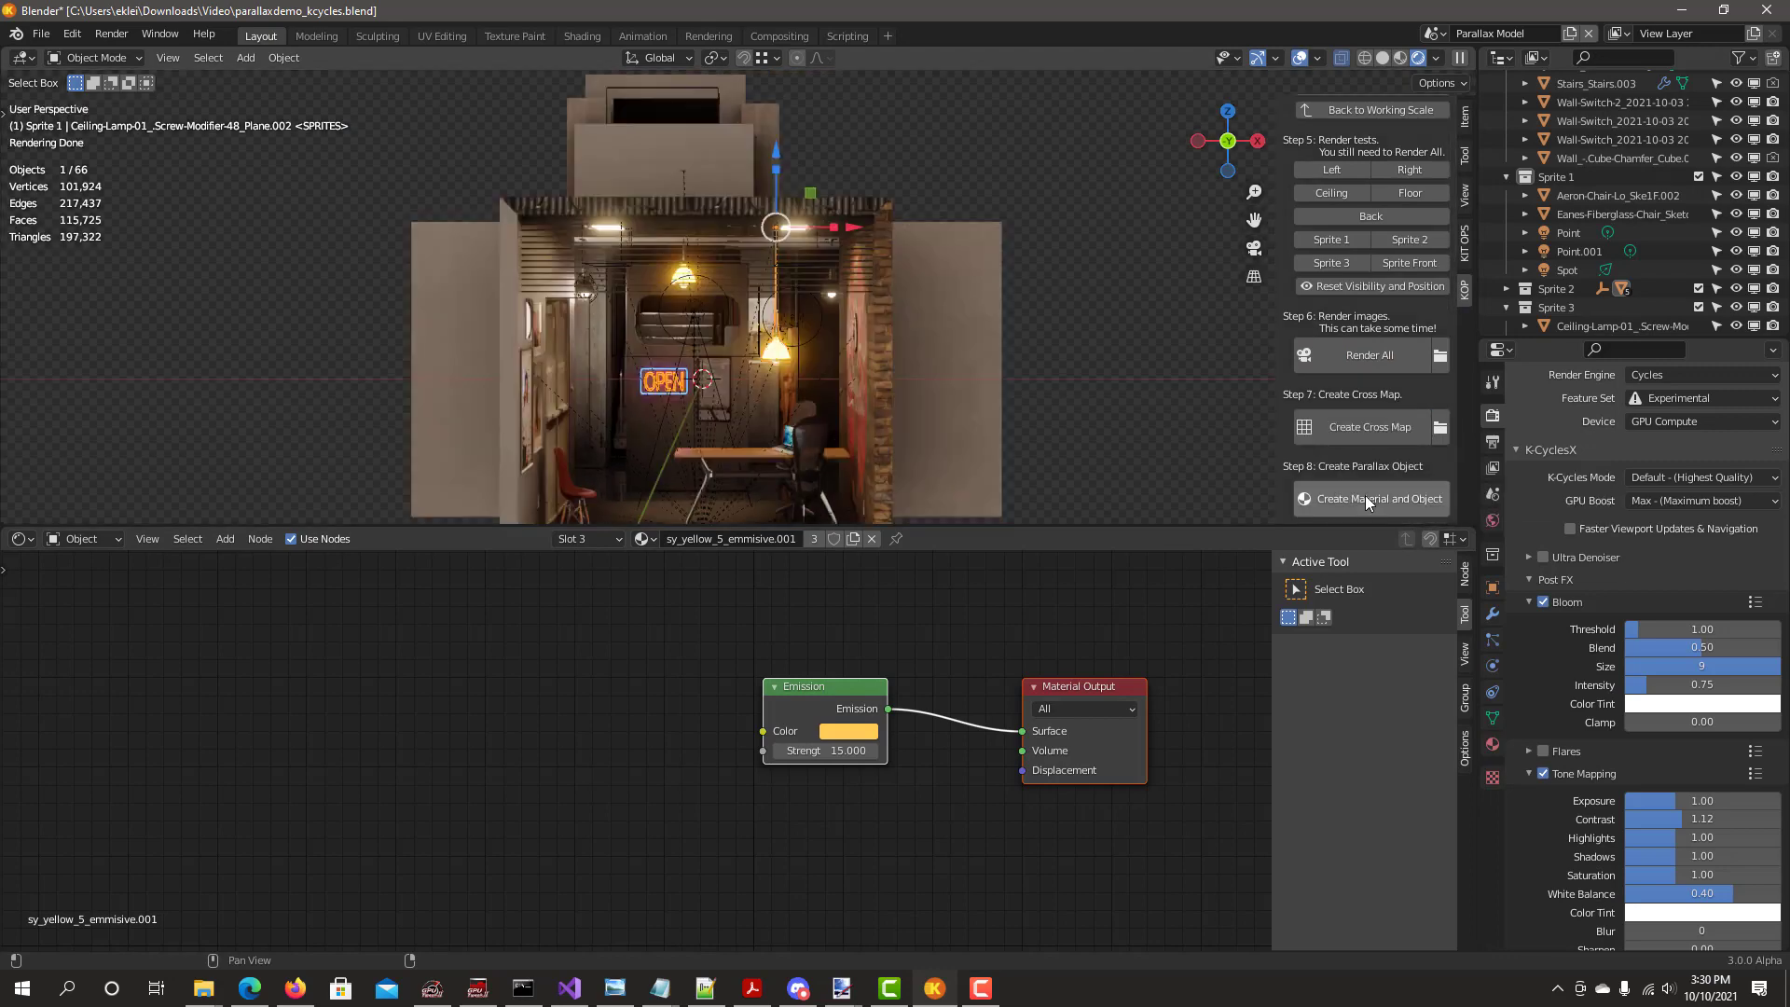
click(1372, 499)
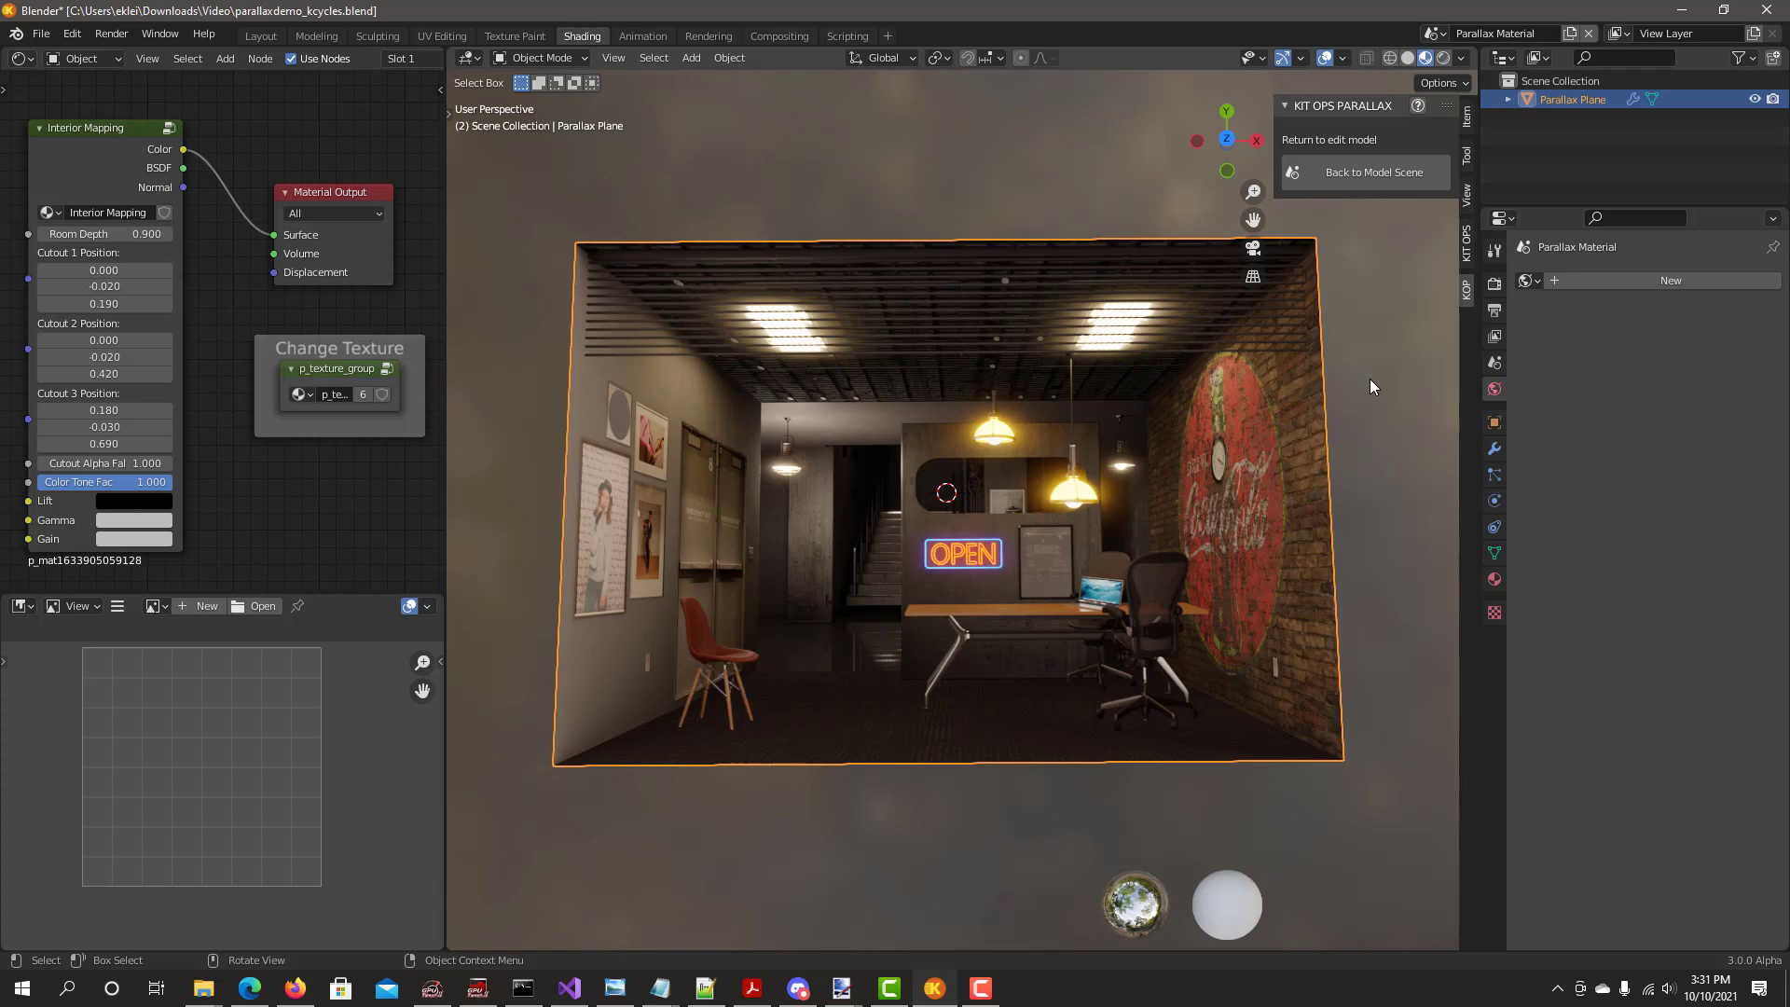
mouse_move(1275, 298)
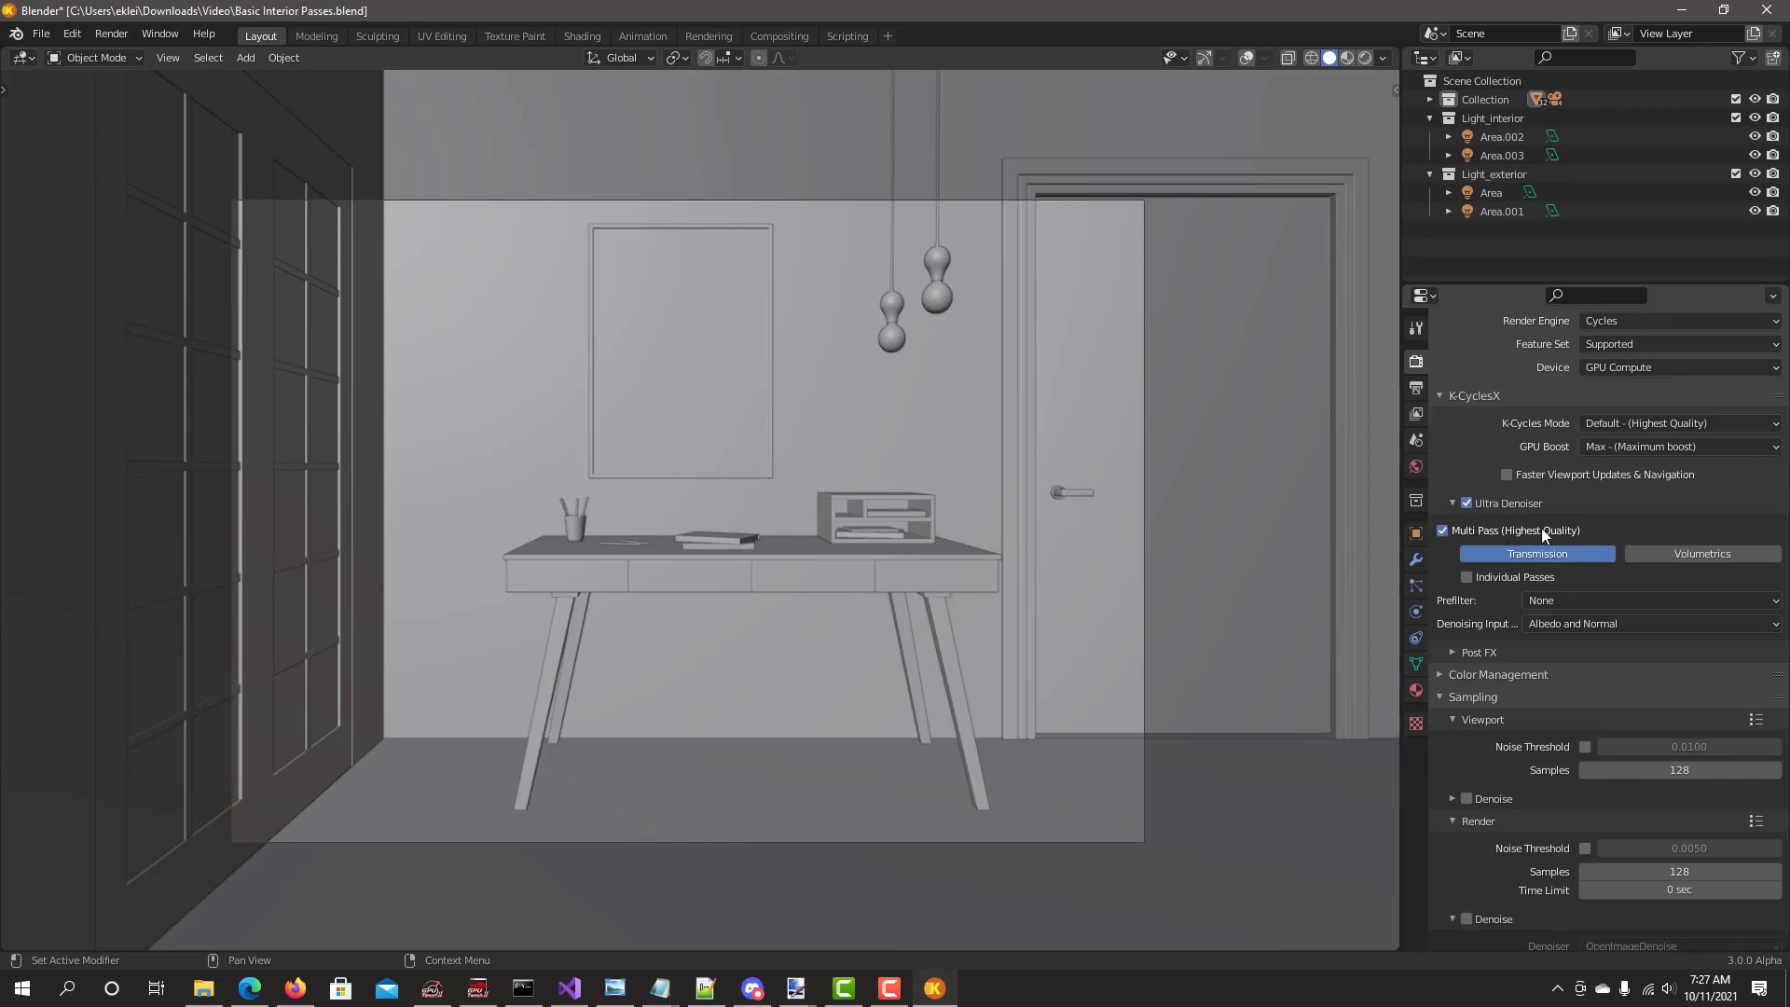
mouse_move(1466, 577)
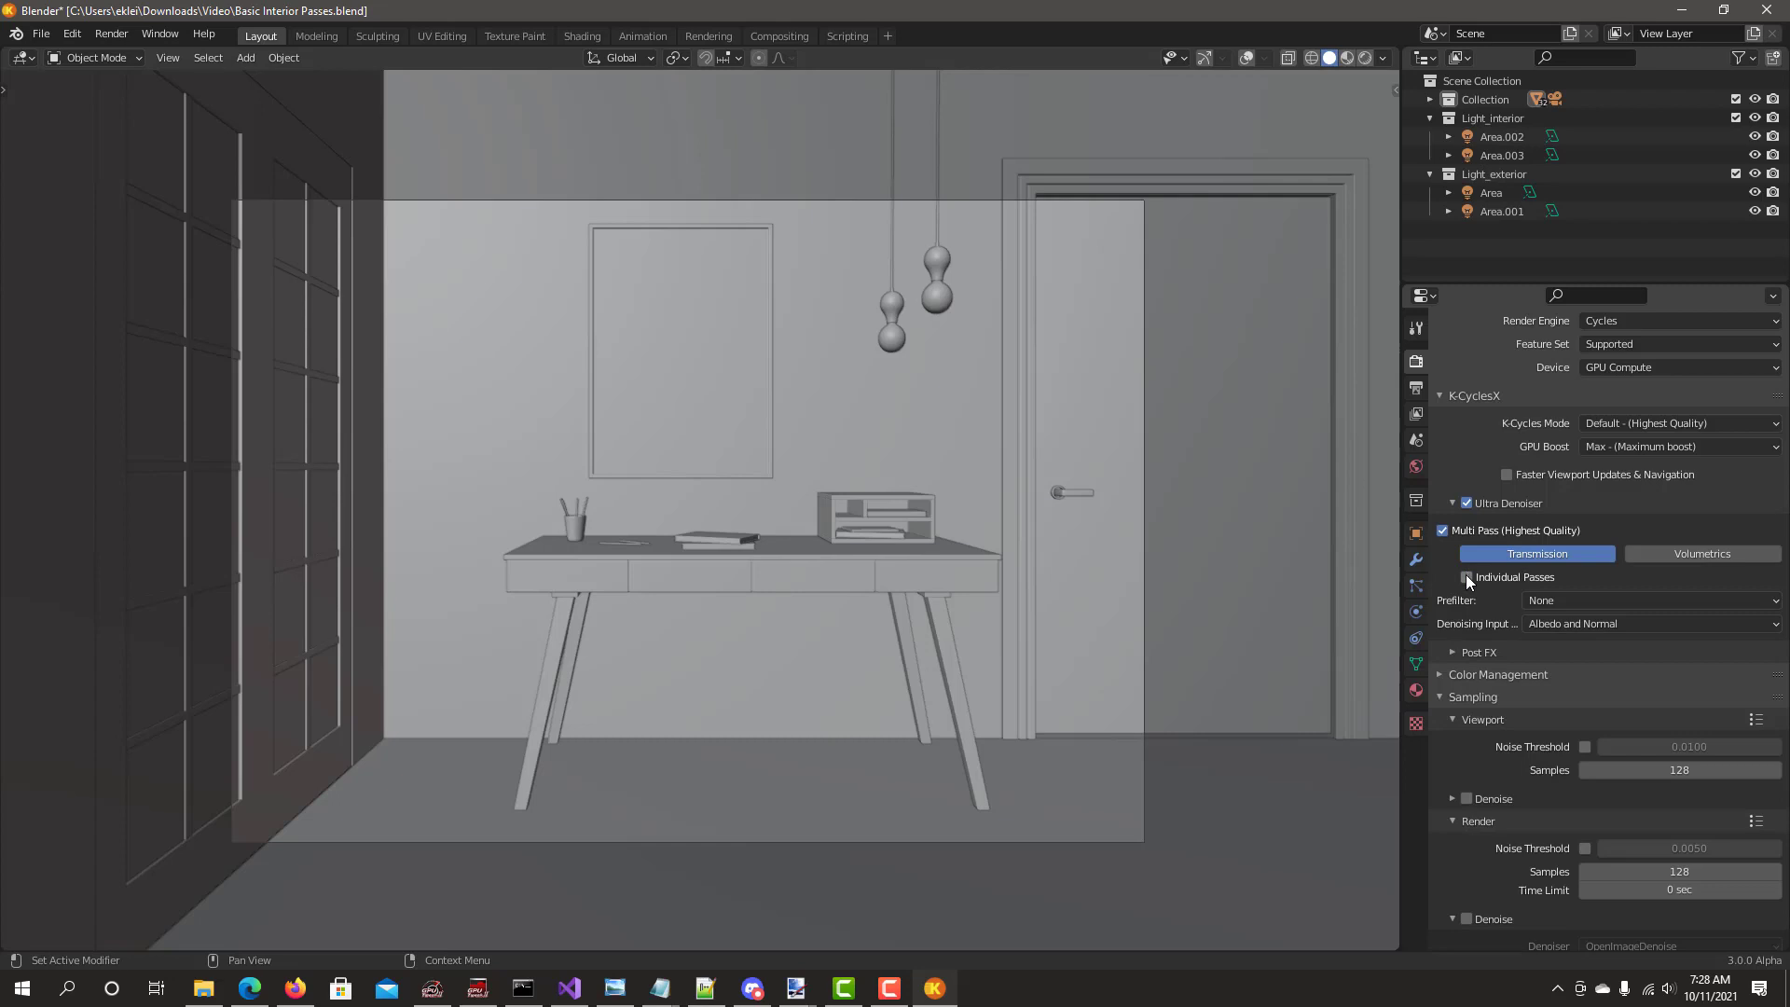
Enable diffuse, glossy, transmission and volume light passes, then return to render settings
click(1465, 577)
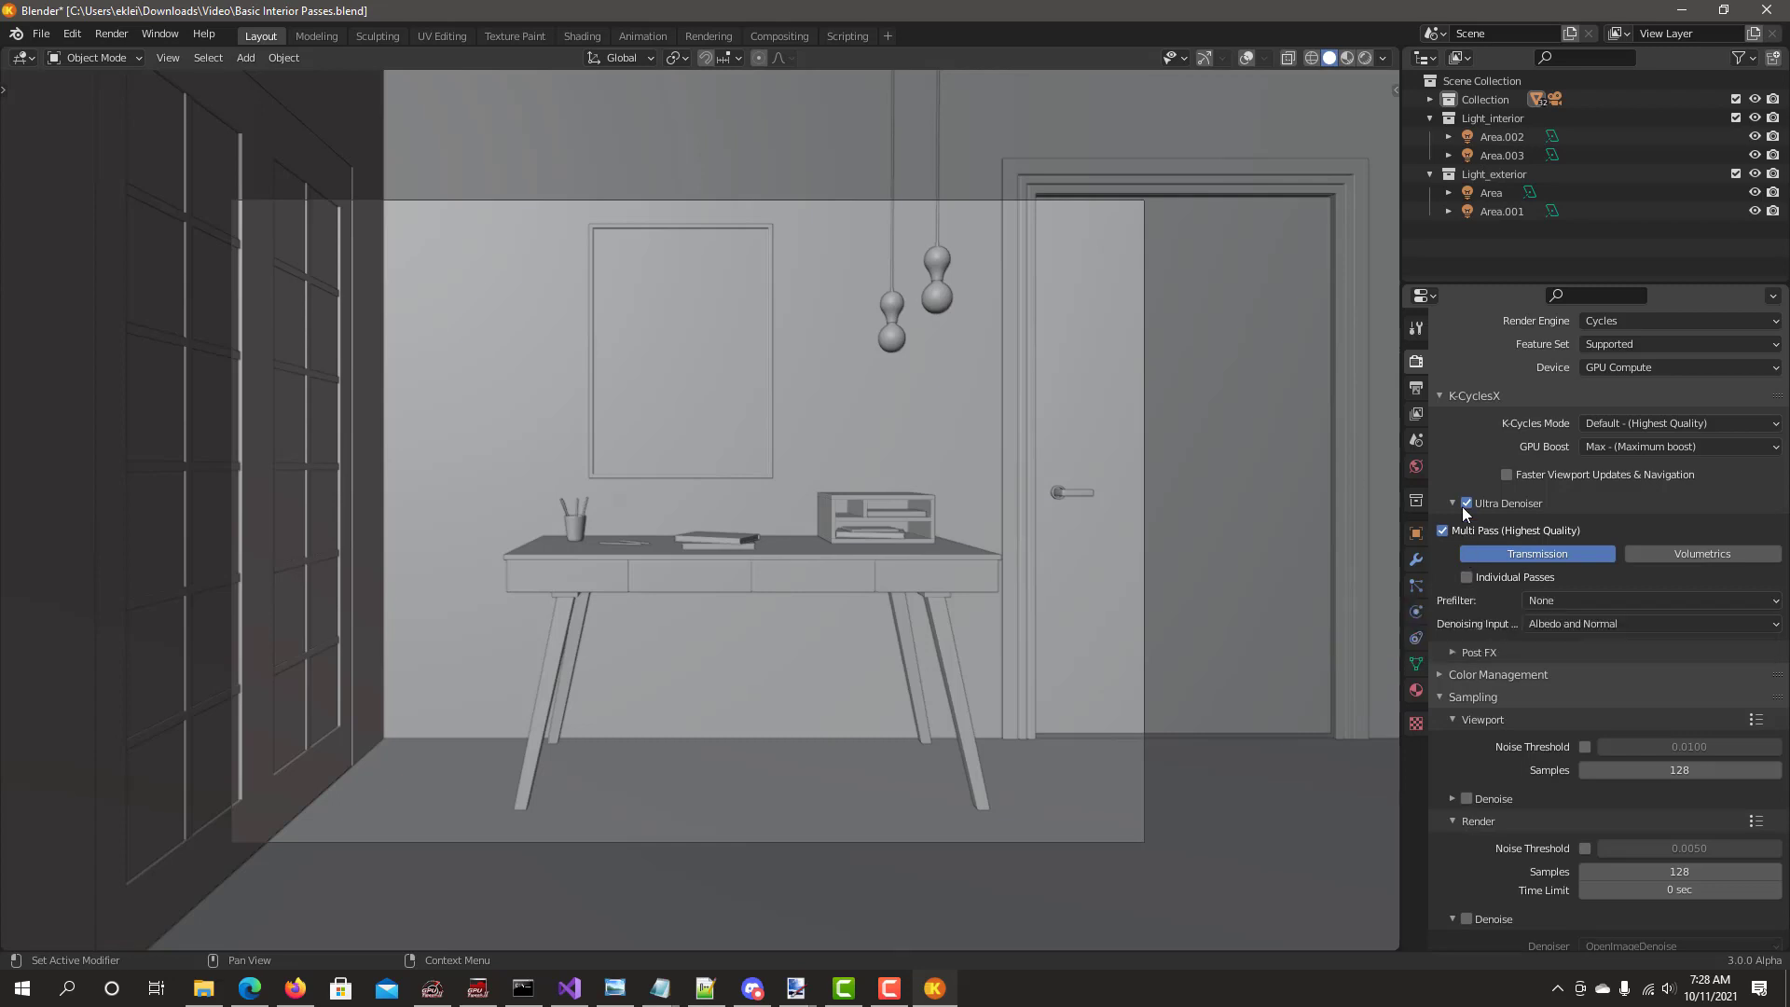
mouse_move(1462, 482)
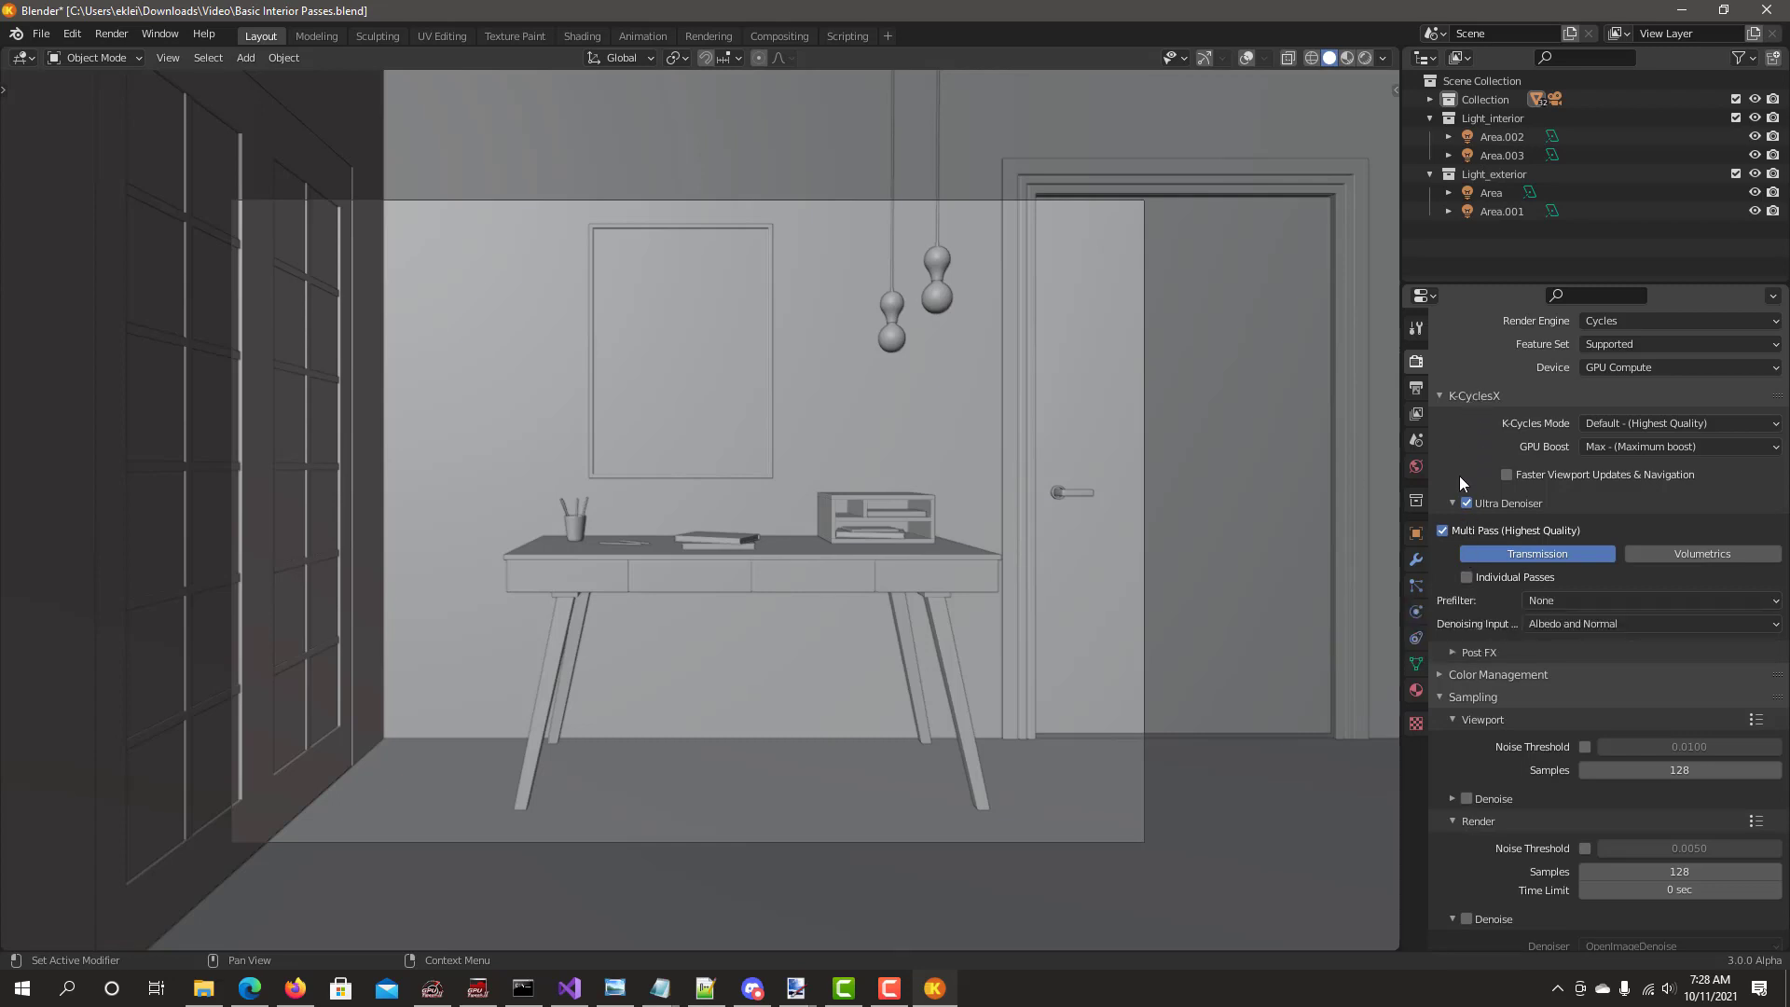
click(1415, 413)
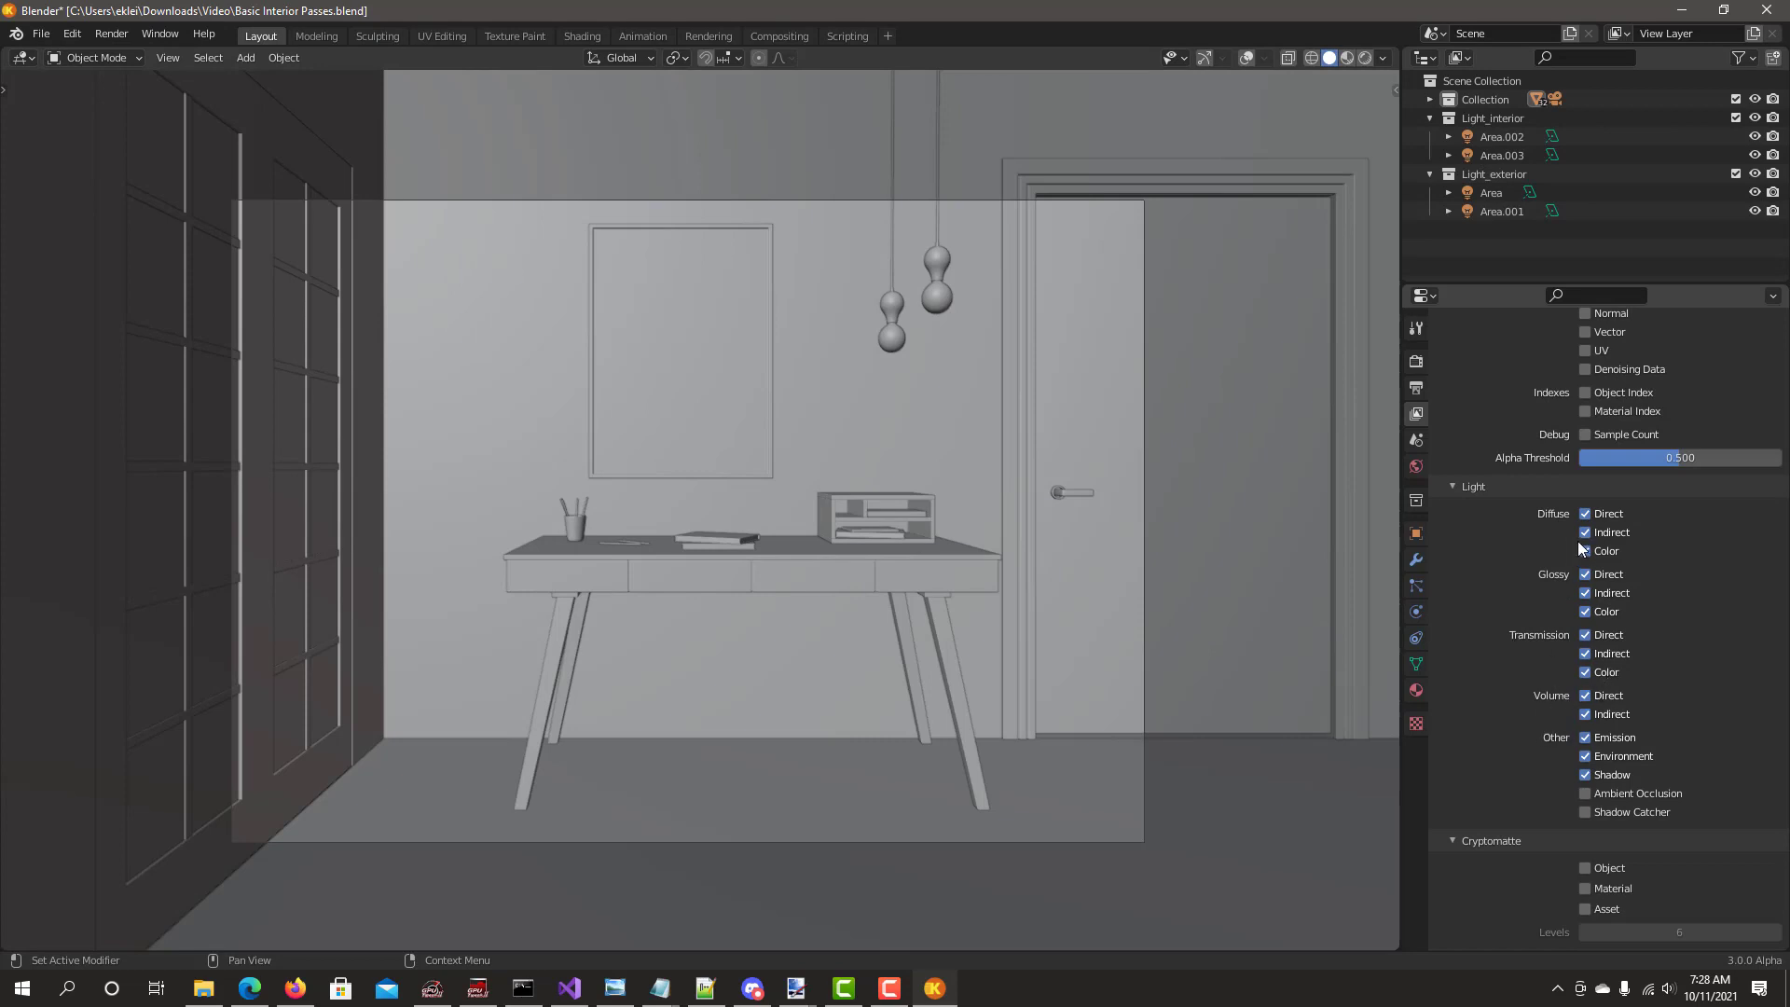
mouse_move(1415, 360)
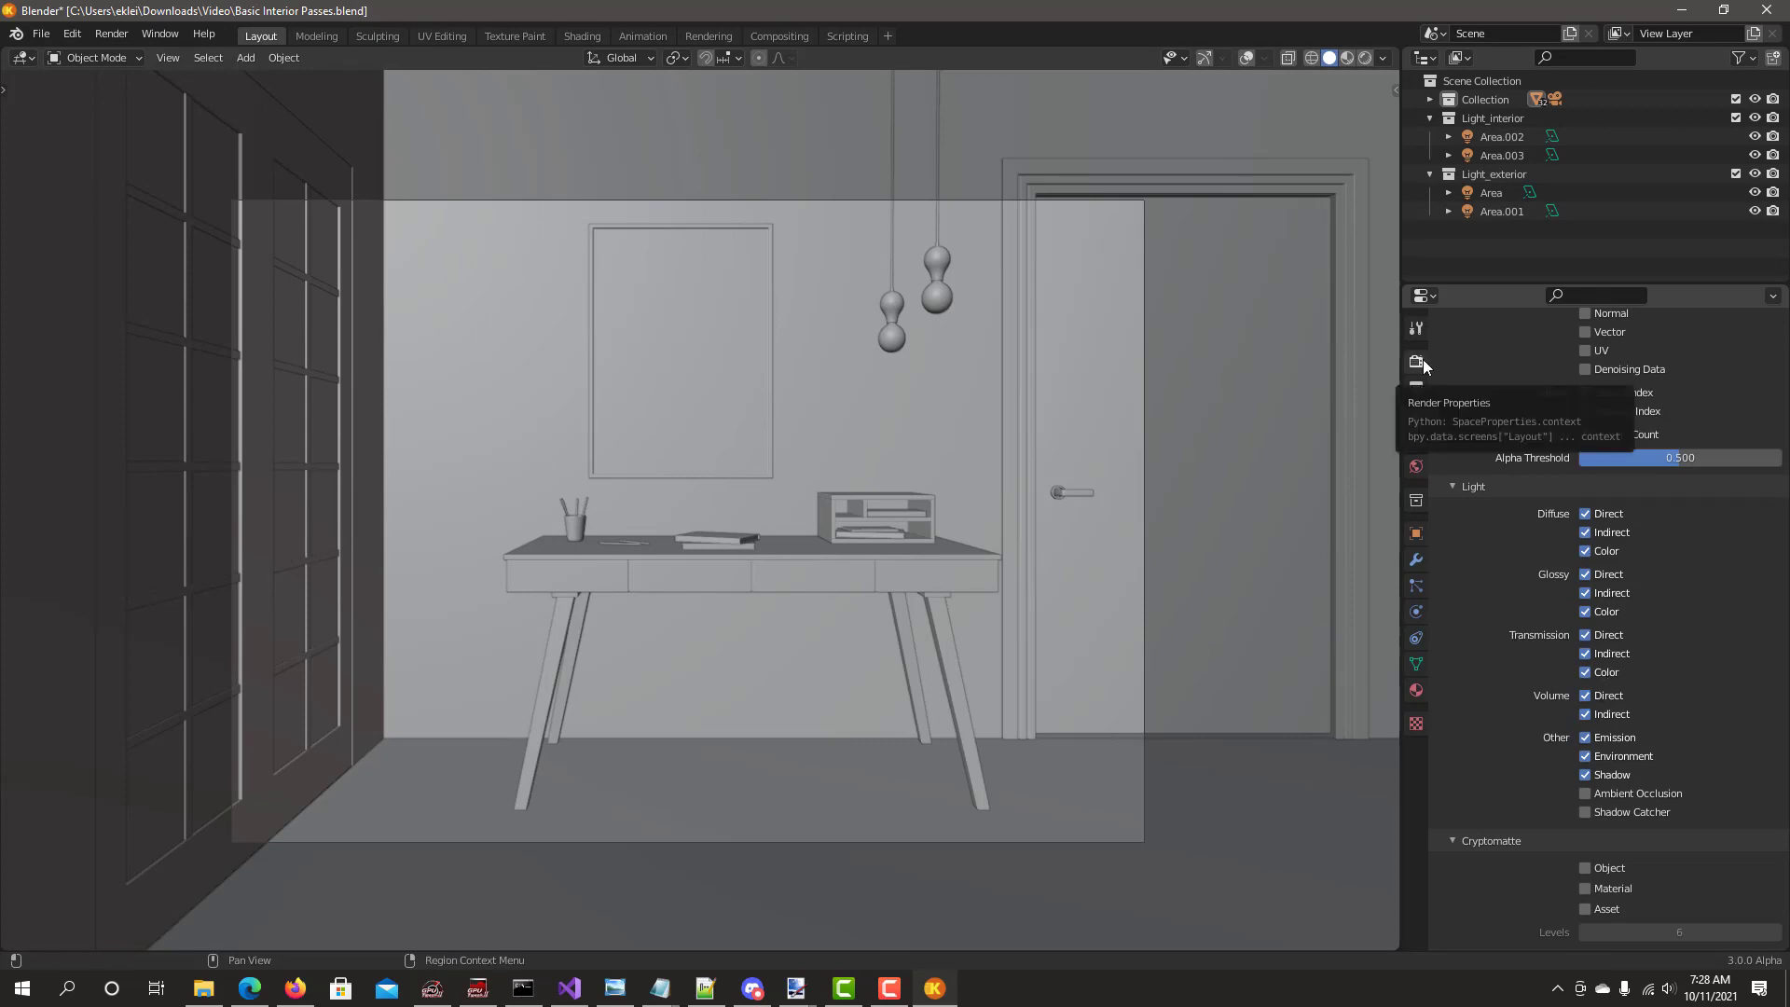
click(1415, 361)
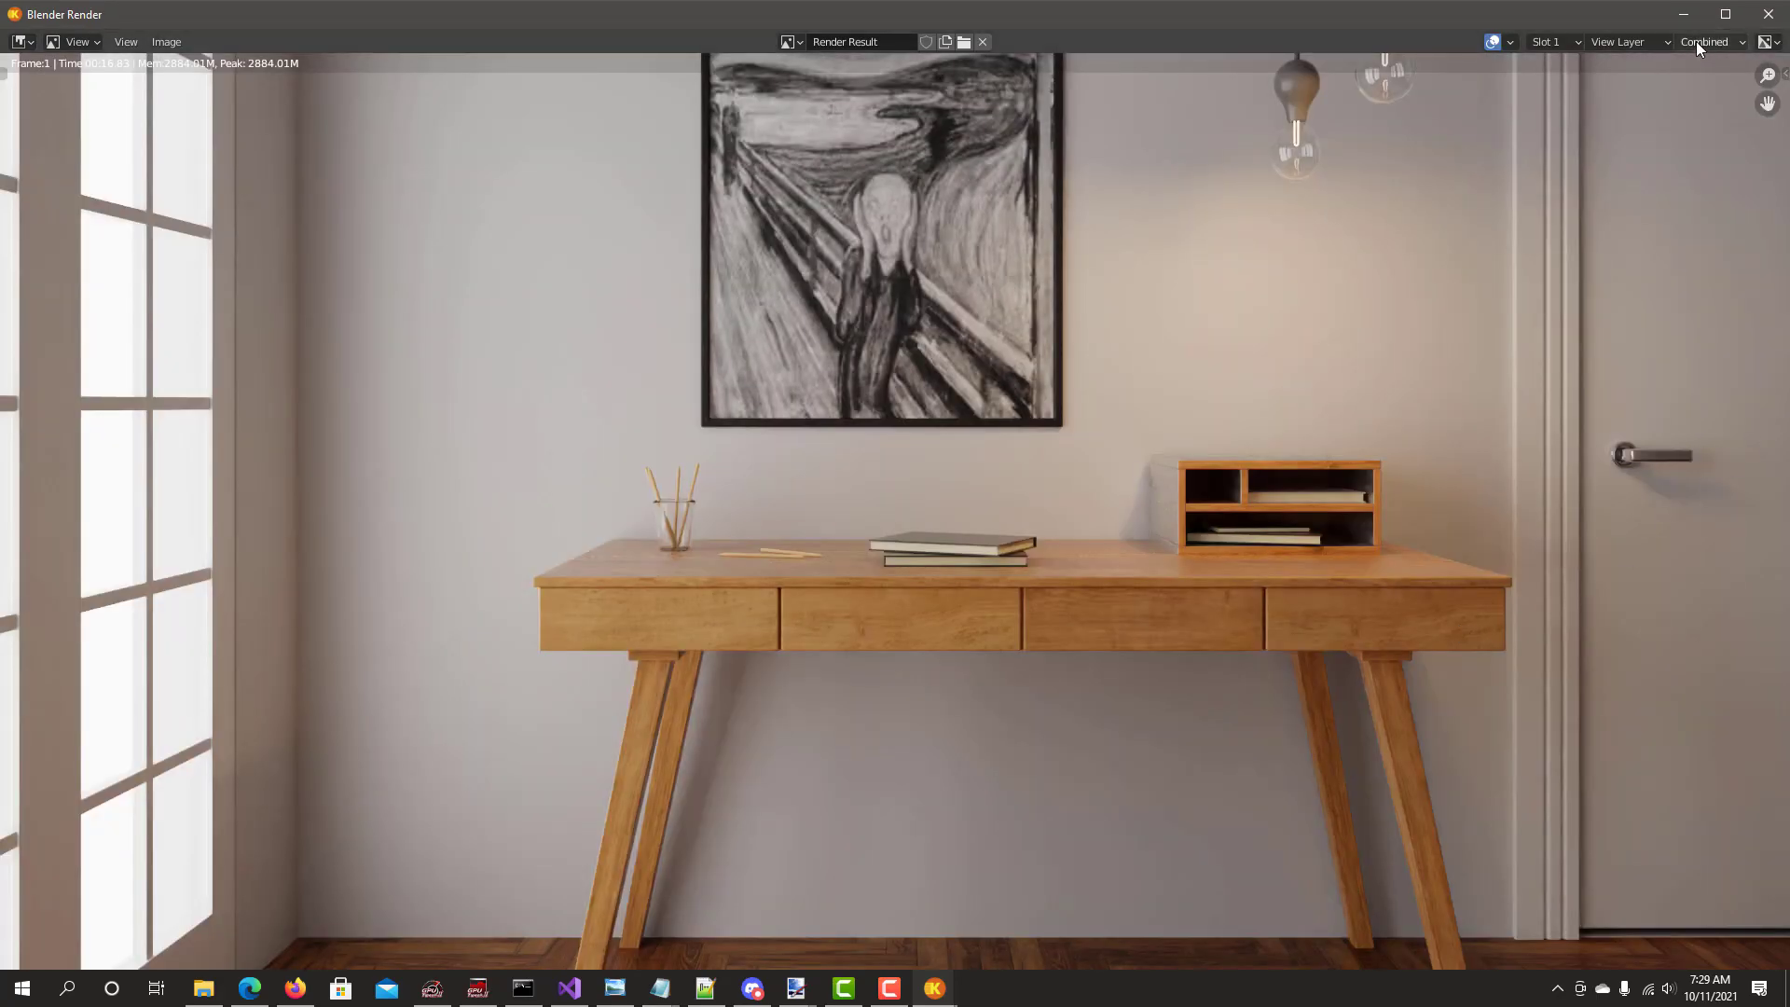
Choose render slot 2 and turn on Ultra Denoiser Individual Passes
click(1551, 42)
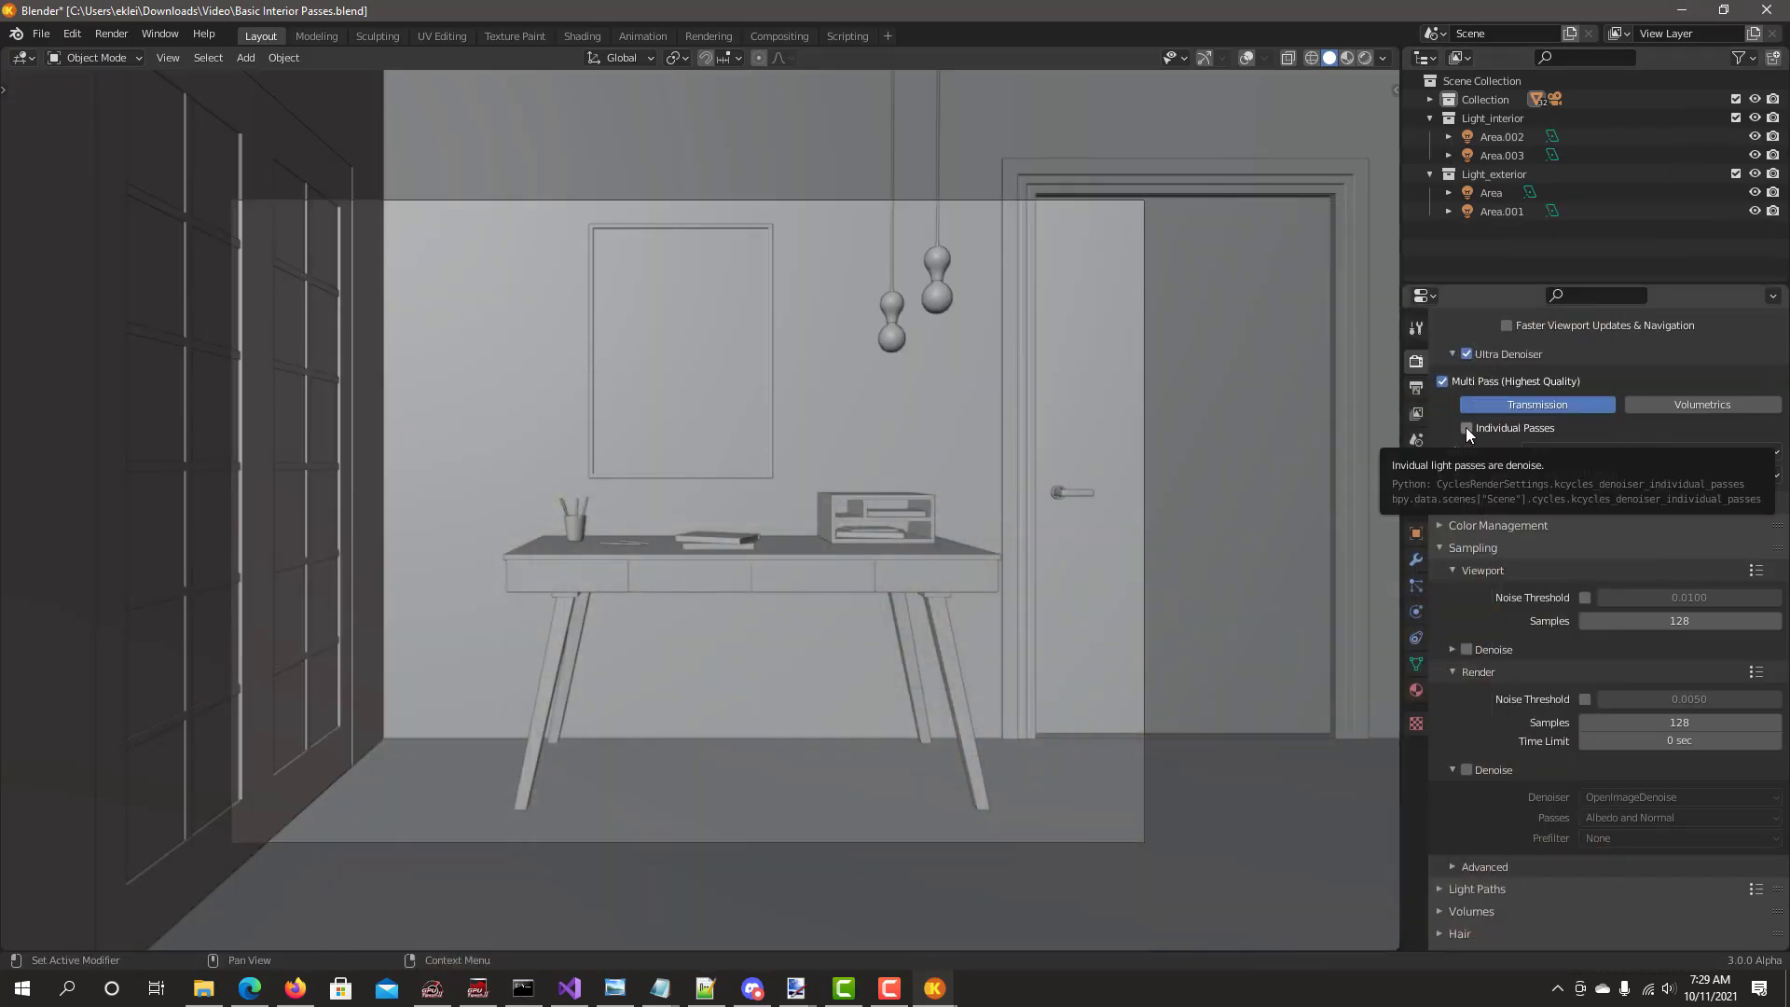
click(1466, 428)
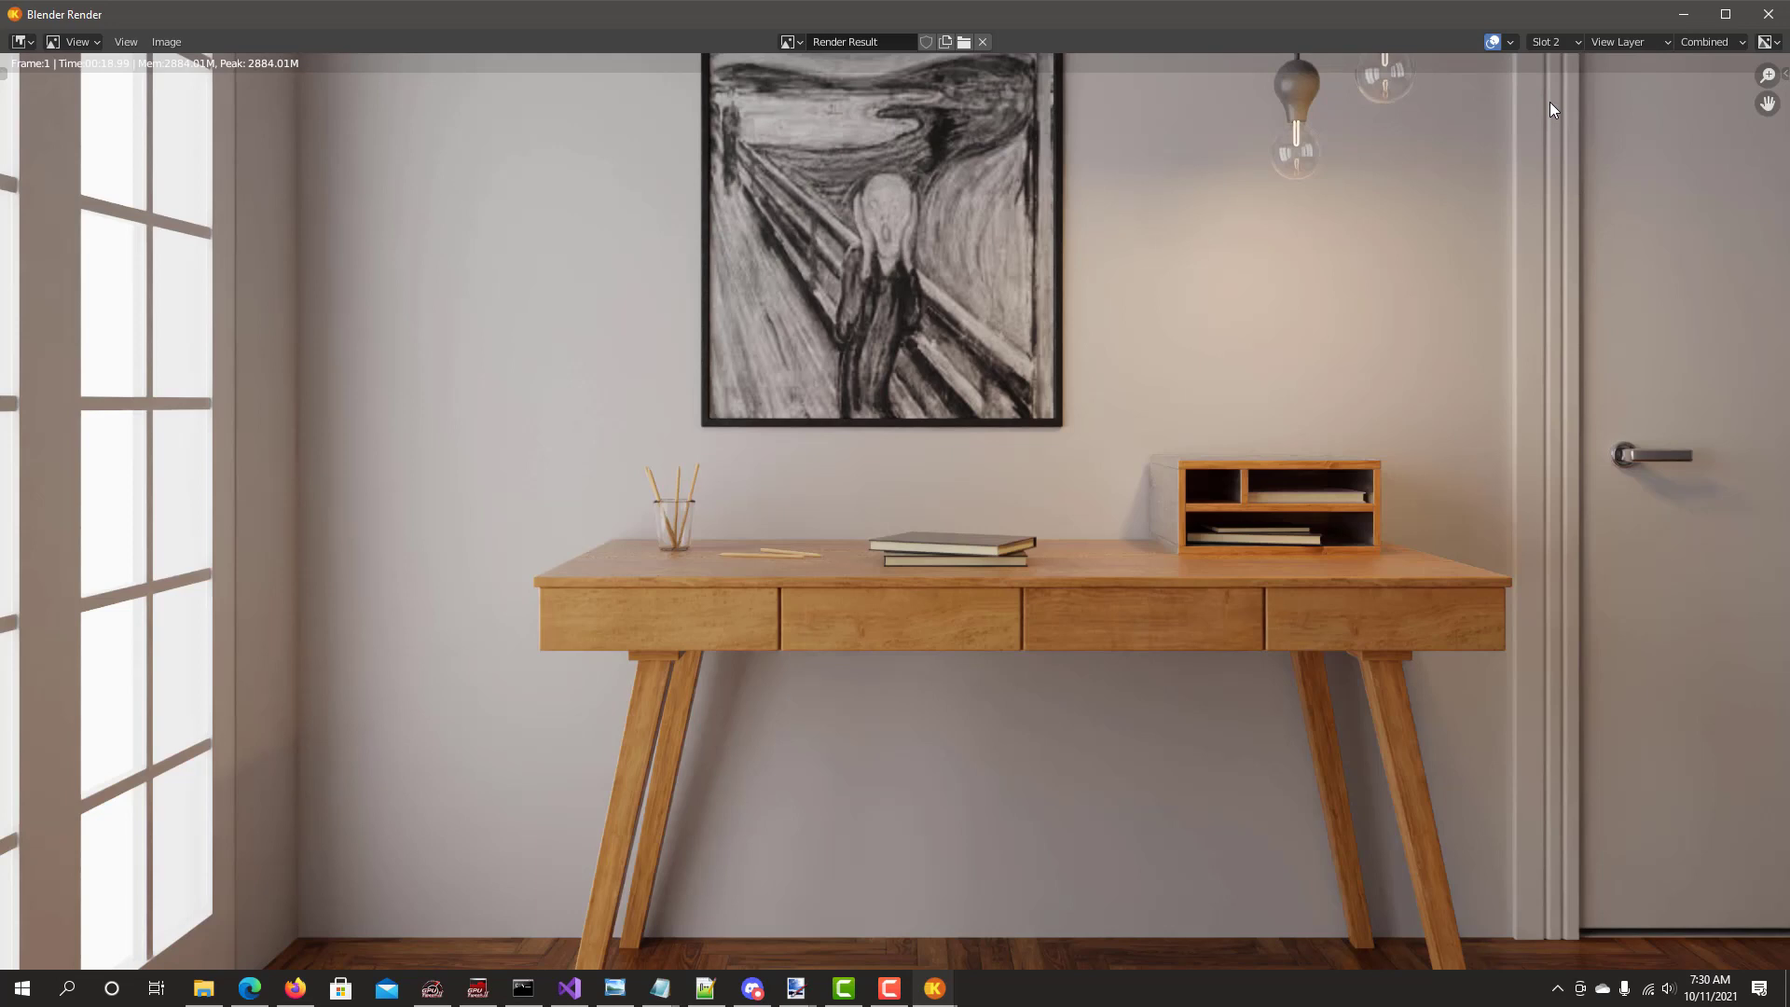
mouse_move(1548, 48)
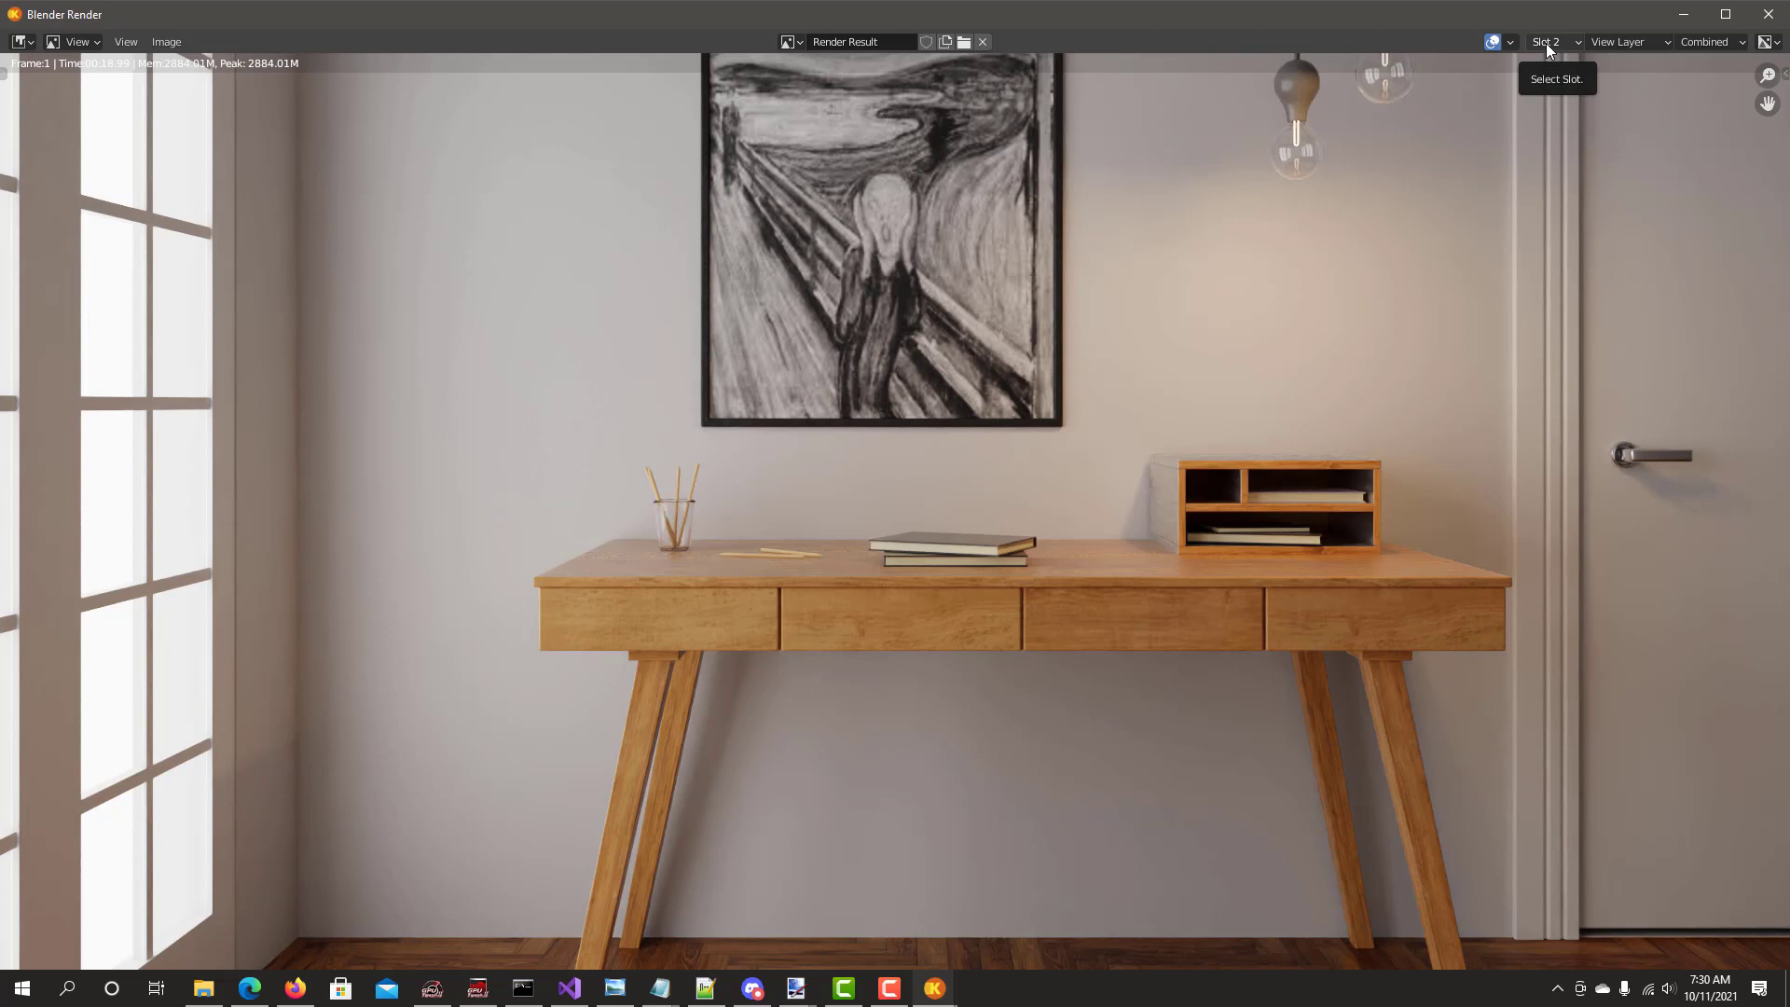
Compare the DiffDir pass across slots 1 and 2, then view DiffInd
click(1715, 42)
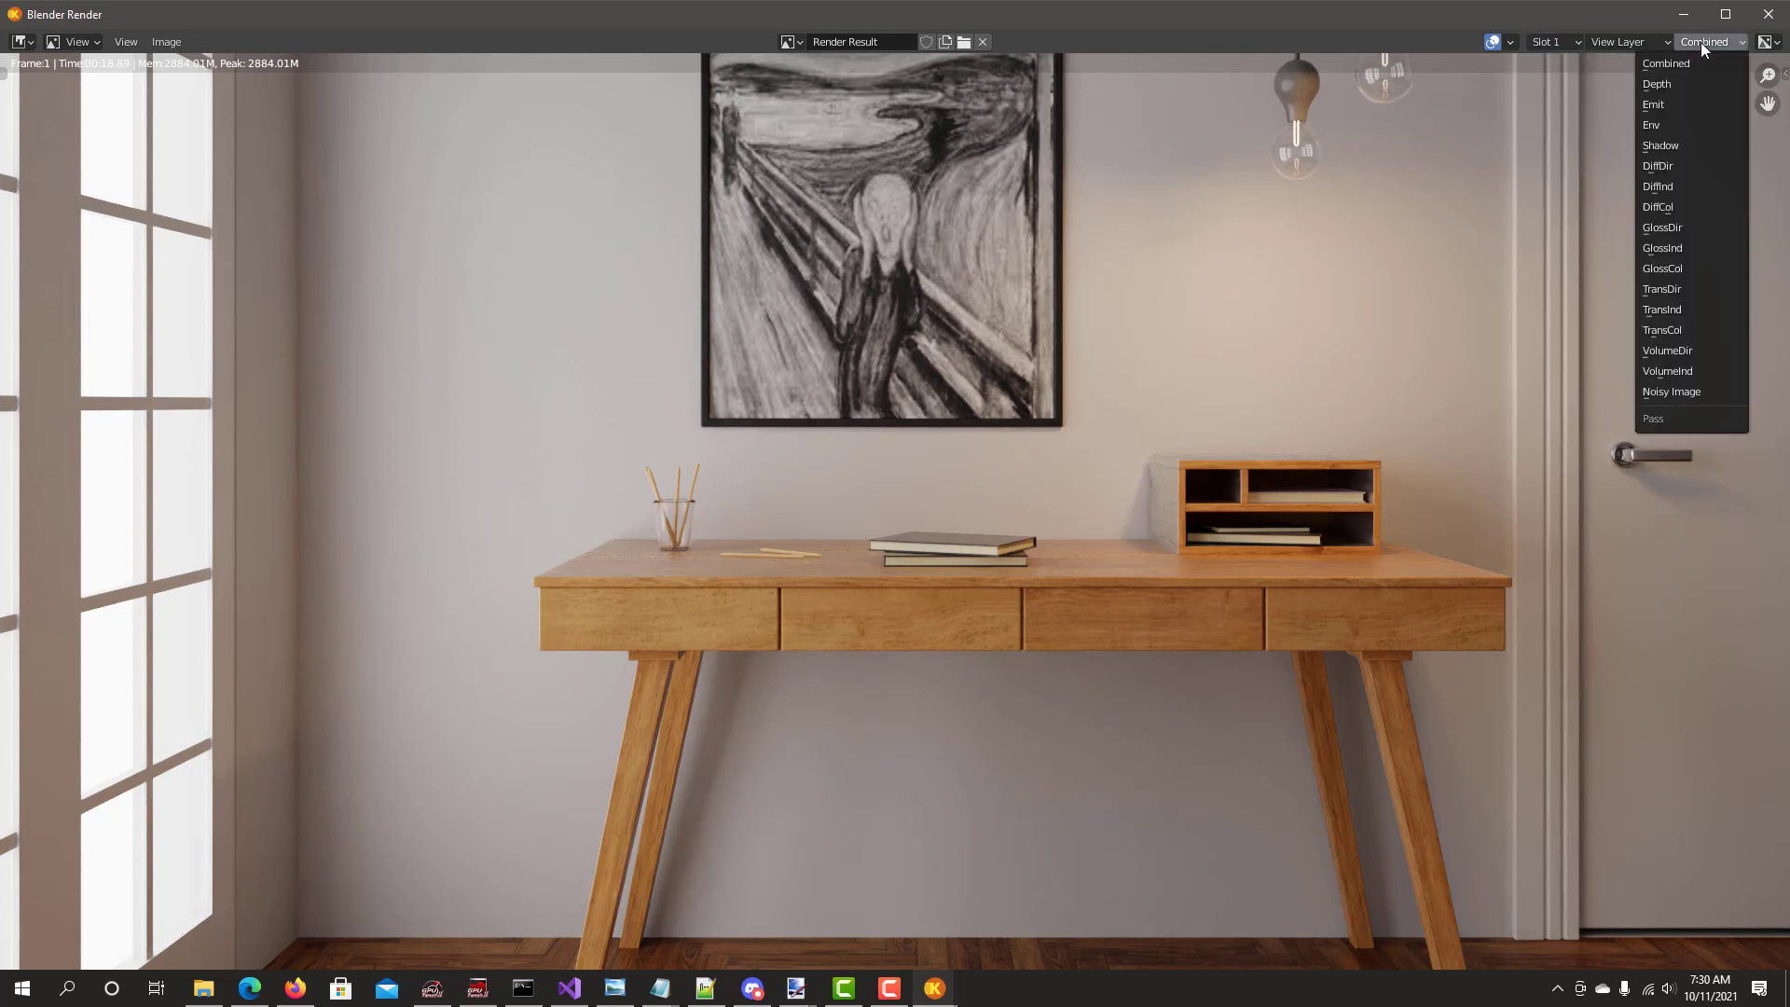
mouse_move(1665, 165)
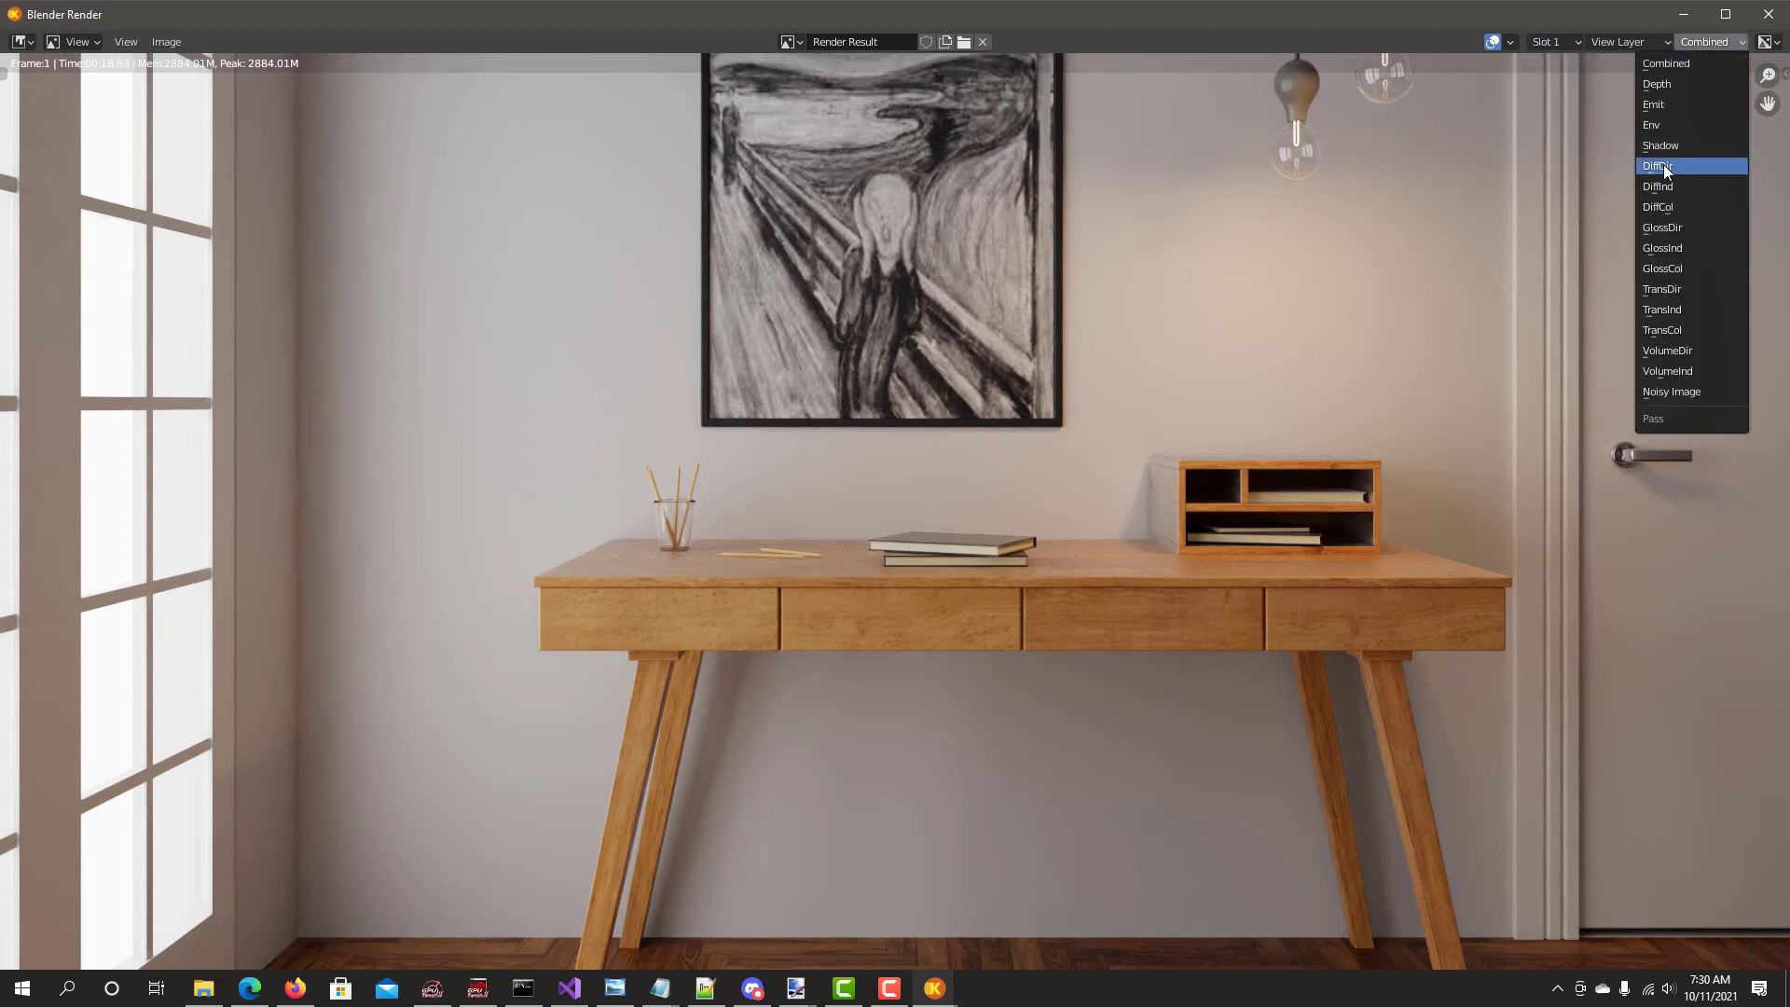
click(1658, 165)
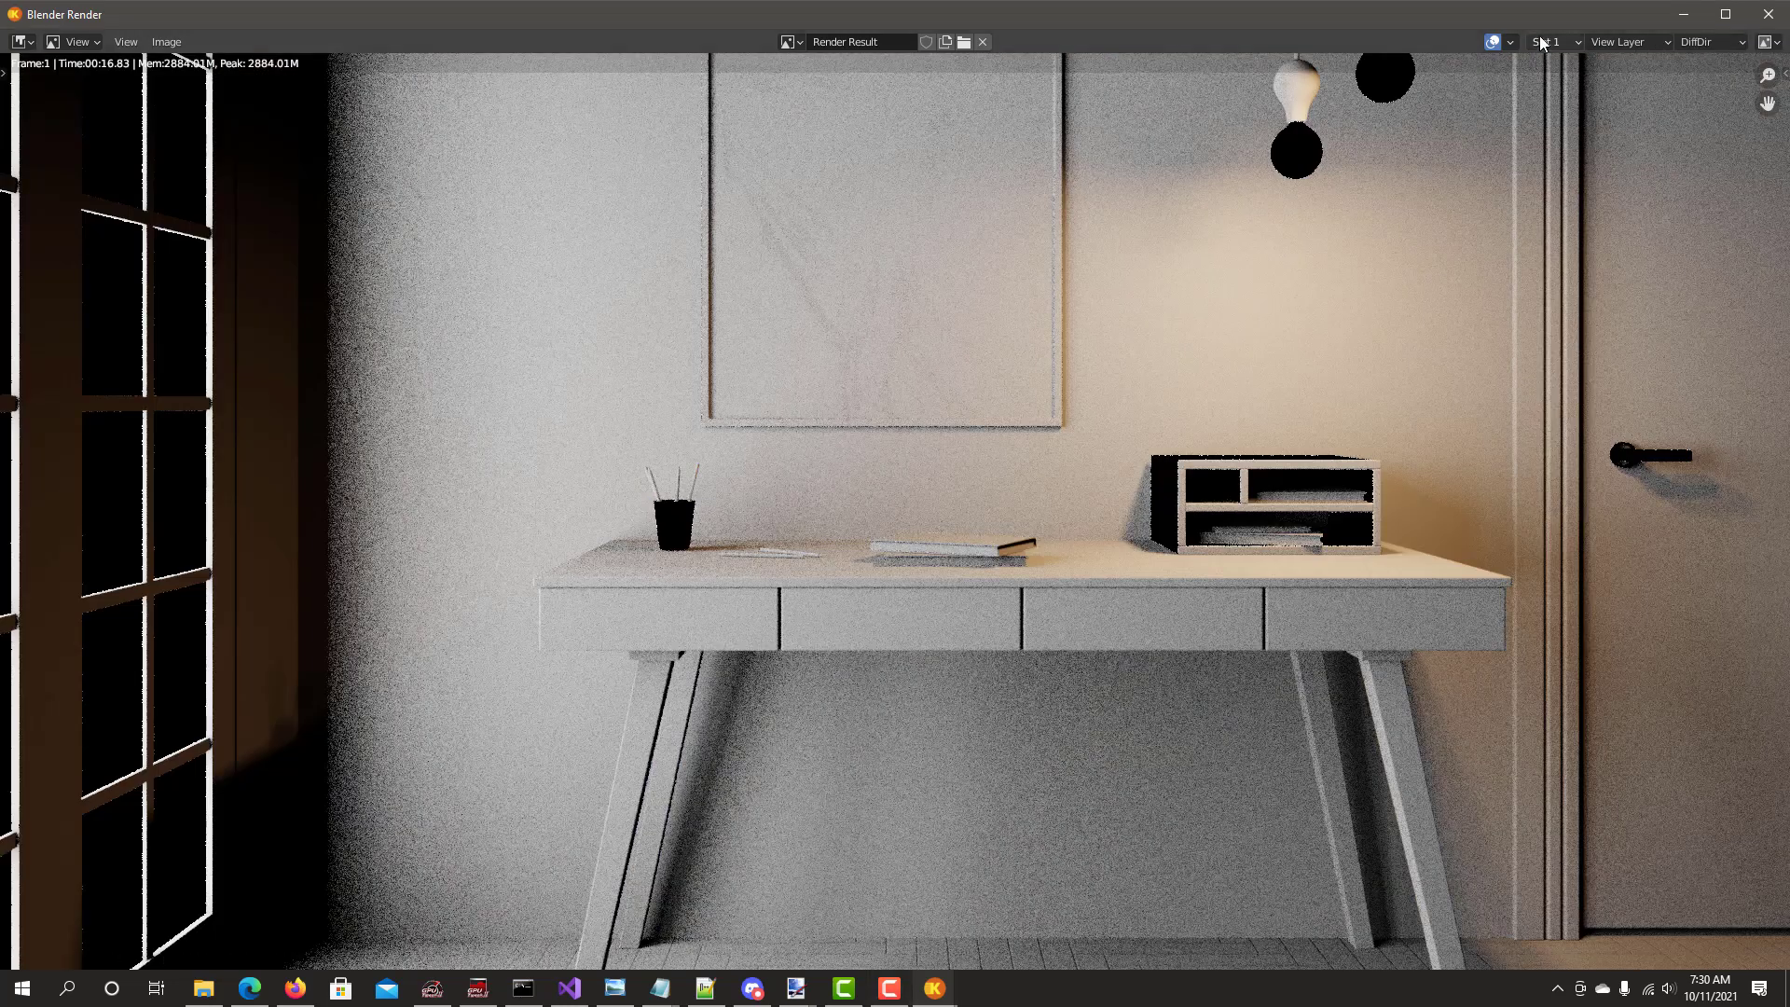
click(1551, 41)
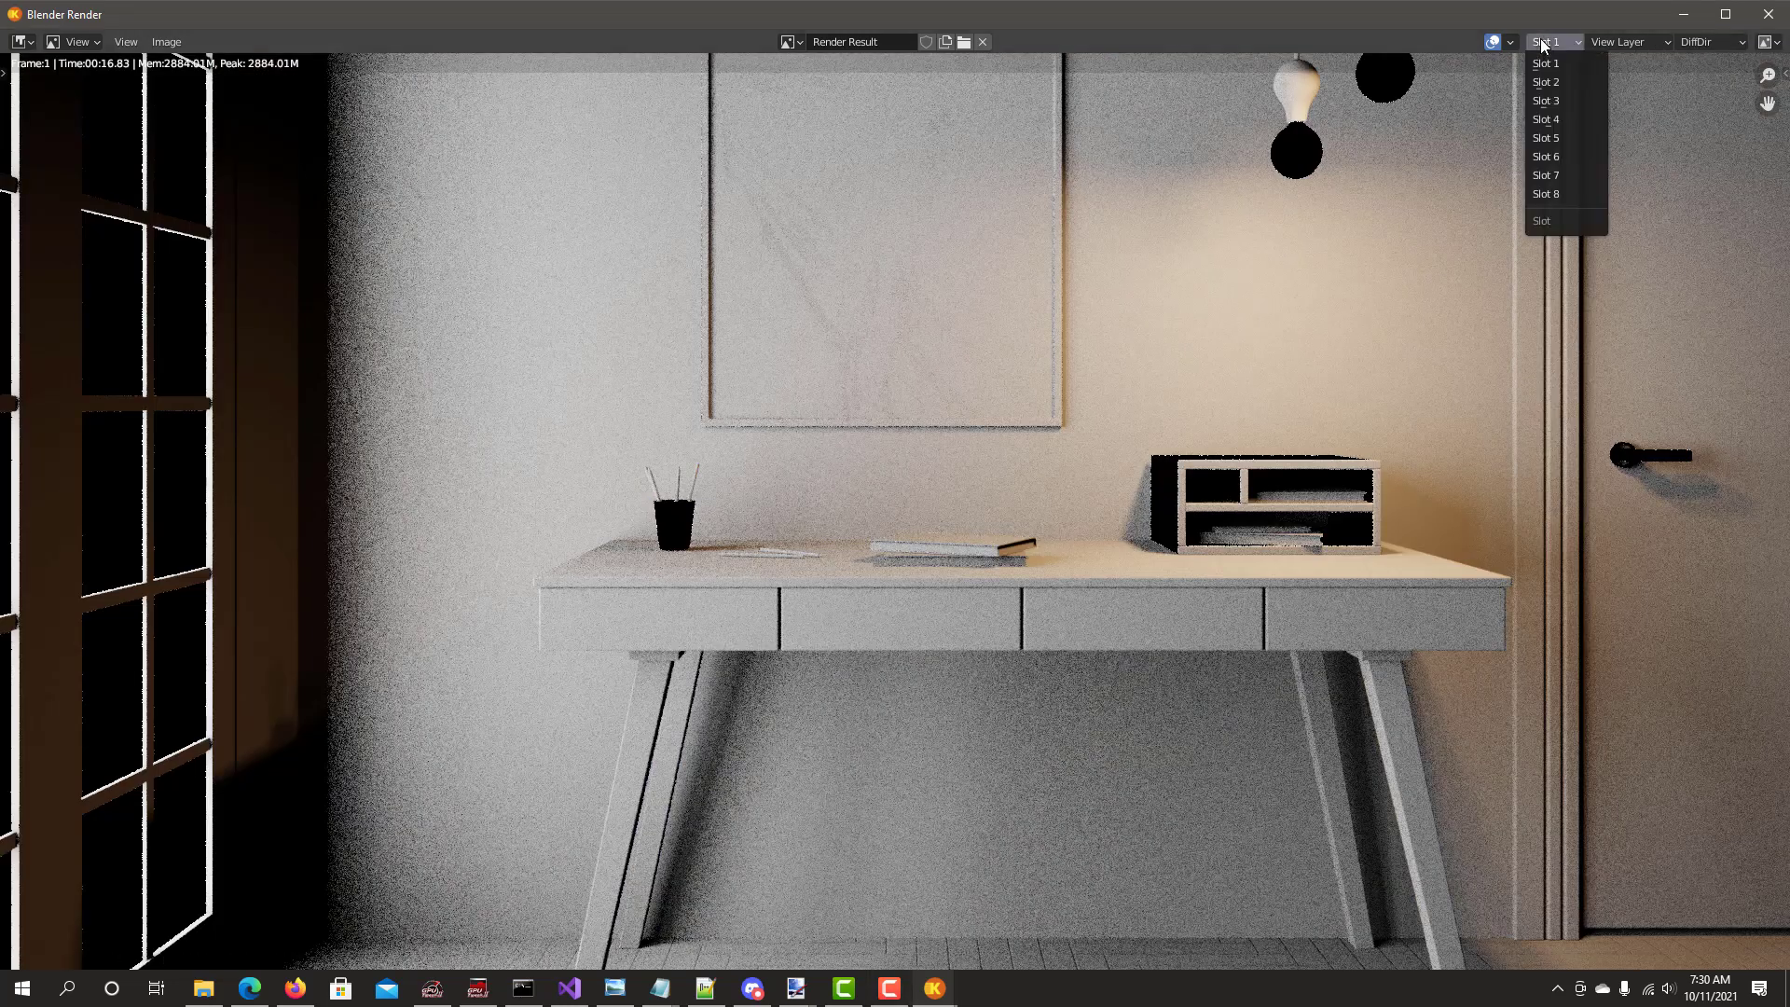
click(1545, 81)
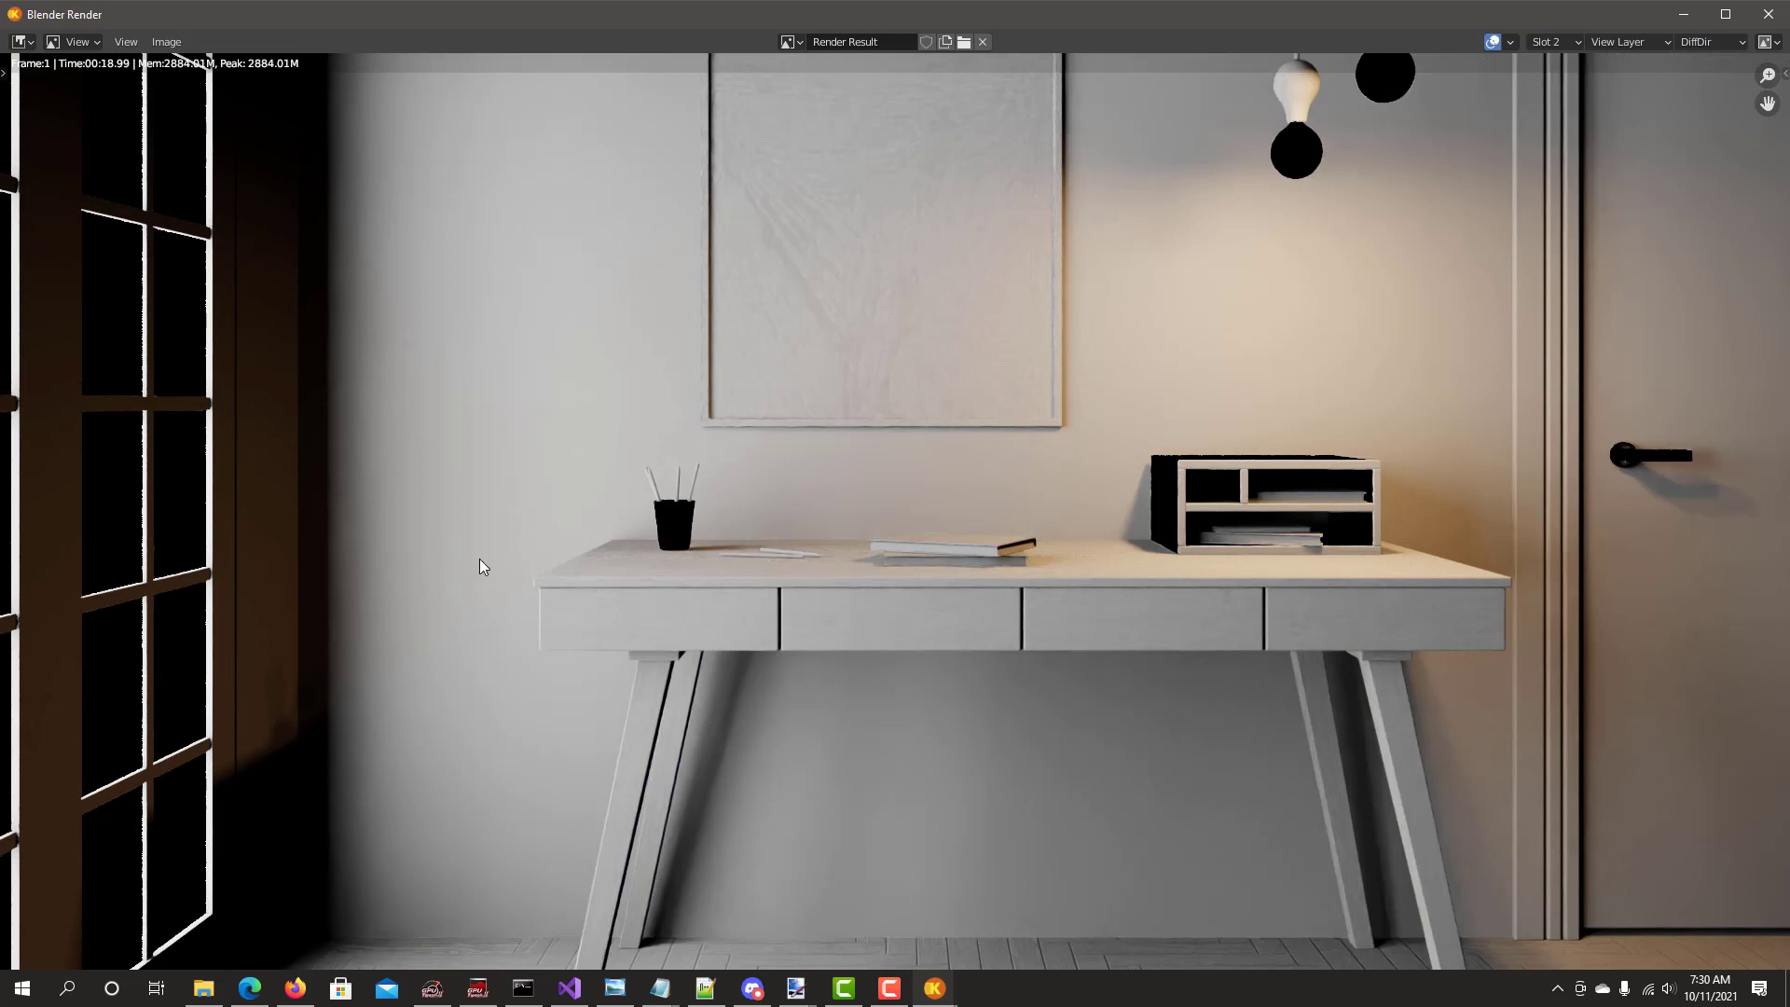
click(1713, 42)
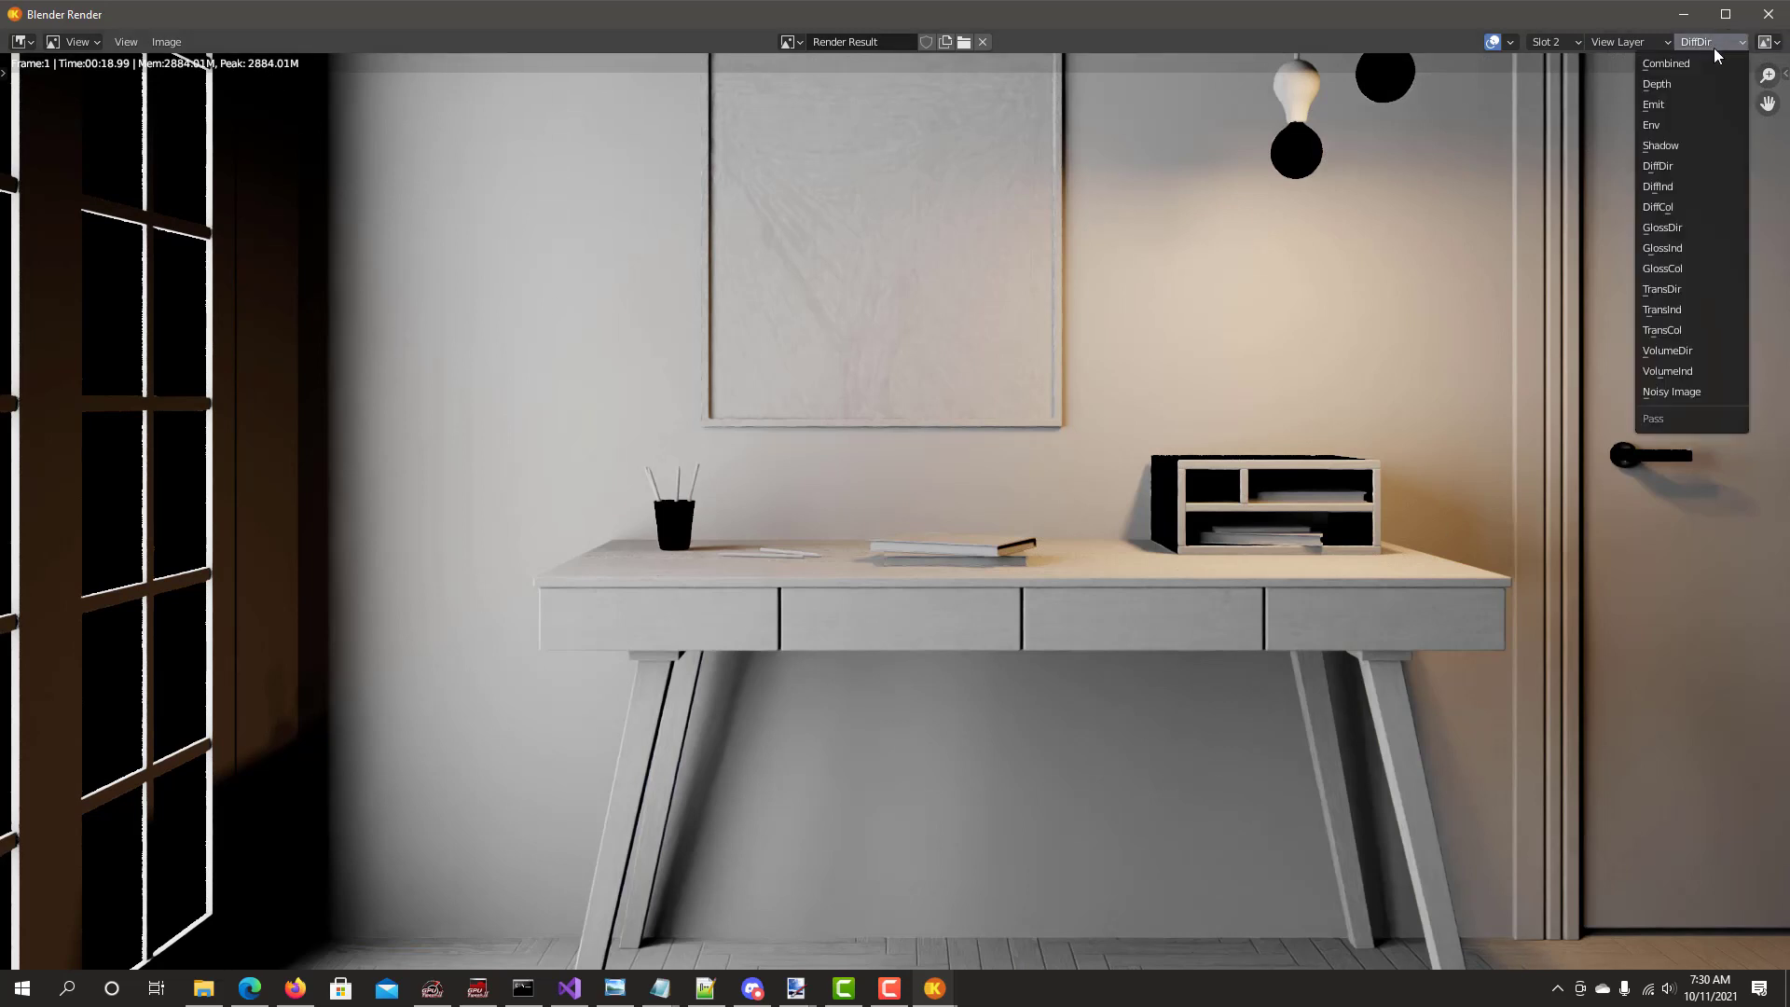
click(1657, 186)
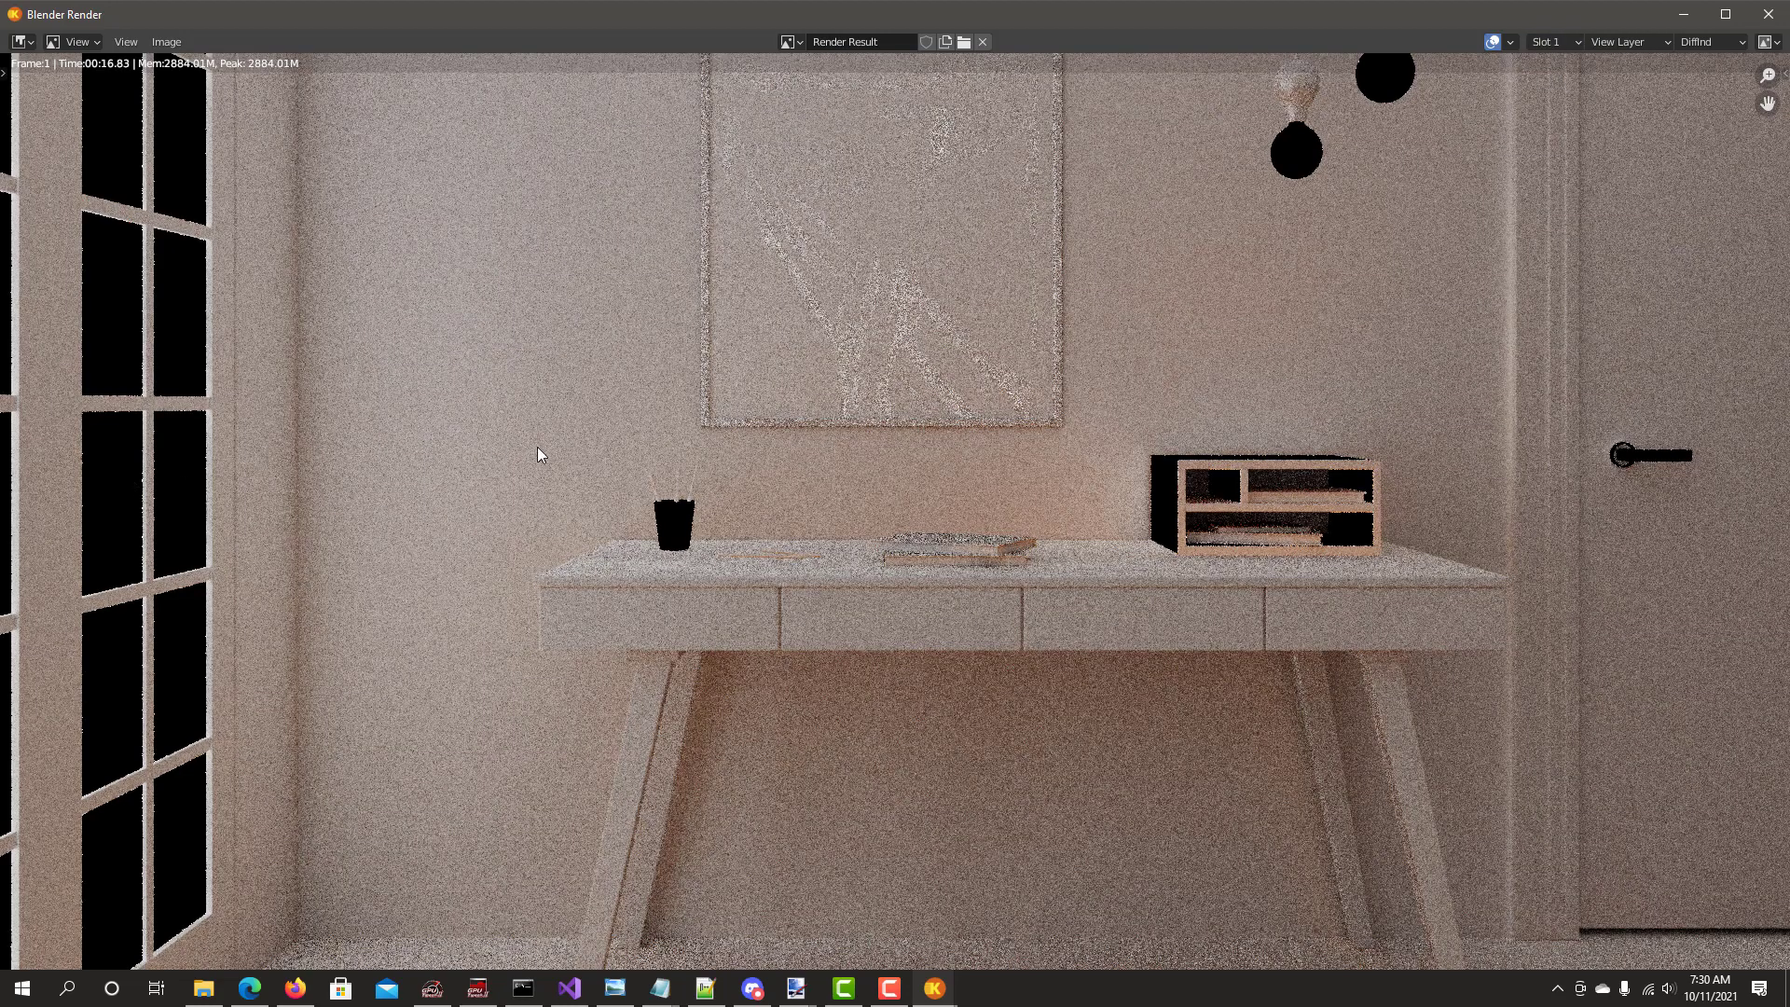
View slot 2's GlossDir pass, then its GlossInd pass
click(1720, 42)
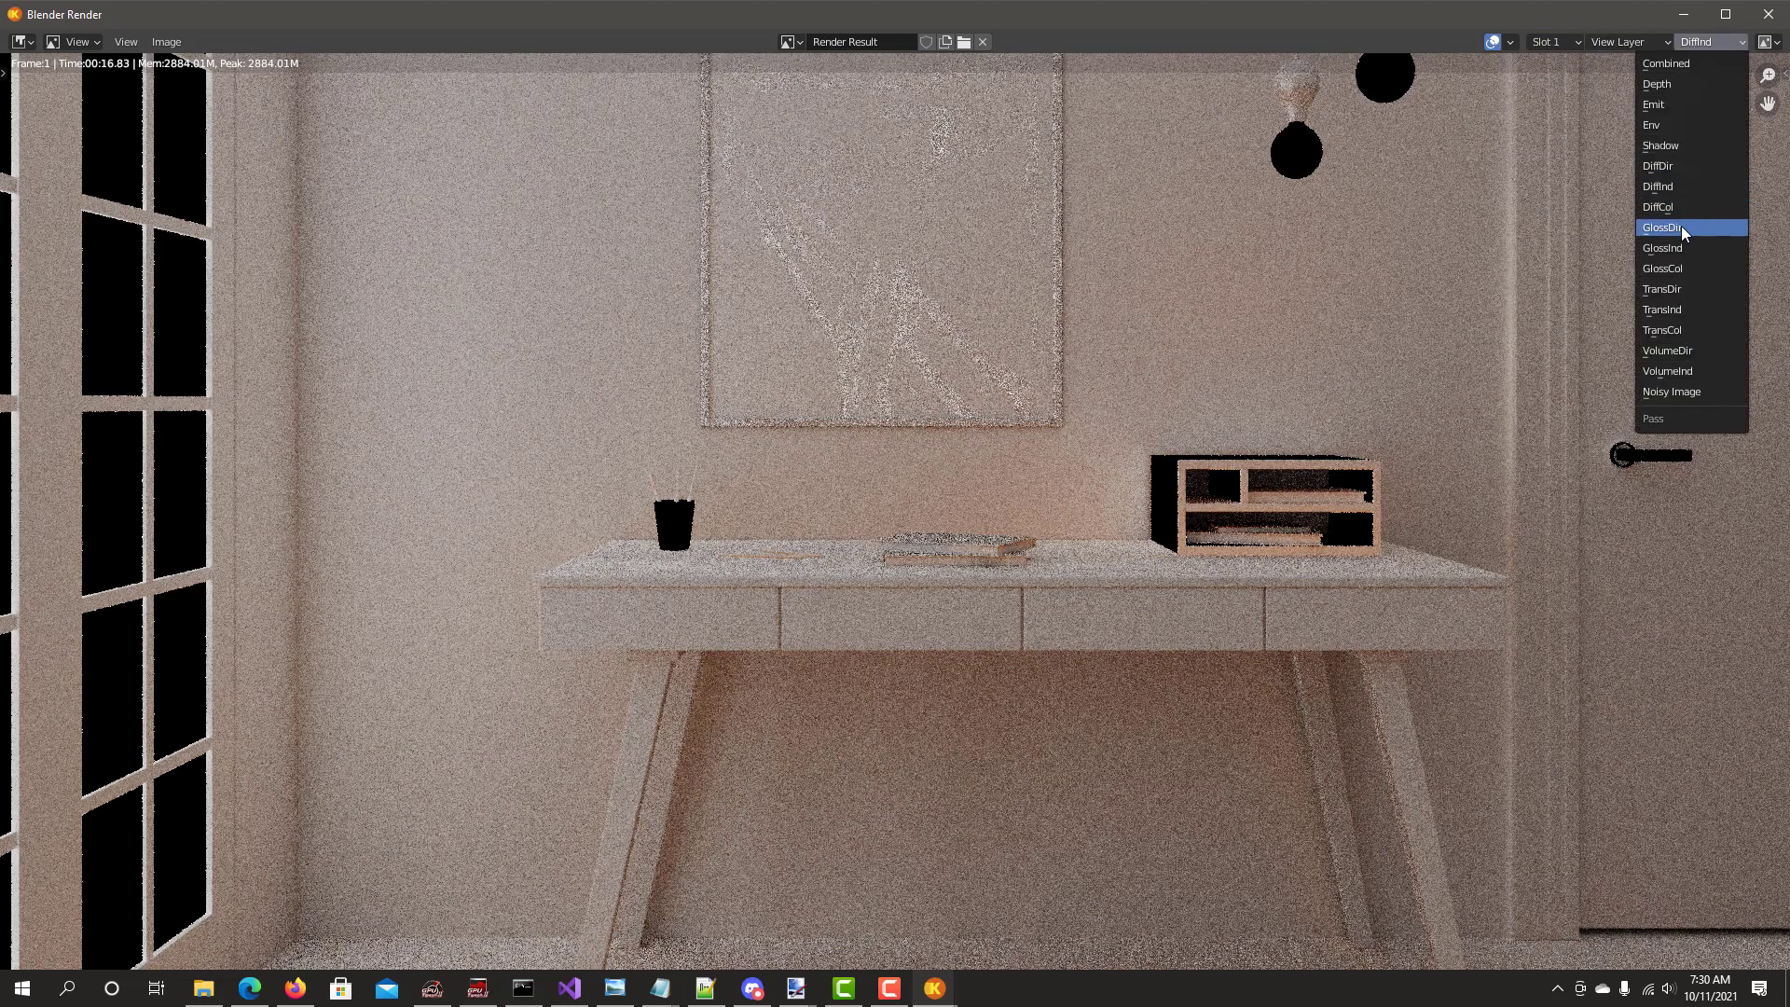
click(1664, 227)
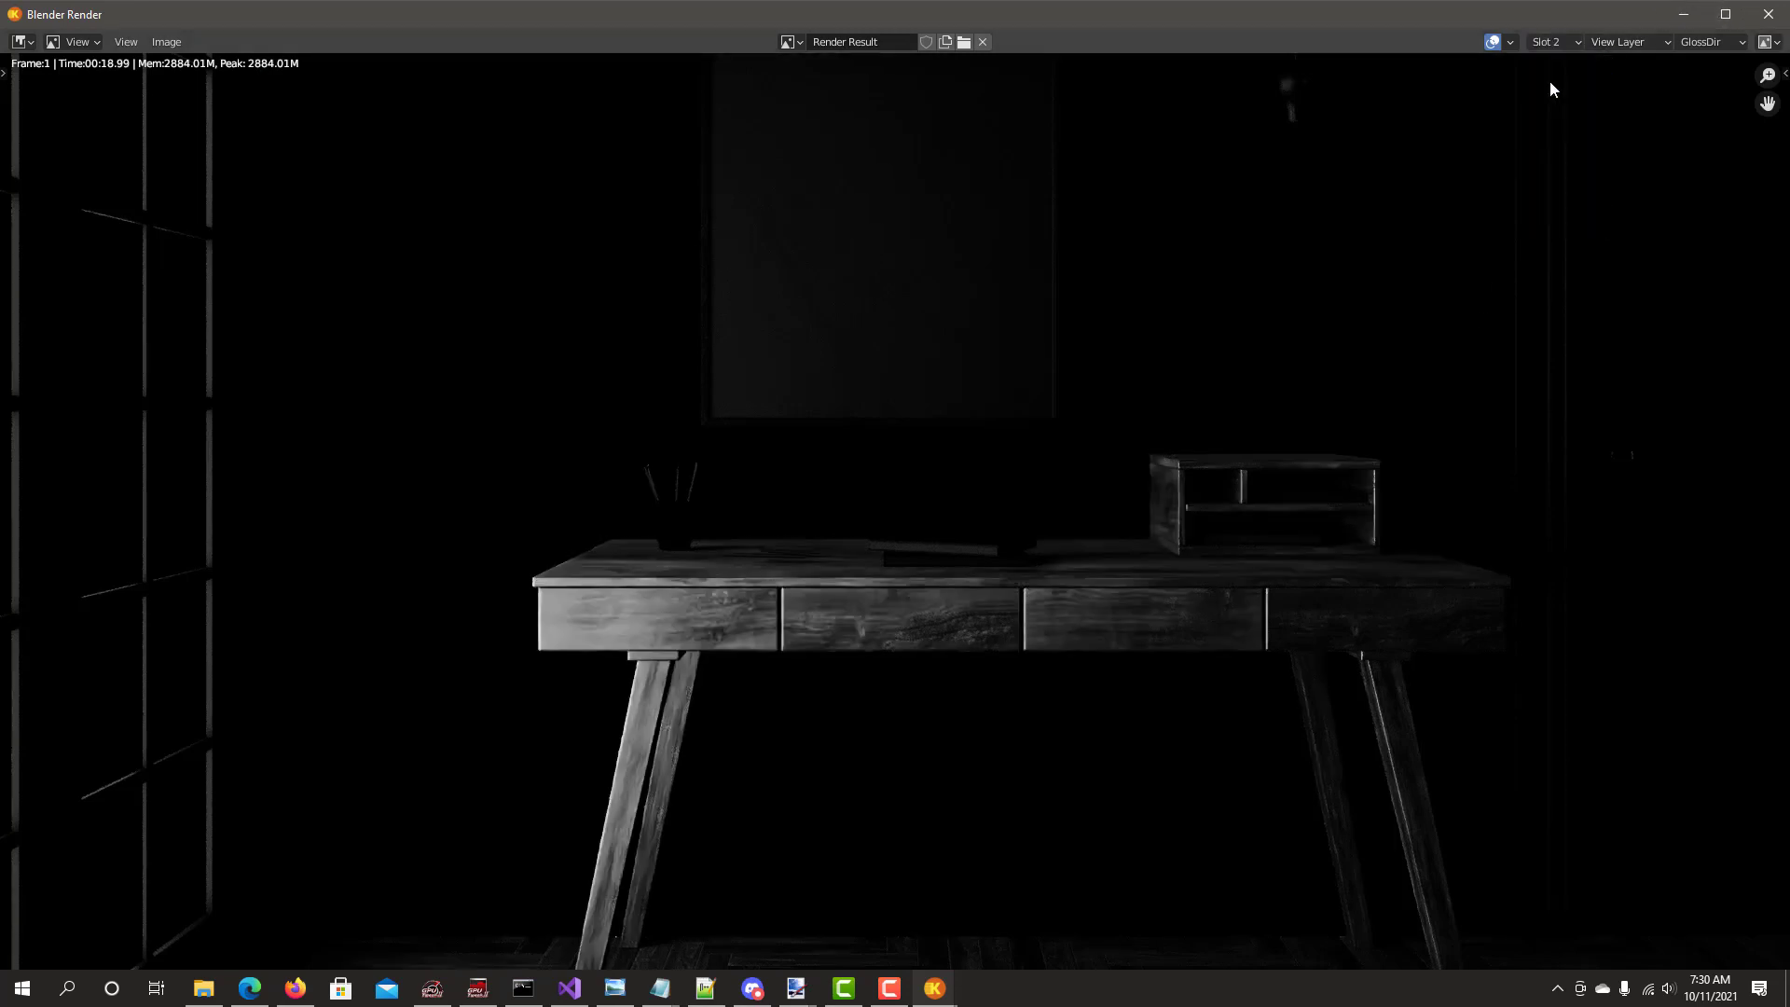
click(1720, 41)
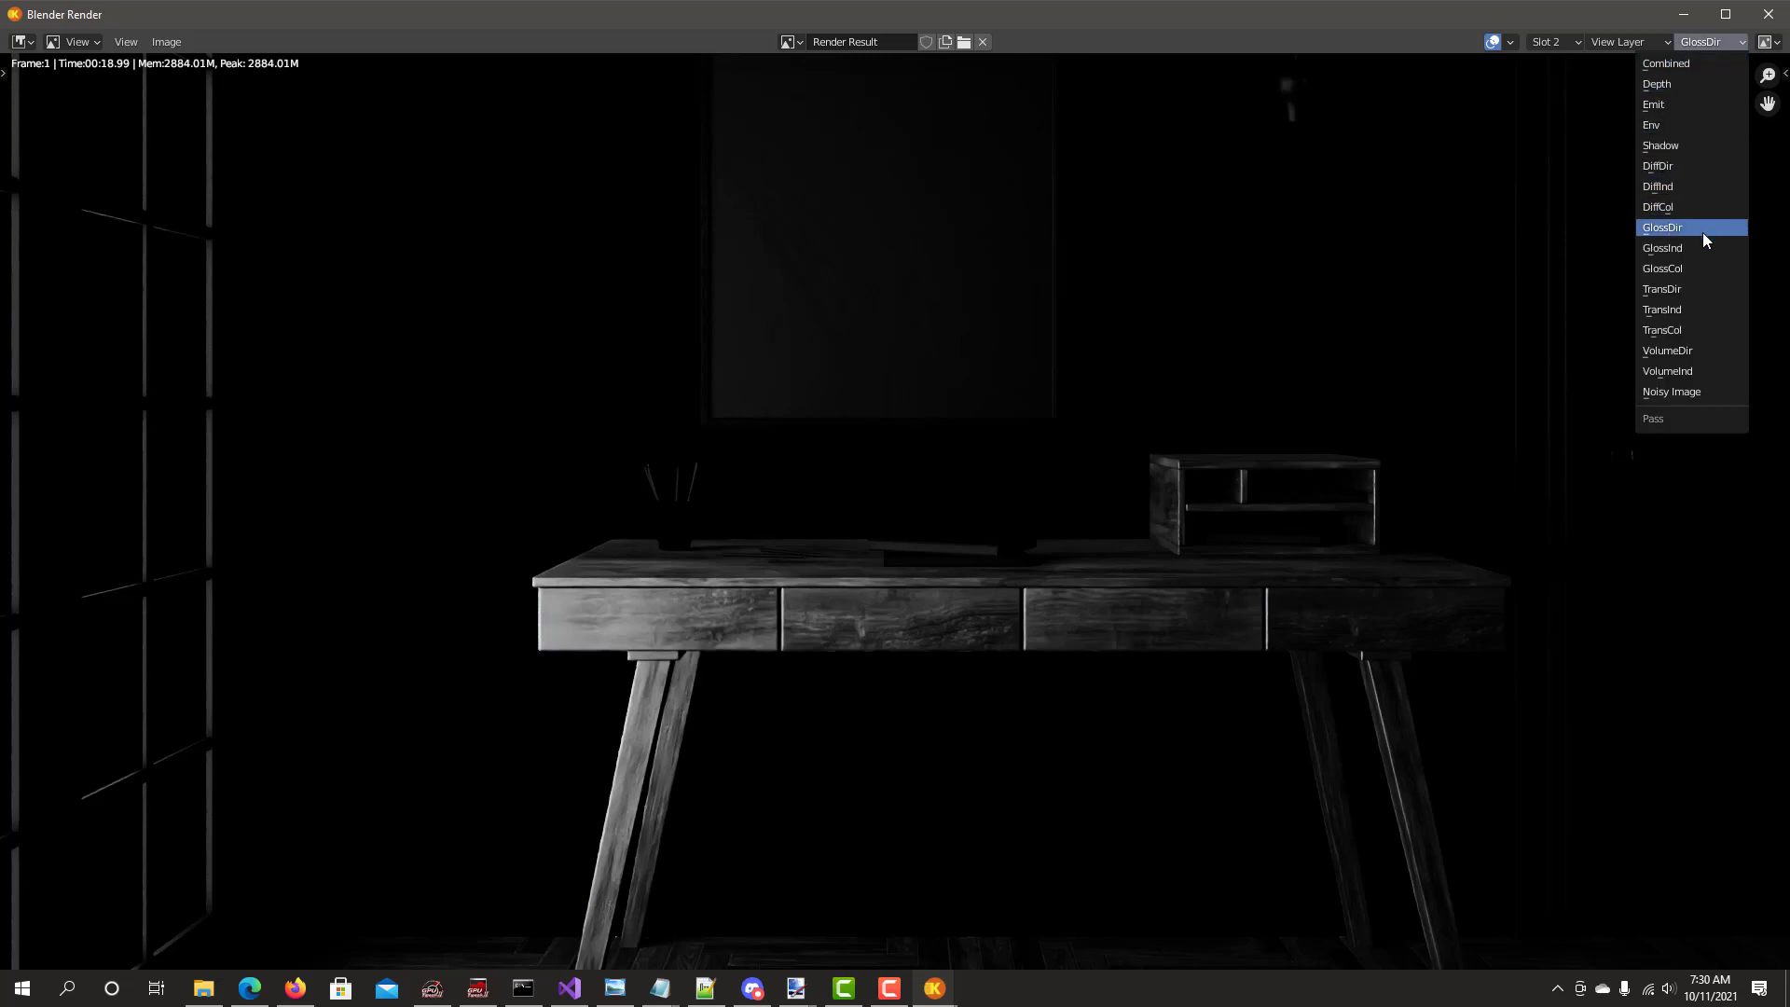
click(1663, 247)
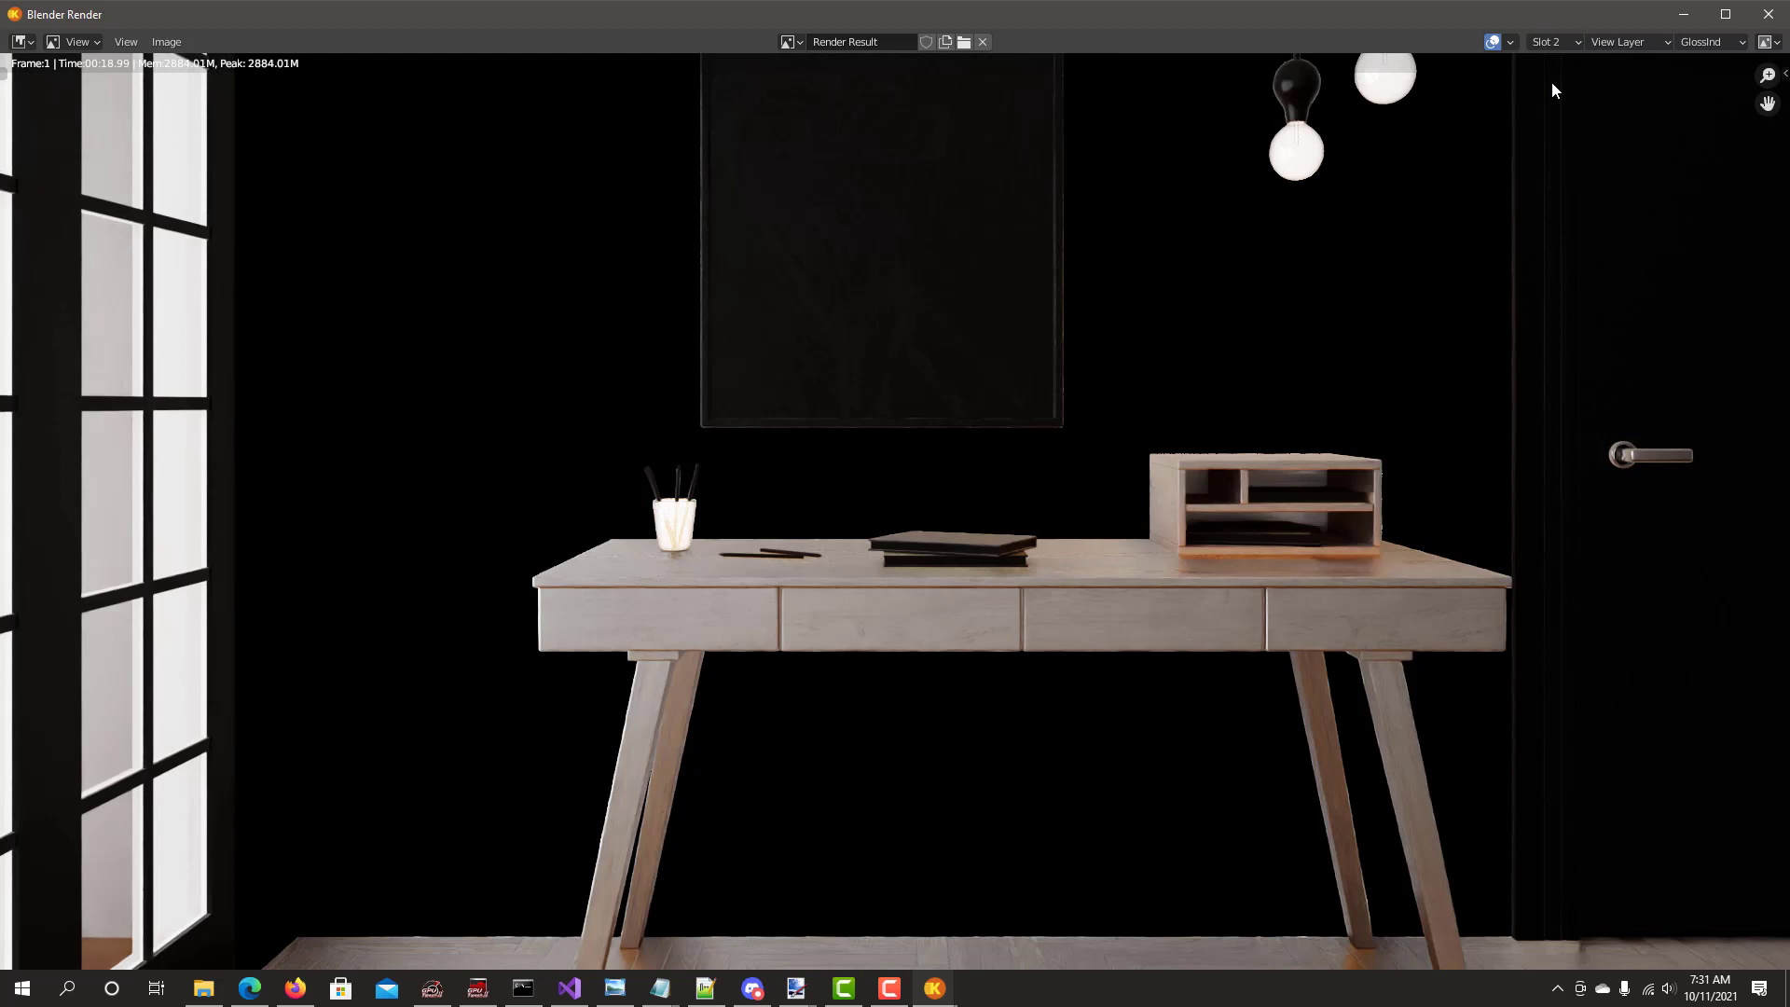
mouse_move(1553, 43)
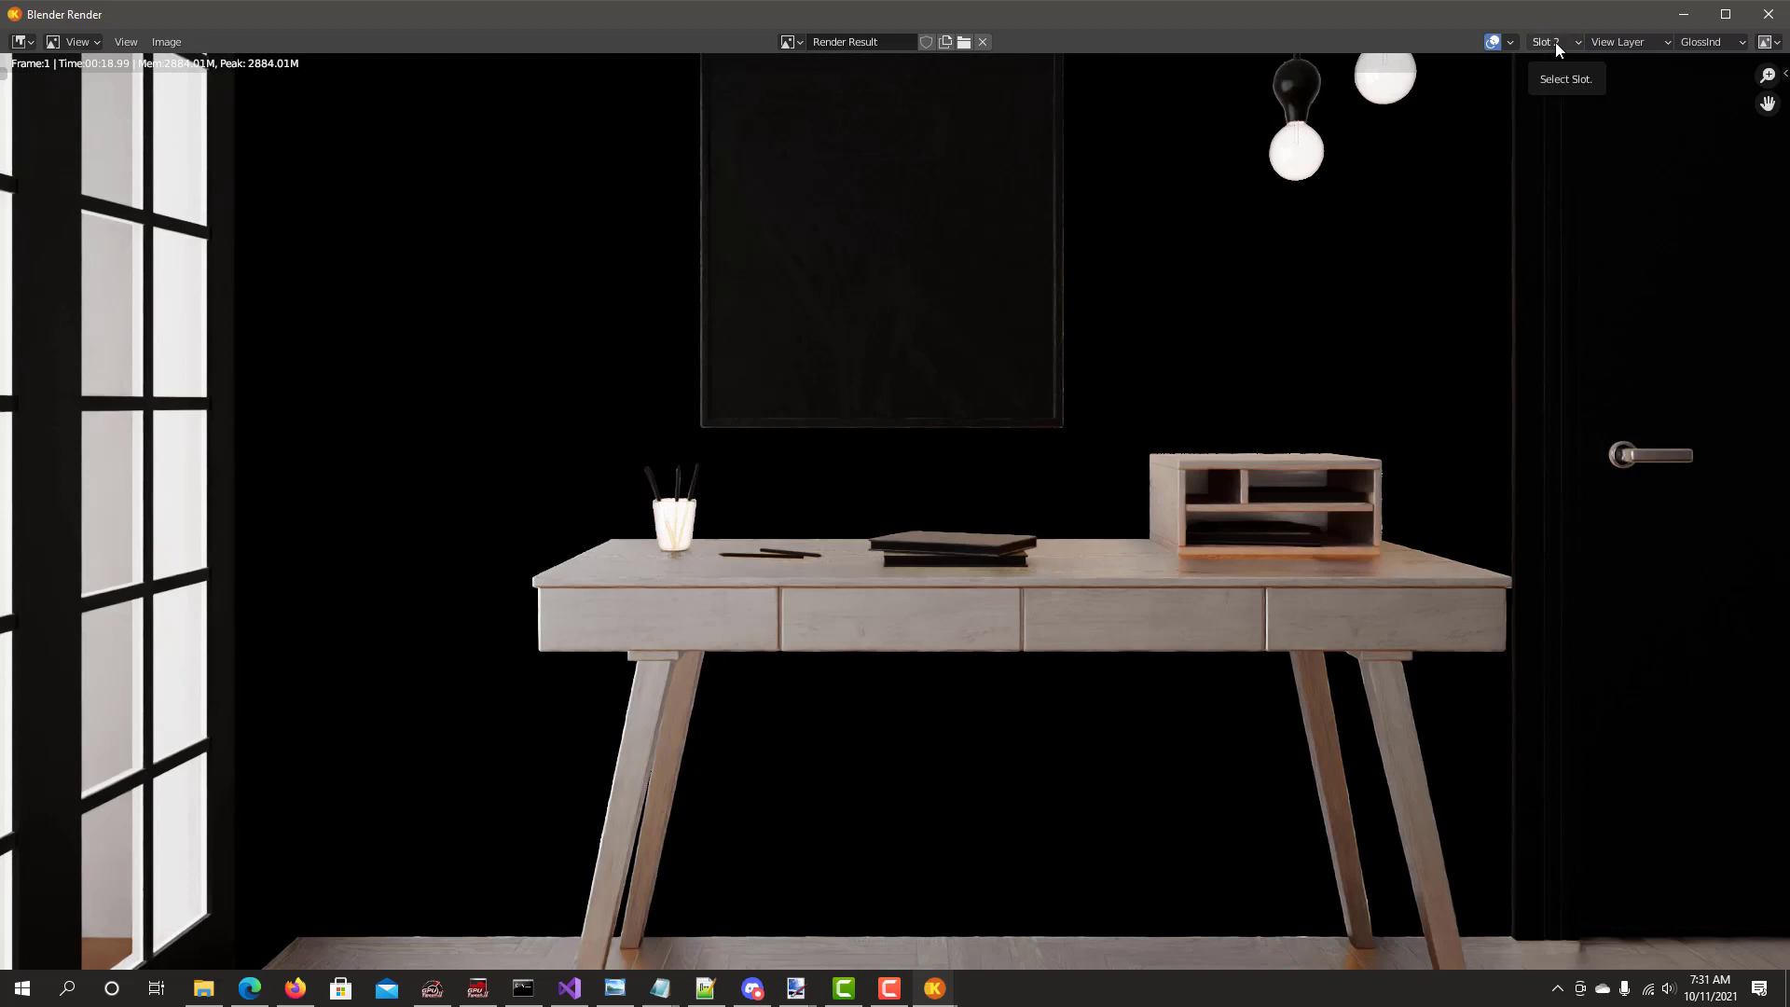